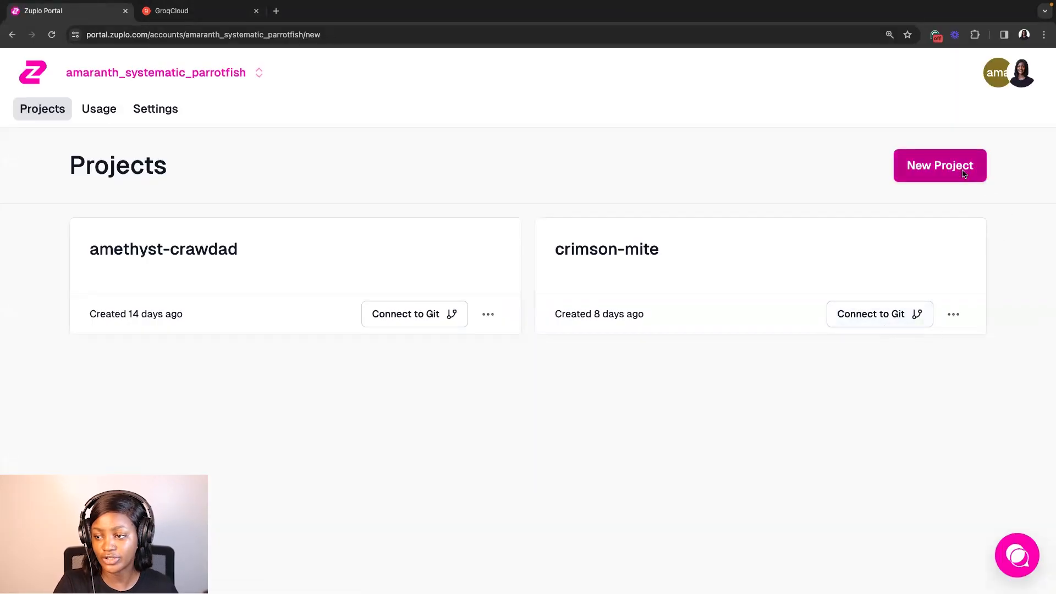
# Step: Create an Empty Project named startup-name-generator and open its code workspace
pyautogui.click(940, 165)
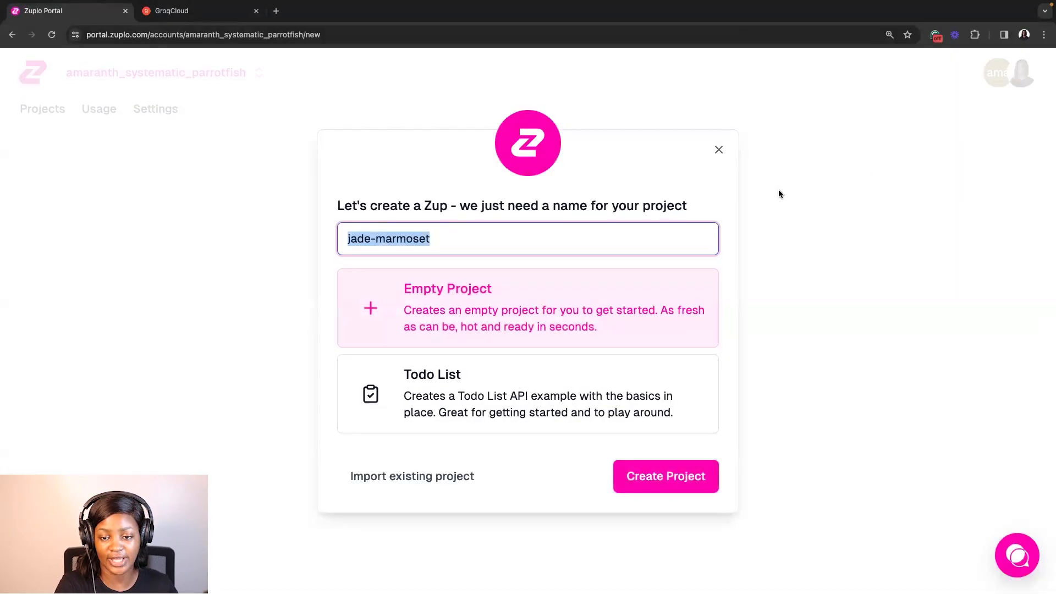
pyautogui.write('startup-name-generator')
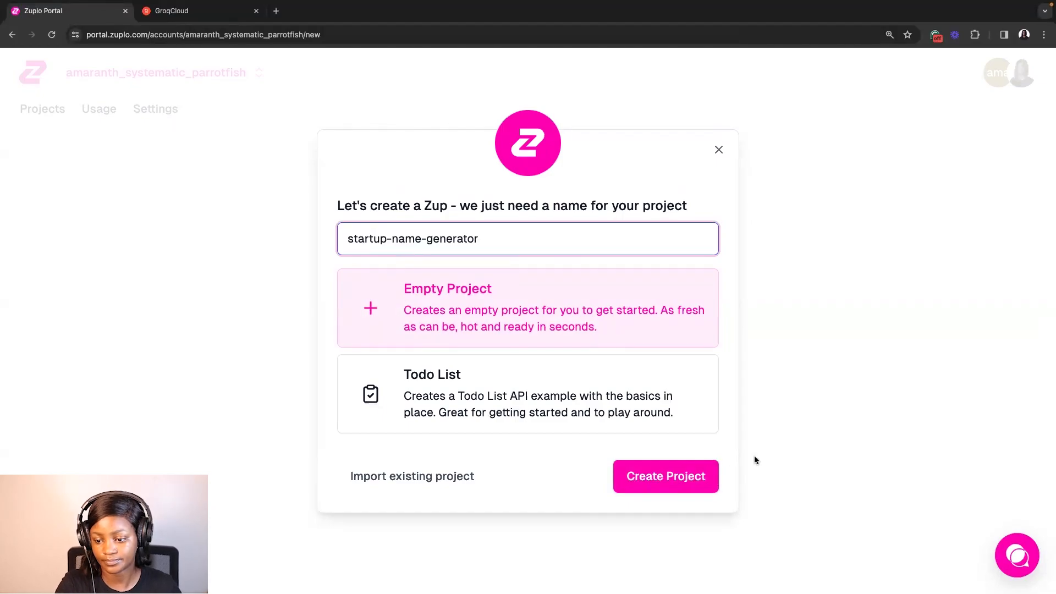
pyautogui.click(666, 477)
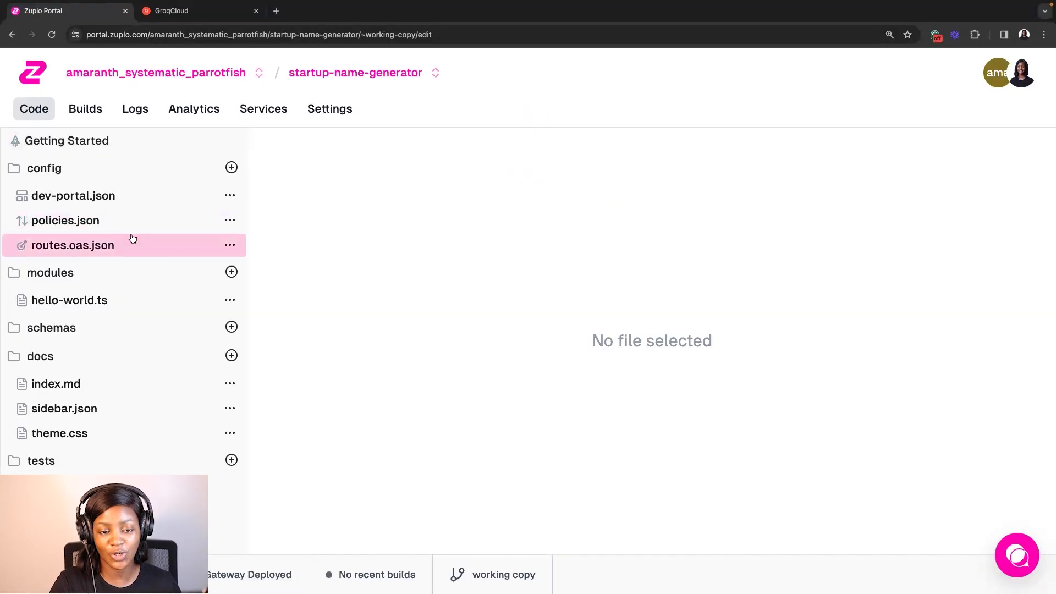
pyautogui.moveTo(129, 247)
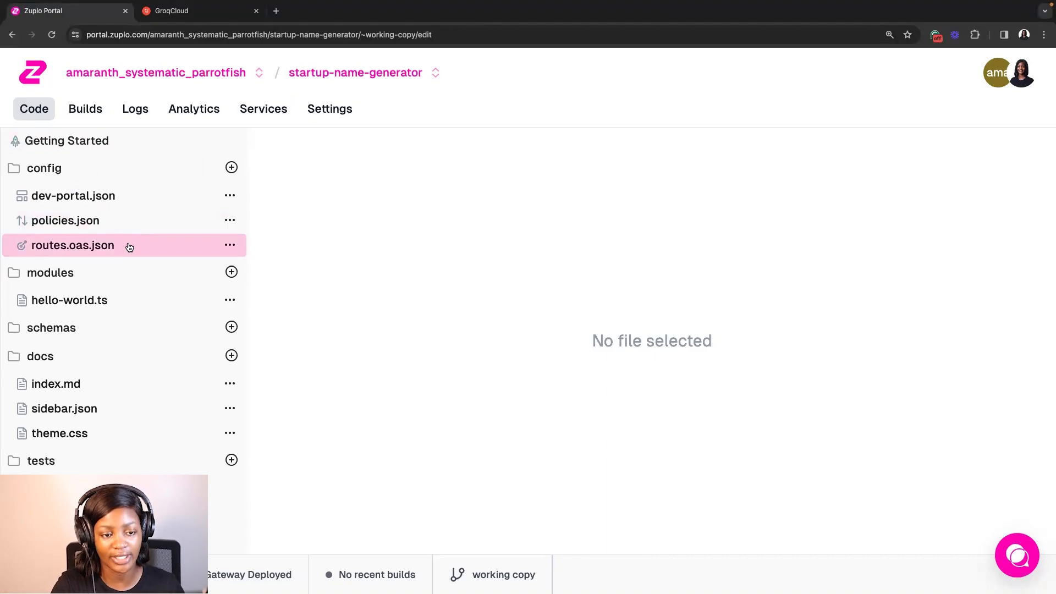
# Step: In routes.oas.json add a route summarised 'Startup name generator' at path /generate-startup-names
pyautogui.click(73, 245)
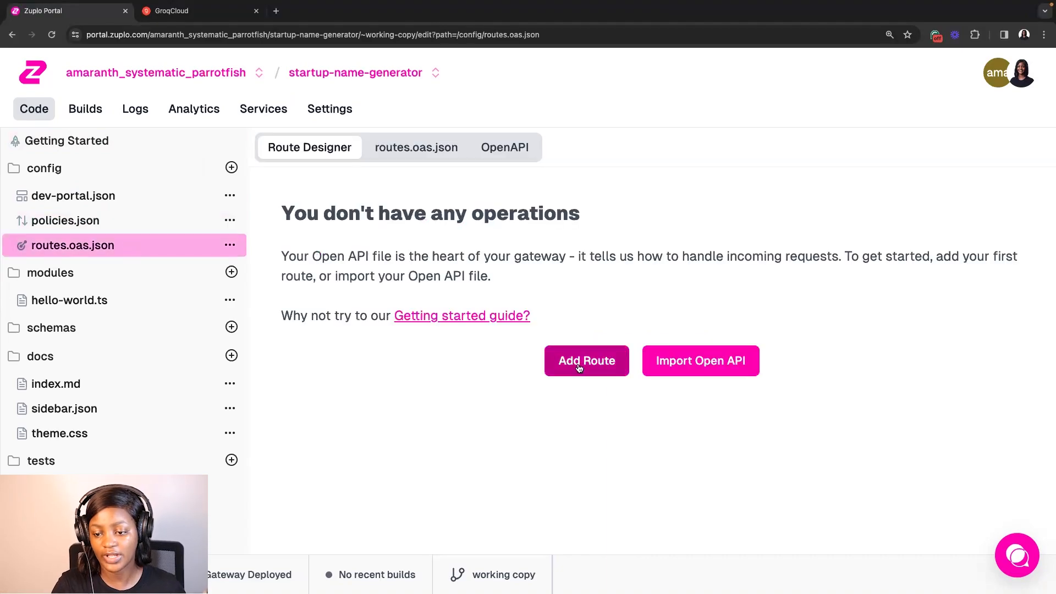
pyautogui.click(586, 361)
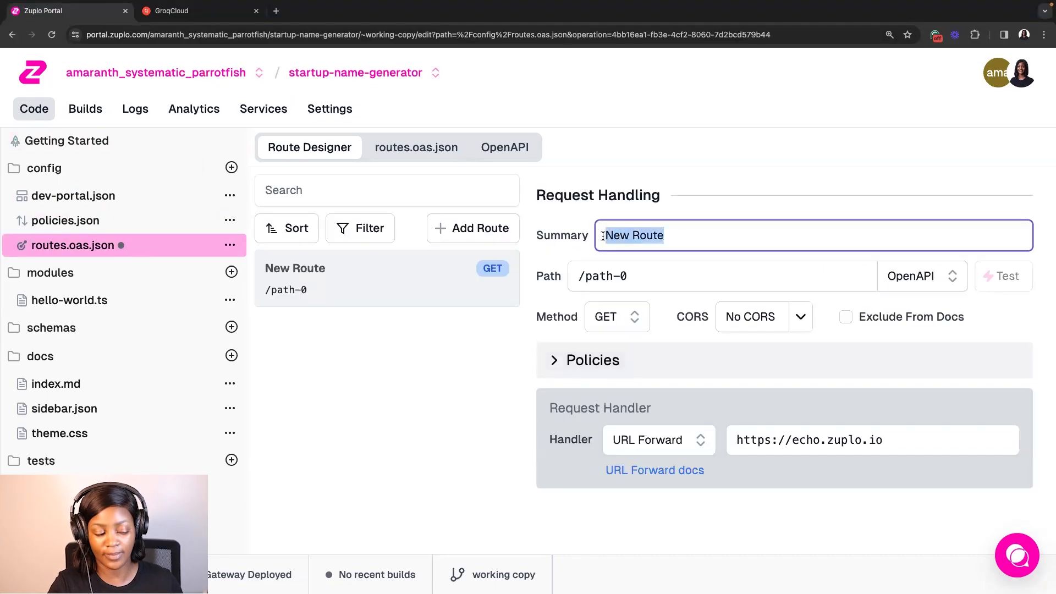
pyautogui.write('Start')
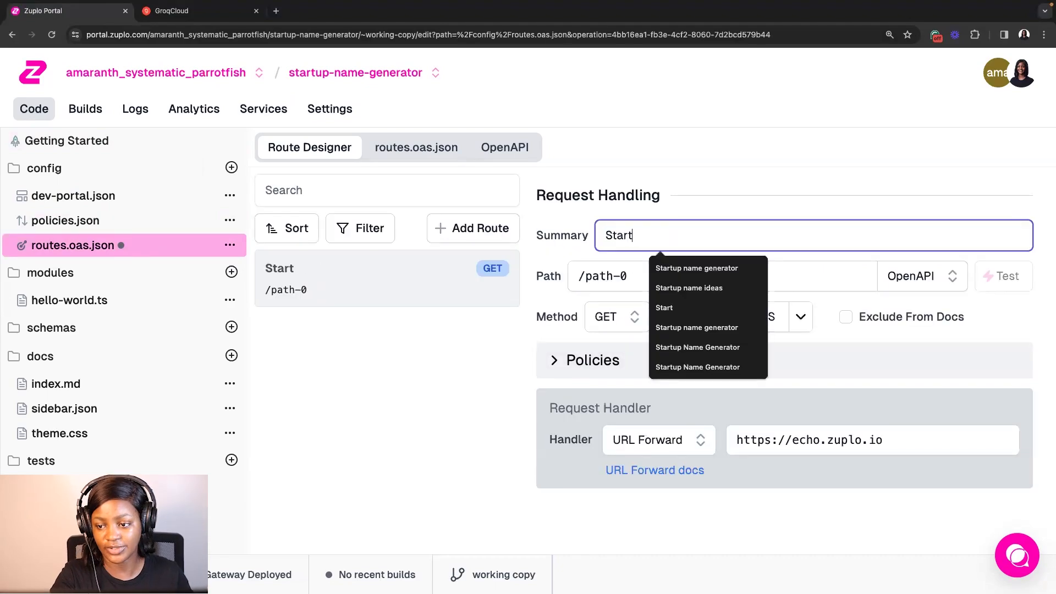
pyautogui.click(697, 267)
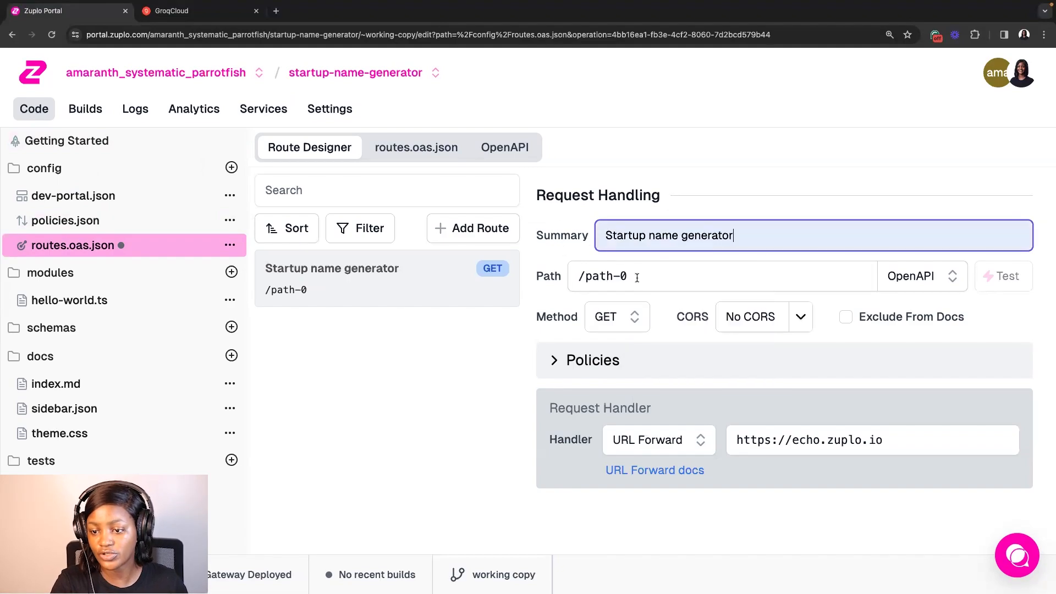
pyautogui.write('/gen')
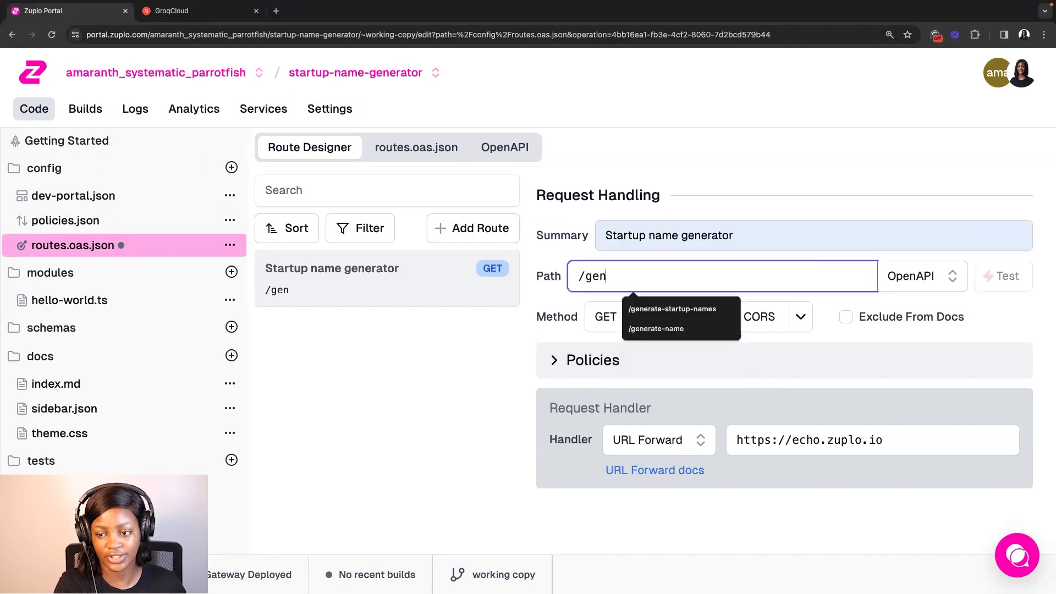
pyautogui.click(667, 308)
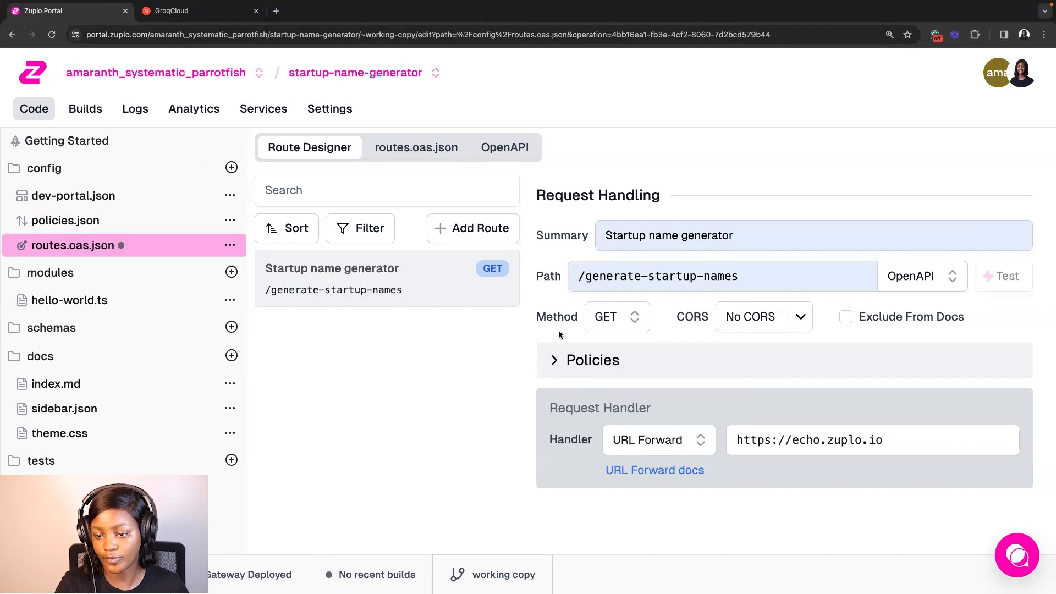
pyautogui.moveTo(612, 329)
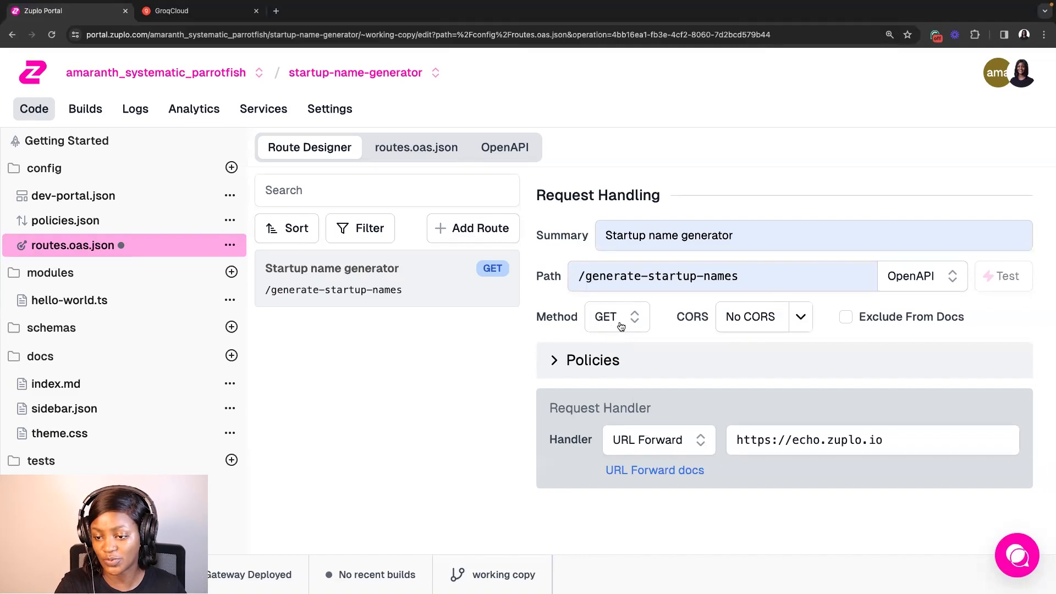
# Step: Set the route's method to POST and its request handler type to Function
pyautogui.click(616, 317)
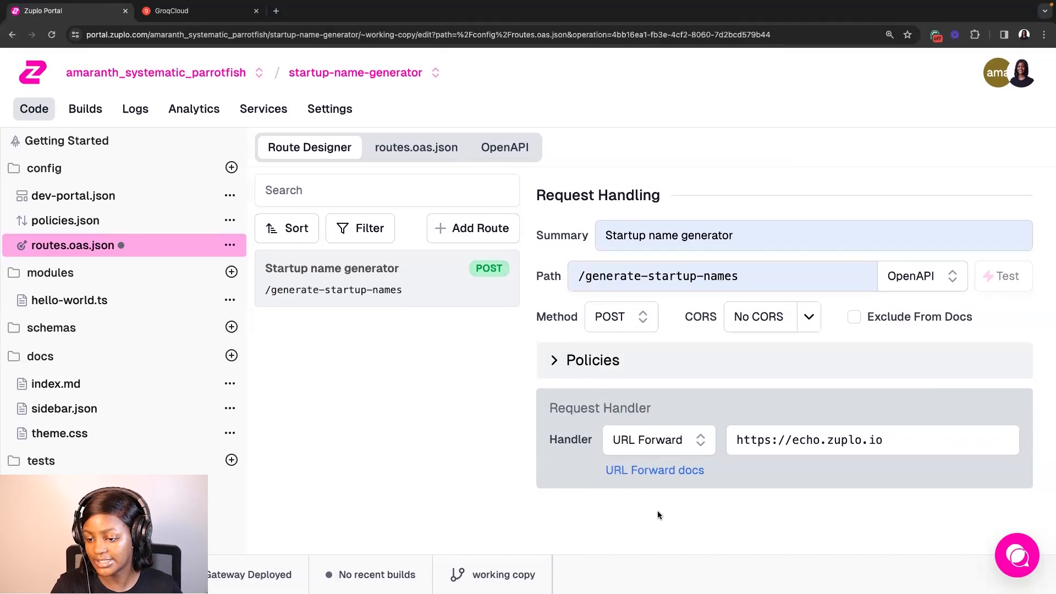
pyautogui.moveTo(650, 446)
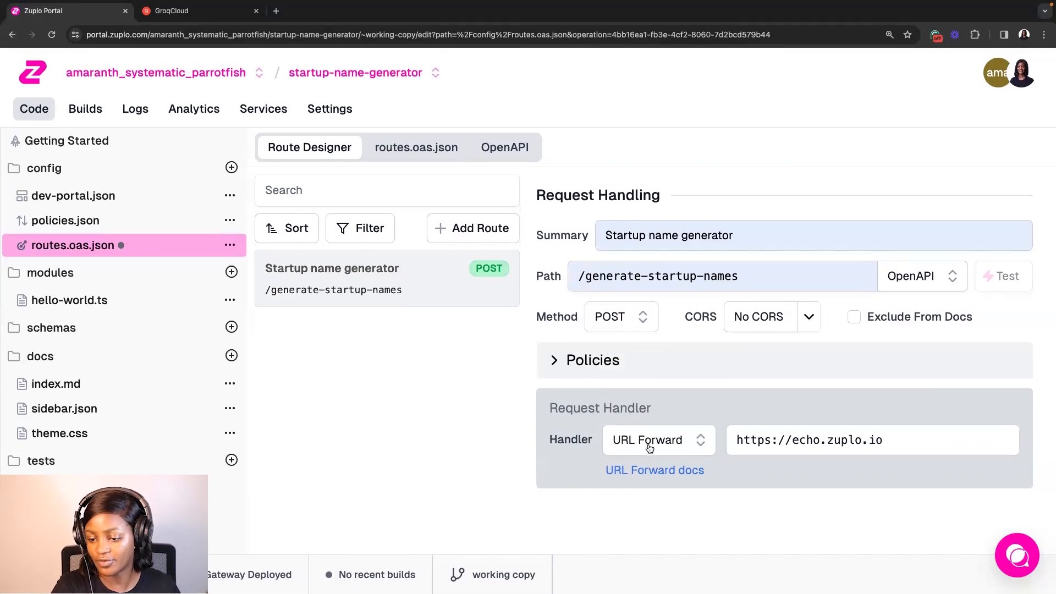
pyautogui.click(658, 440)
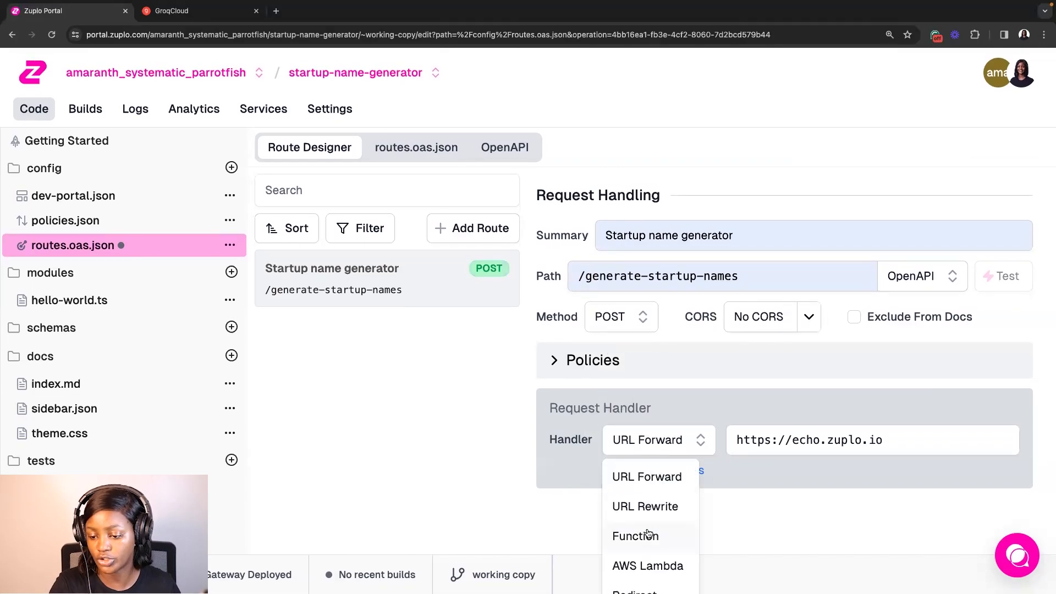
pyautogui.click(636, 535)
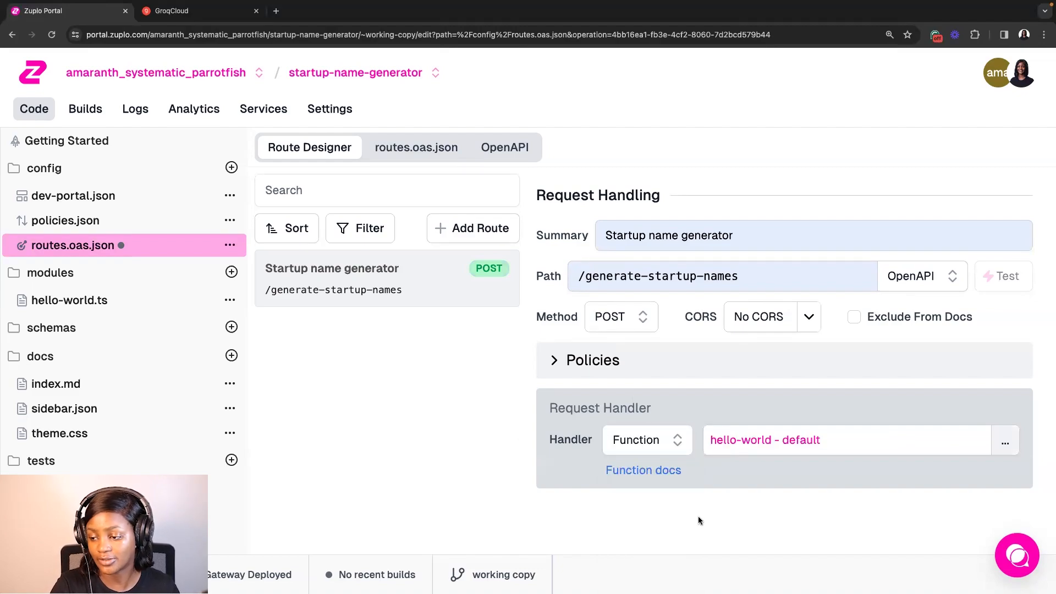
# Step: Create a new startup.ts module as the route's handler and open its starter code
pyautogui.click(1005, 440)
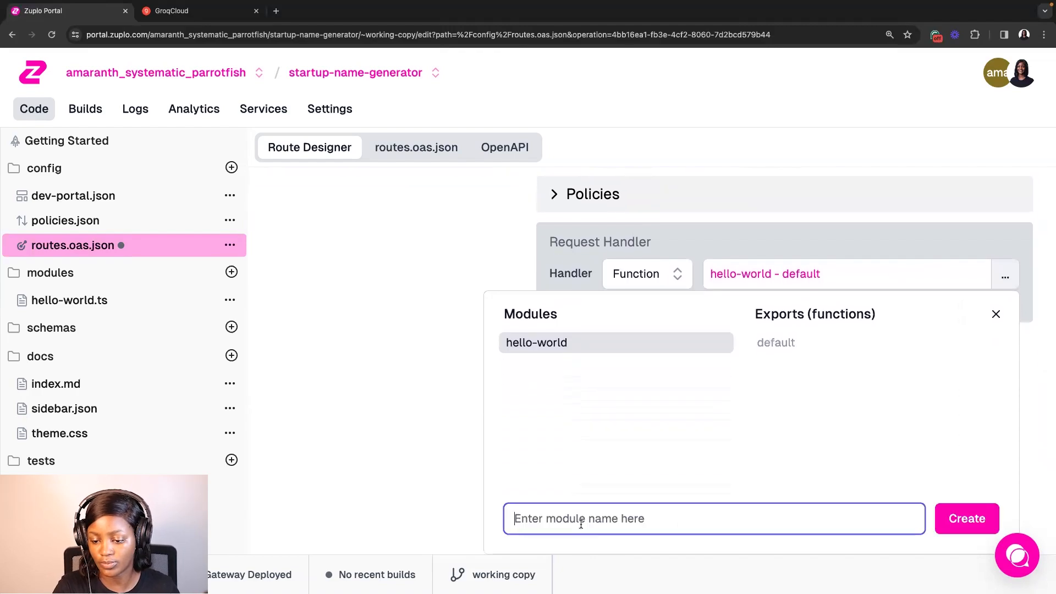
pyautogui.write('startu')
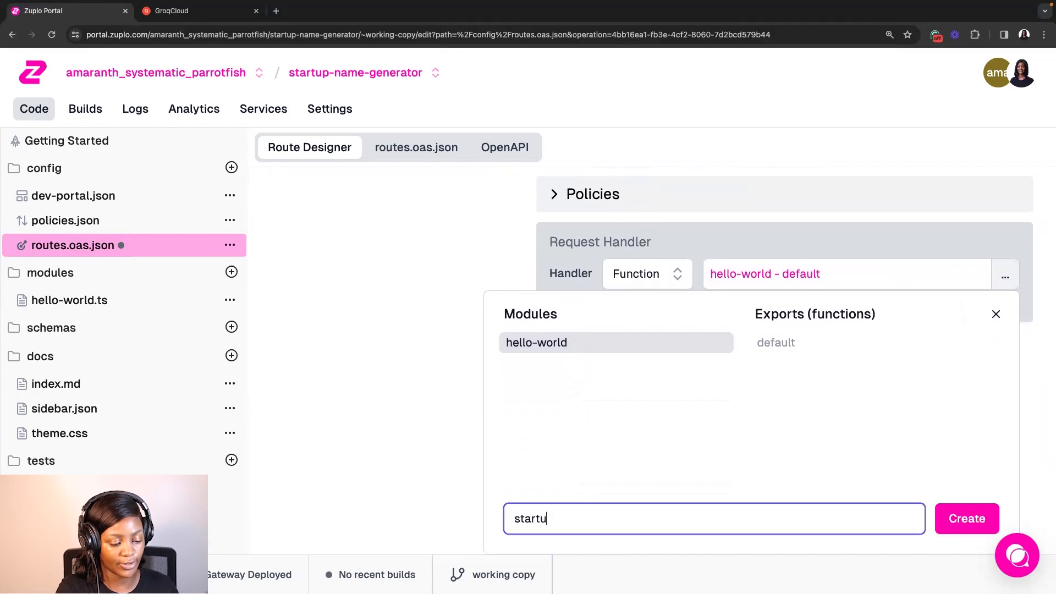
pyautogui.click(967, 520)
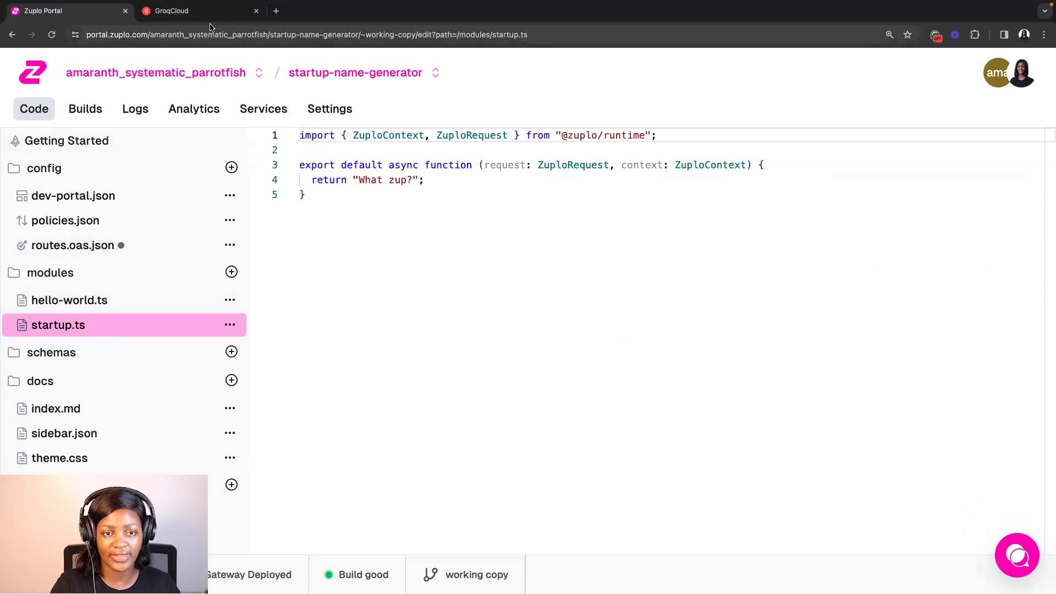
# Step: In GroqCloud docs, open Chat Completions and skim its required and optional parameters
pyautogui.click(170, 11)
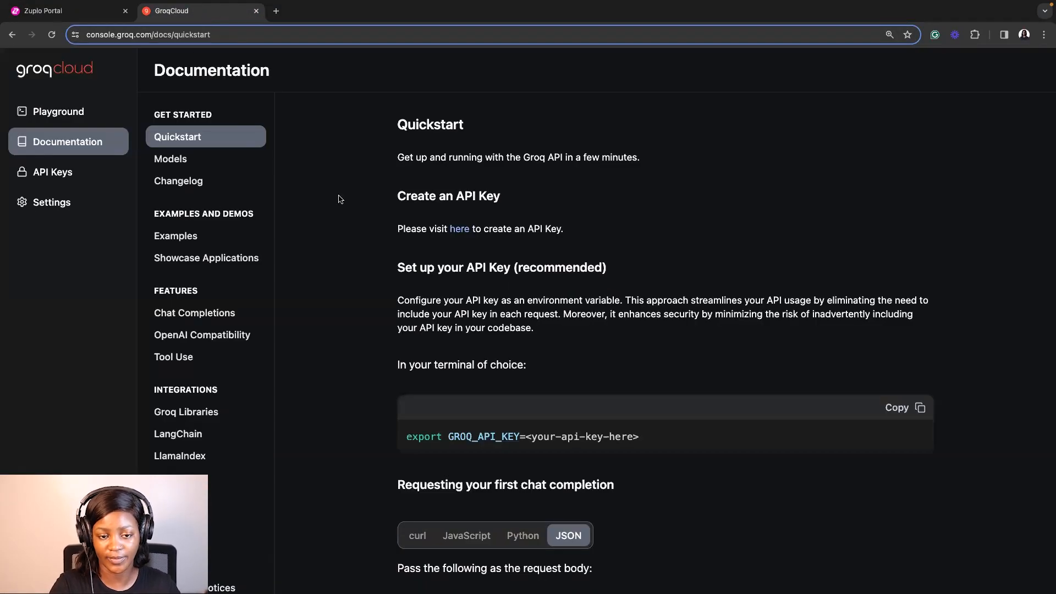
pyautogui.moveTo(323, 142)
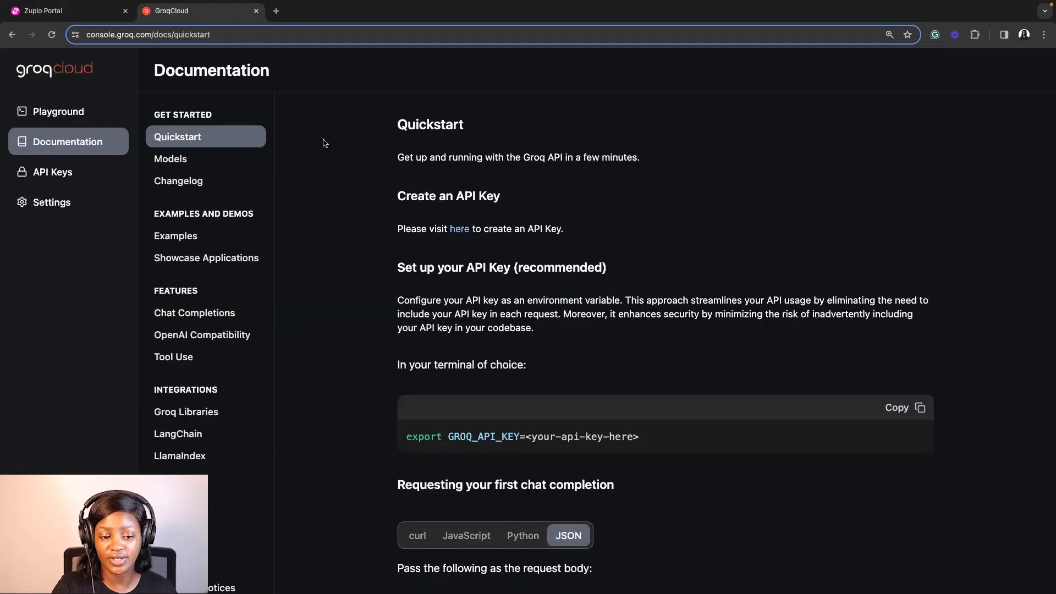
pyautogui.click(194, 312)
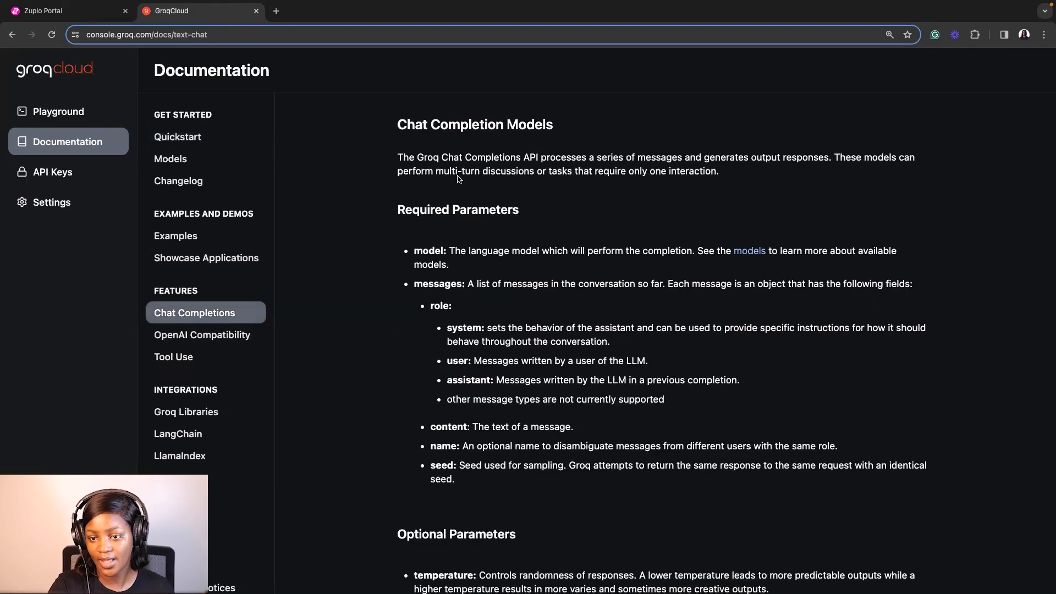
pyautogui.moveTo(729, 181)
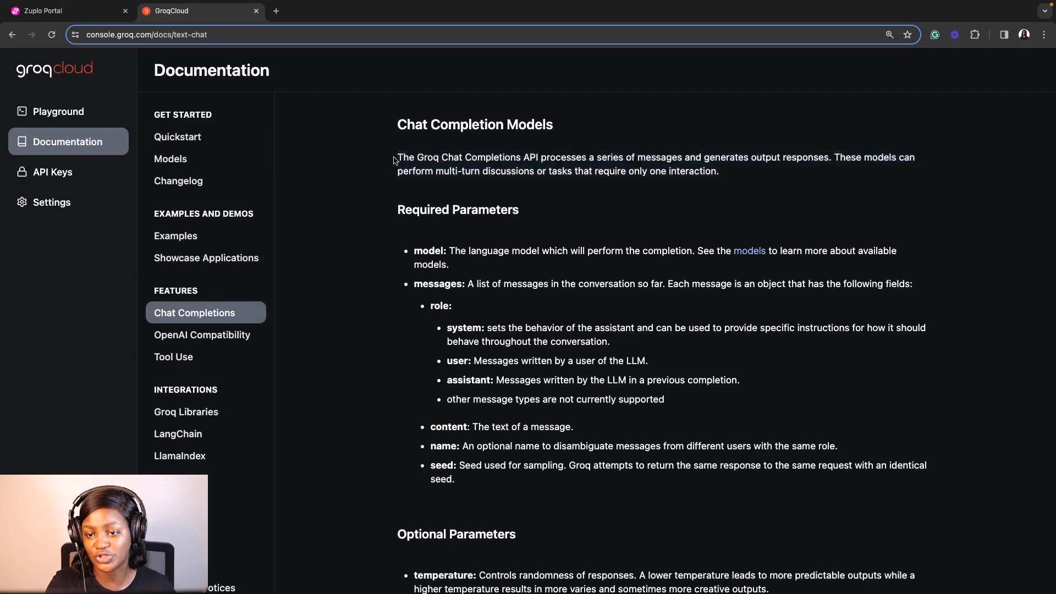
pyautogui.moveTo(688, 182)
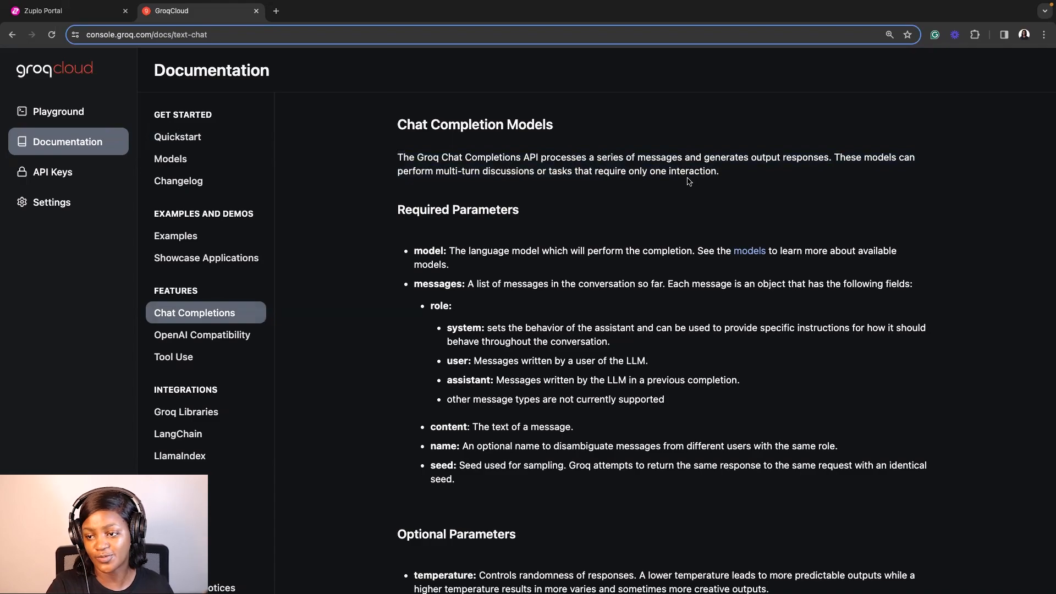
pyautogui.moveTo(539, 230)
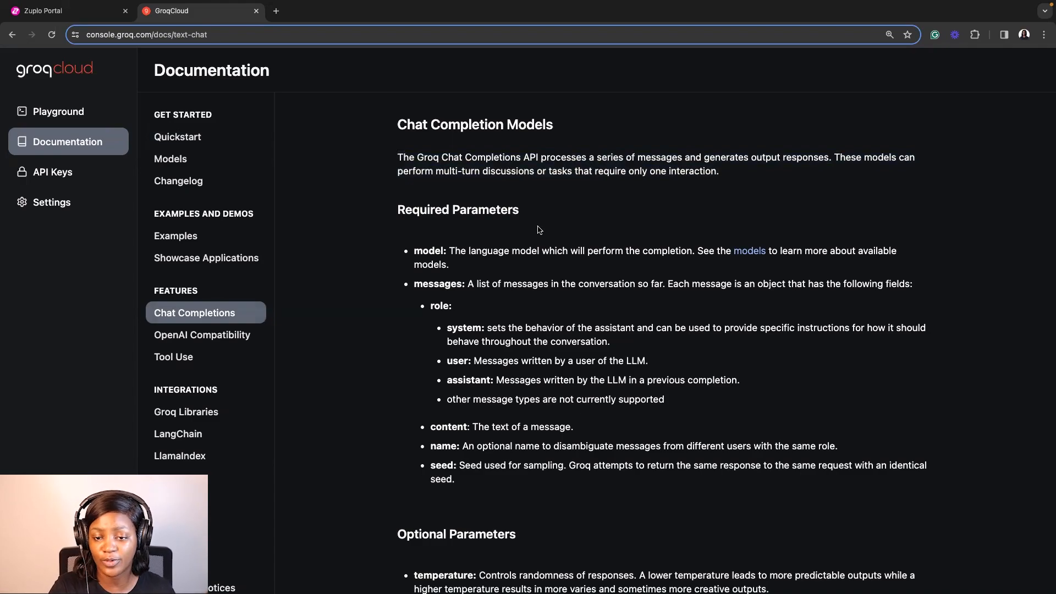
pyautogui.moveTo(532, 214)
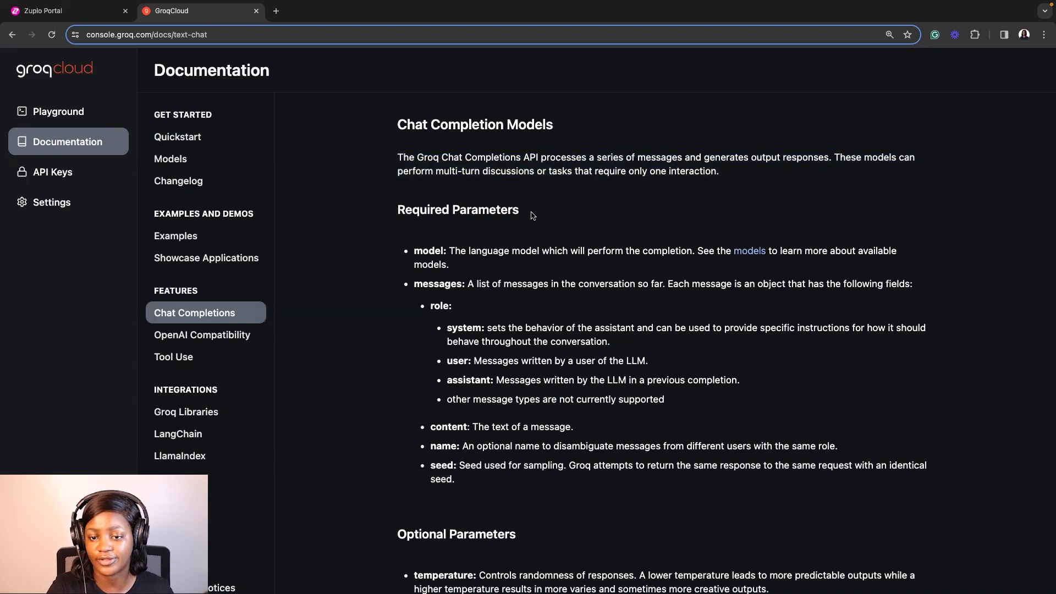
pyautogui.scroll(-3)
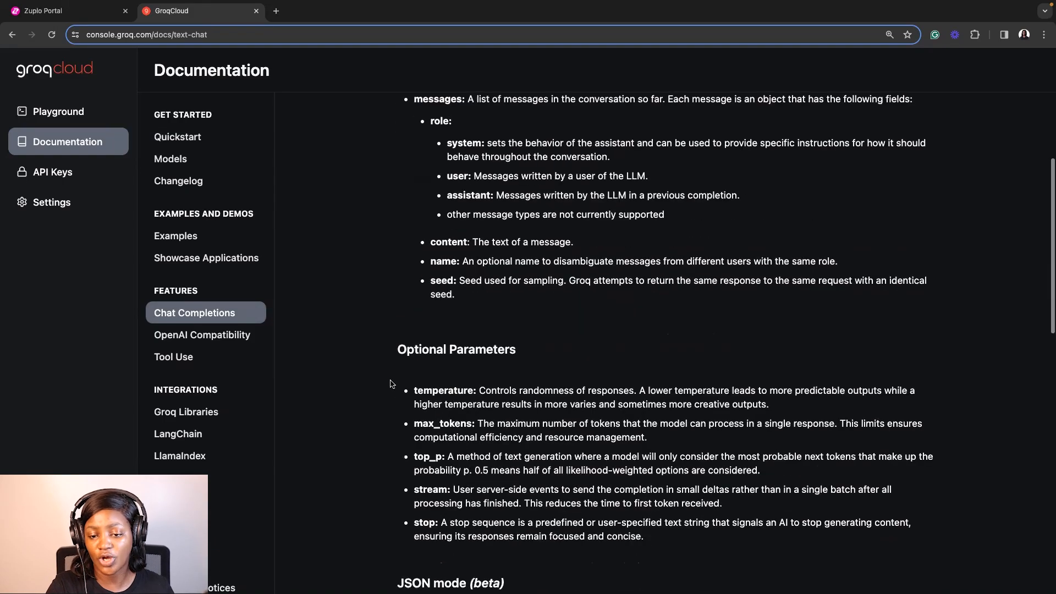
pyautogui.scroll(-3)
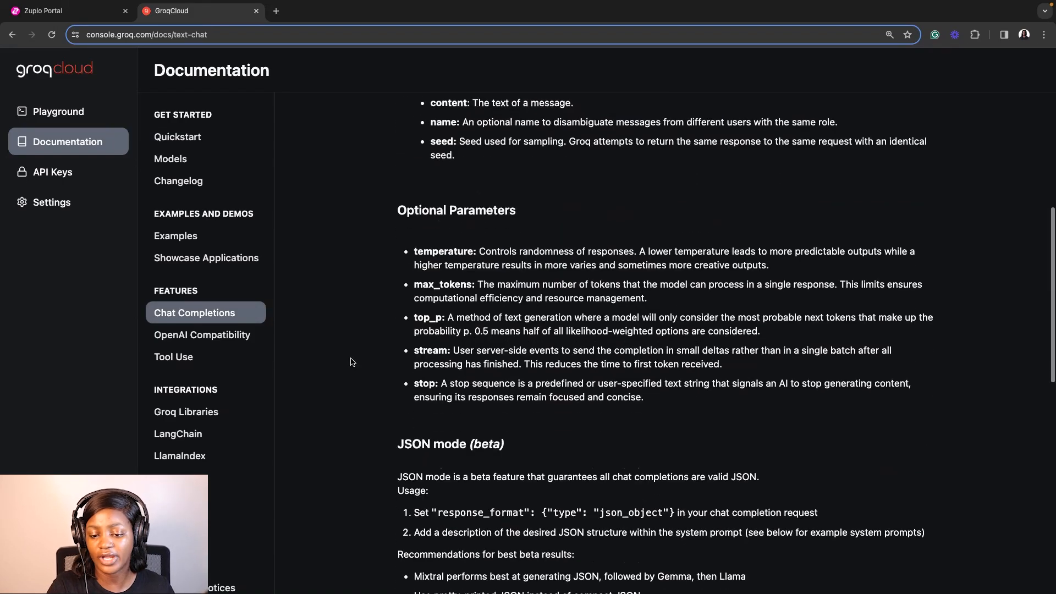
pyautogui.scroll(3)
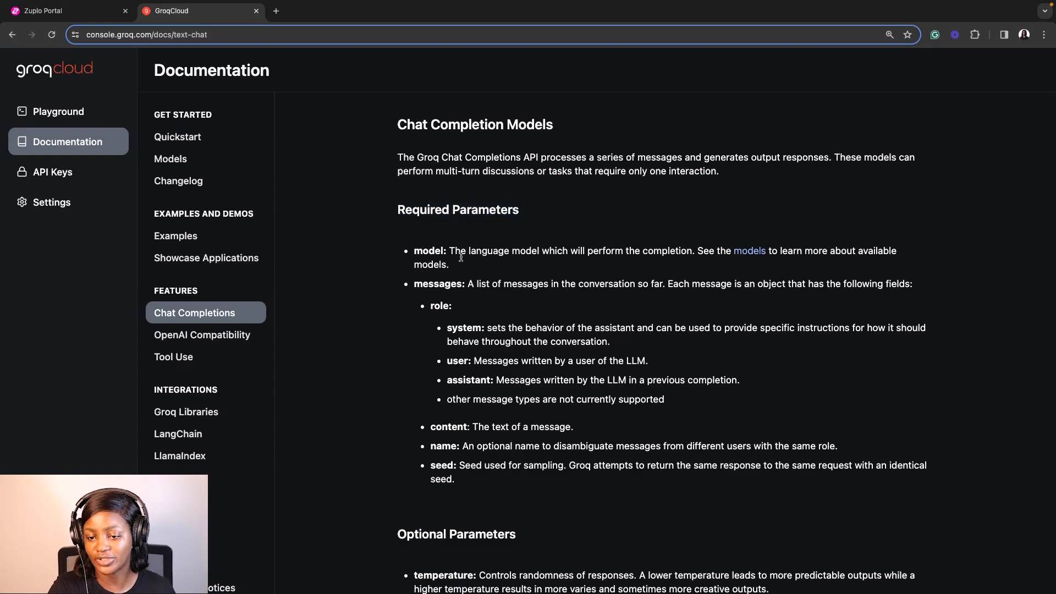
pyautogui.moveTo(722, 267)
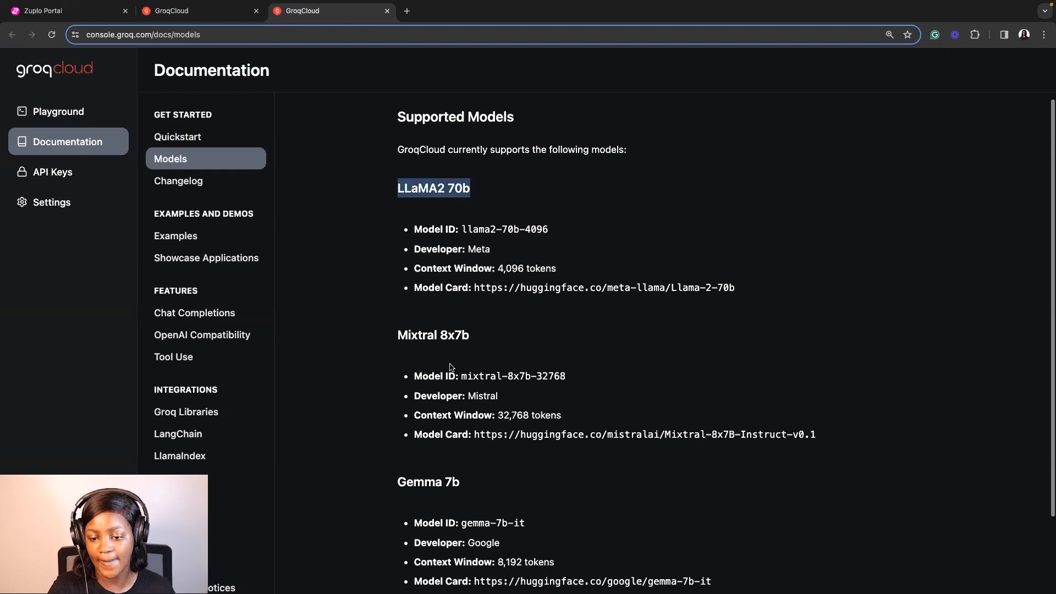
# Step: Read the Chat Completions model parameter description, highlighting it briefly
pyautogui.scroll(-3)
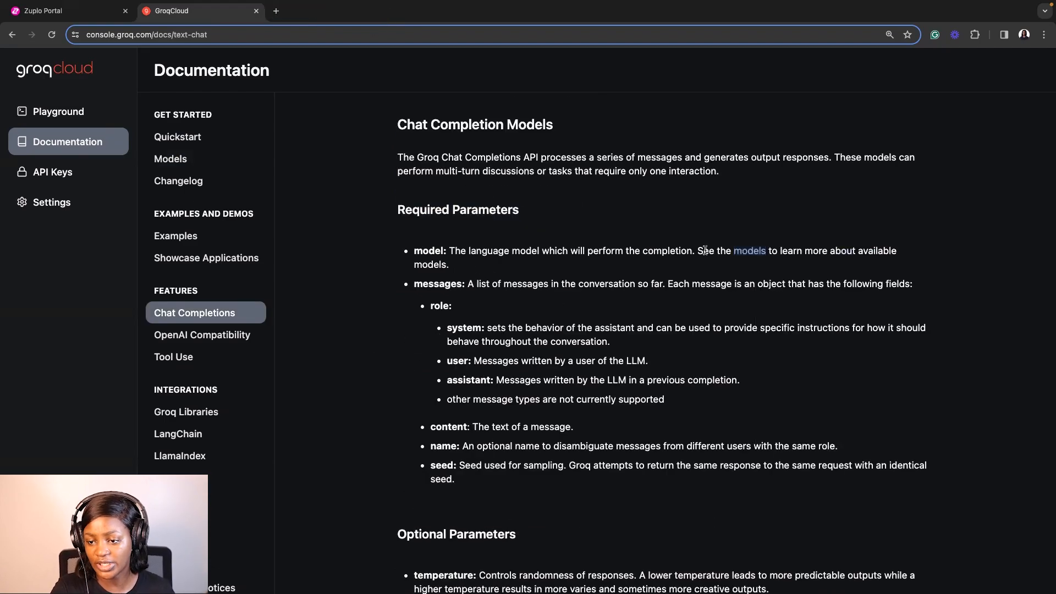
pyautogui.moveTo(463, 251); pyautogui.dragTo(696, 251)
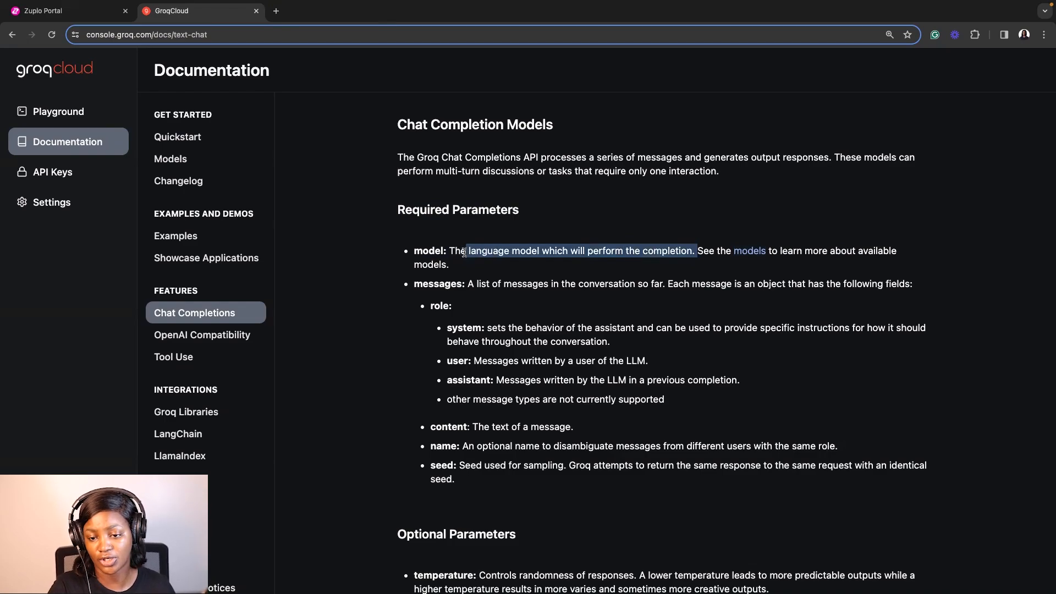
pyautogui.click(452, 296)
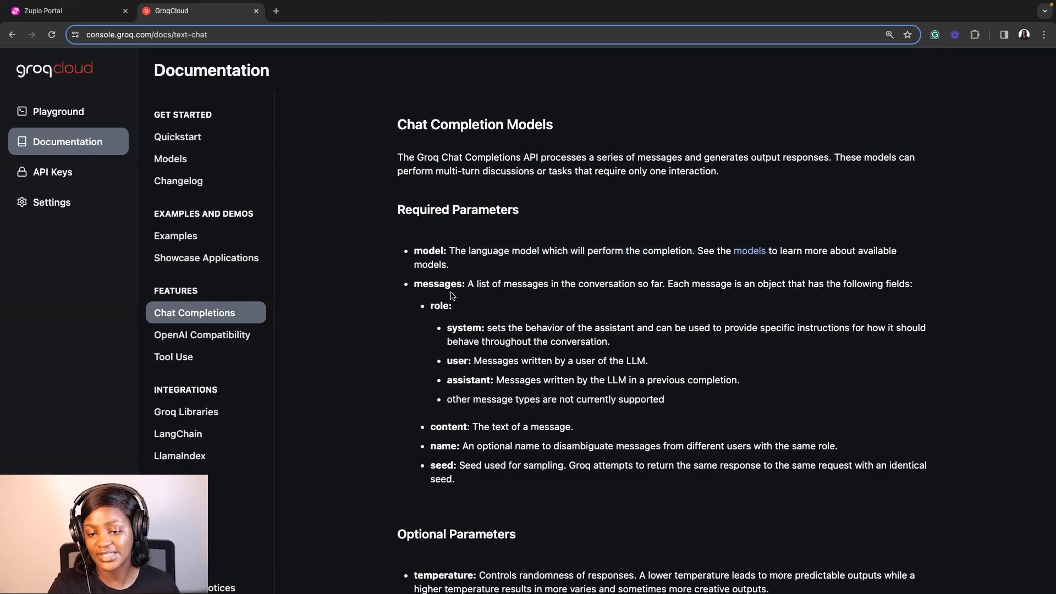
pyautogui.moveTo(647, 302)
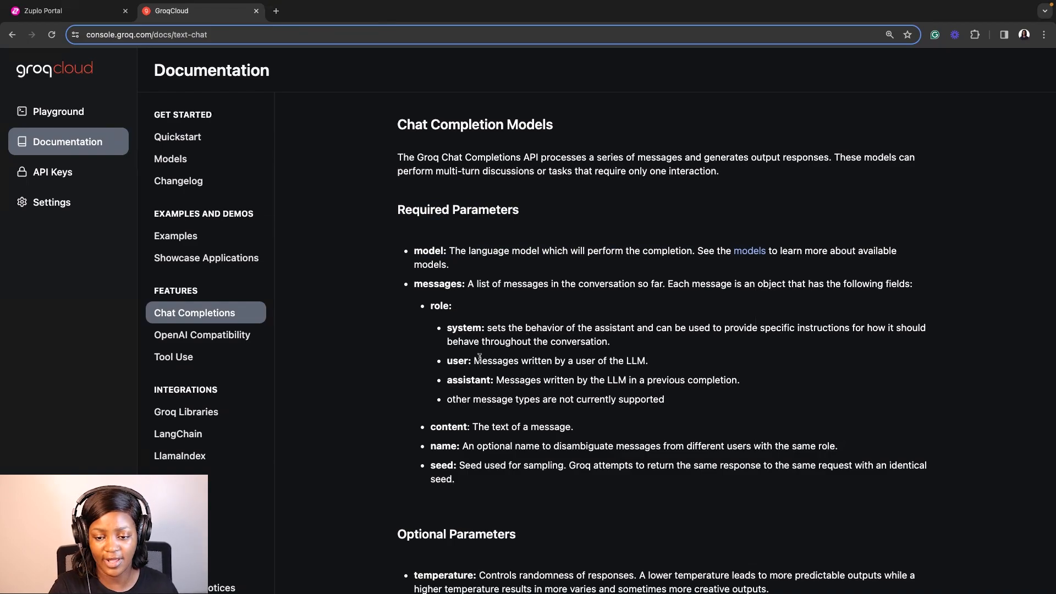
pyautogui.moveTo(506, 399)
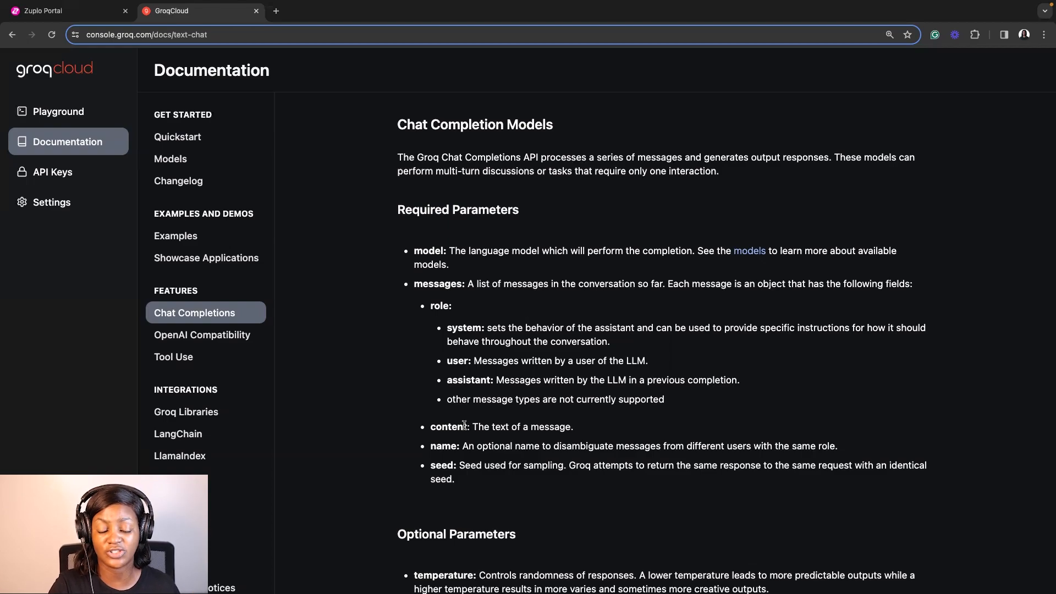
pyautogui.moveTo(503, 445)
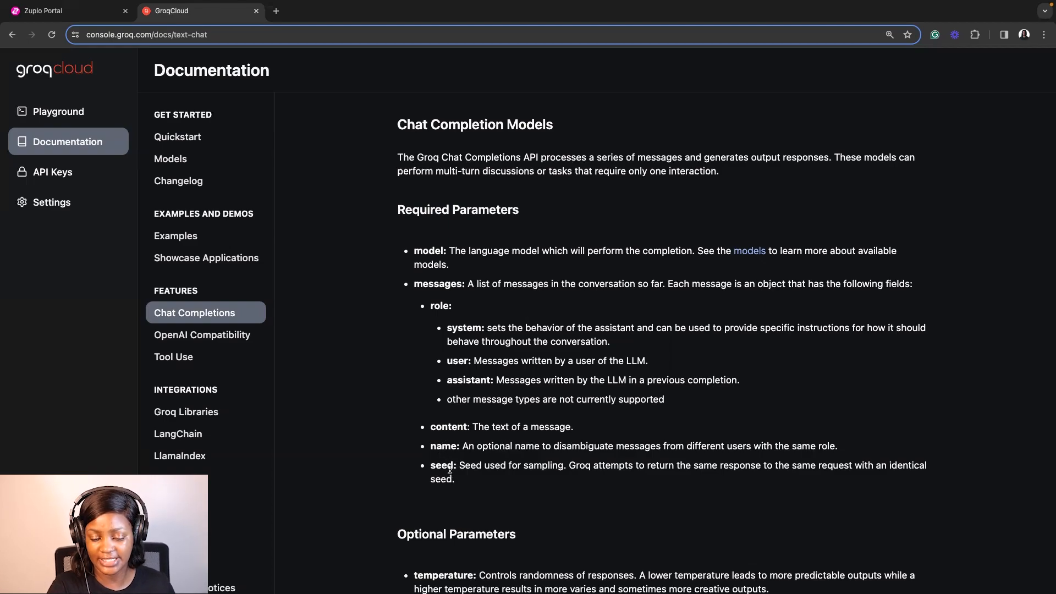
pyautogui.moveTo(460, 390)
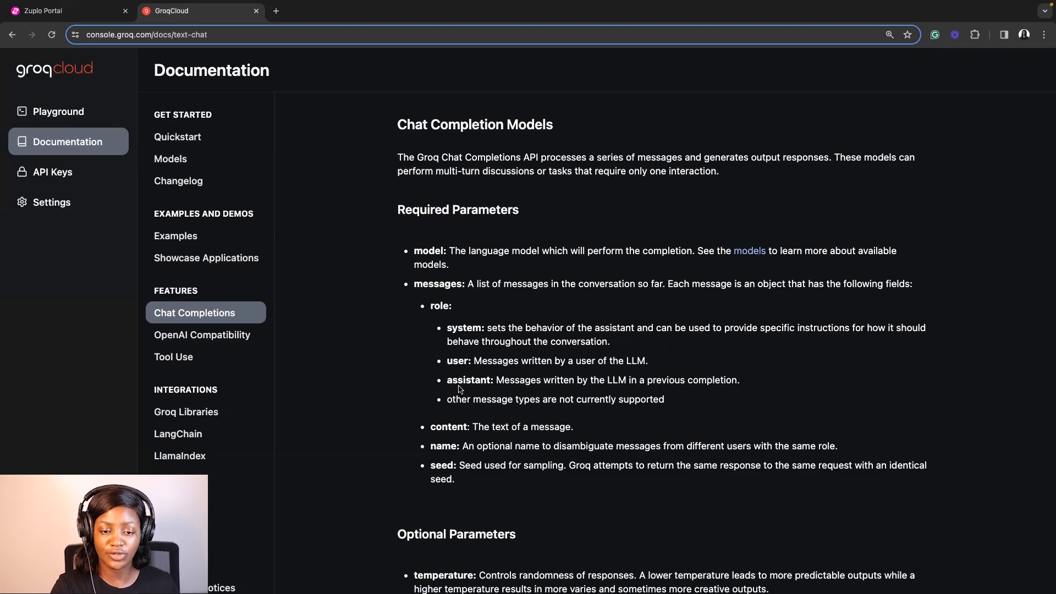
pyautogui.moveTo(376, 306)
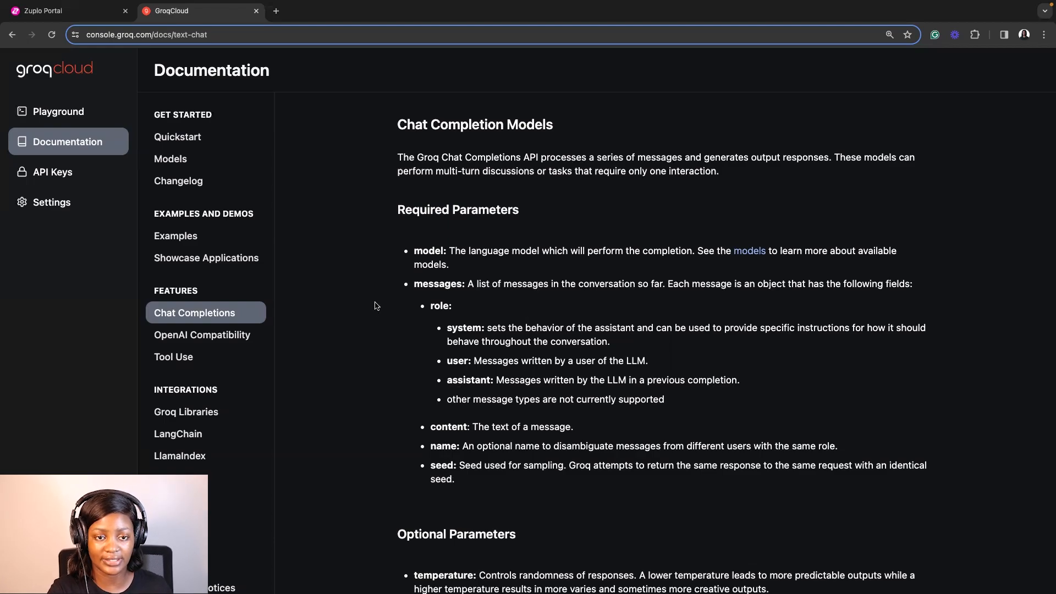
pyautogui.moveTo(83, 25)
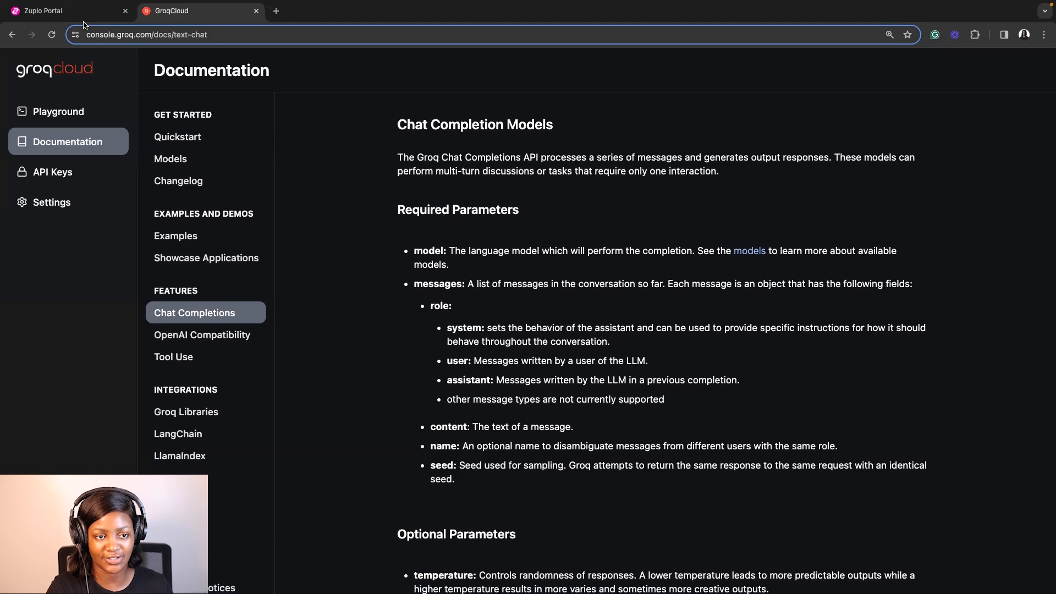
# Step: In startup.ts begin `const getMessage = (businessDescription: string) => (`
pyautogui.click(50, 11)
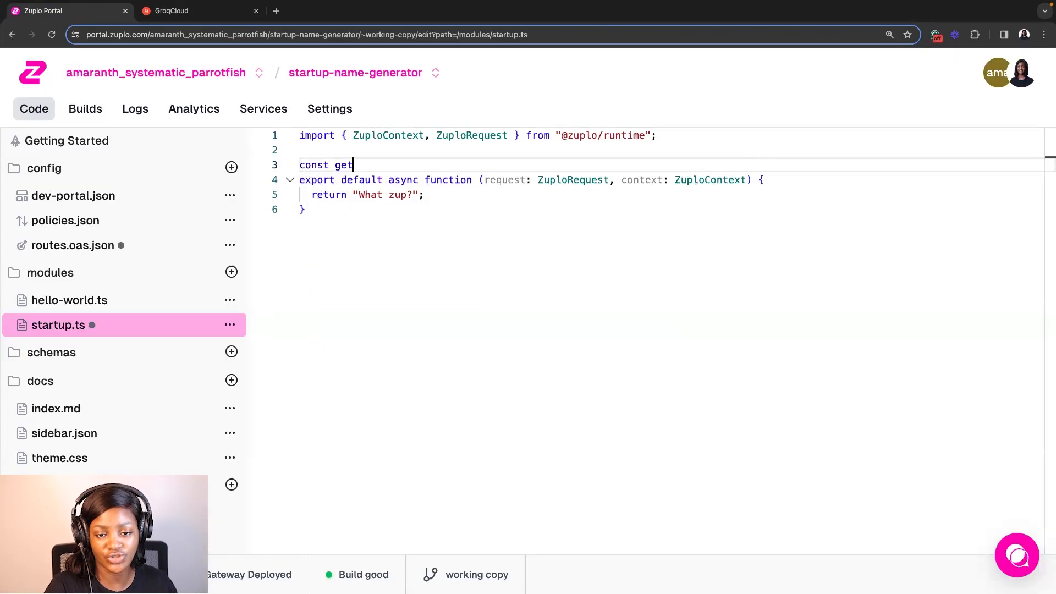
pyautogui.write('Message')
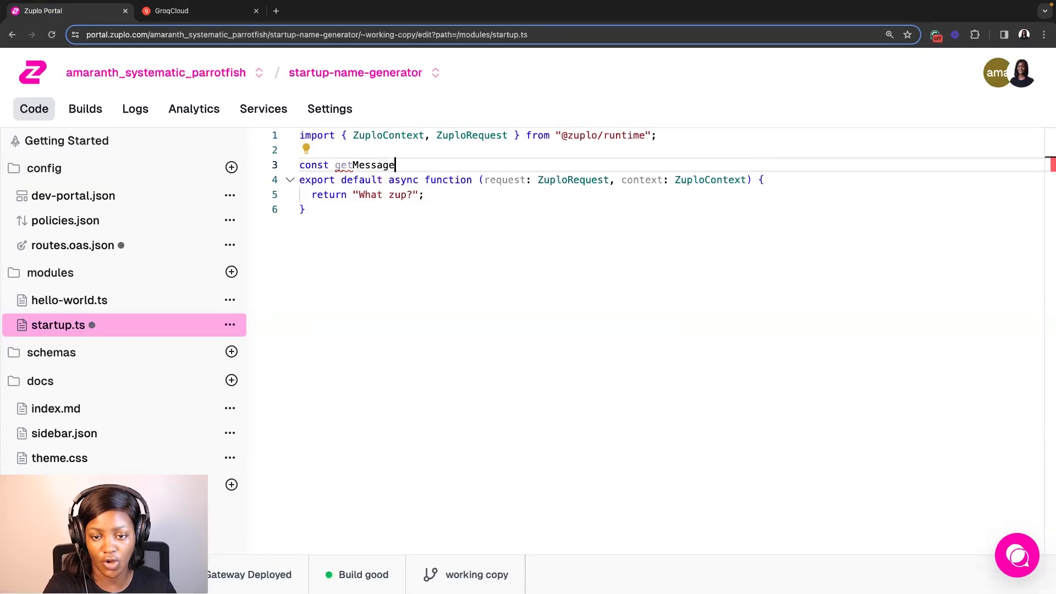
pyautogui.write('= (businessDescription: s')
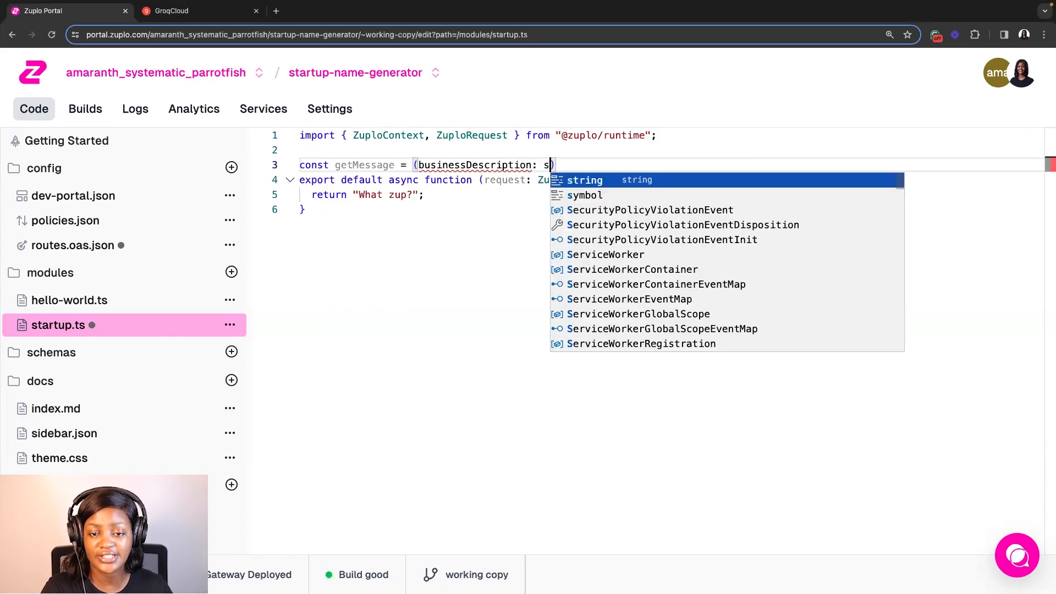
pyautogui.write('tring')
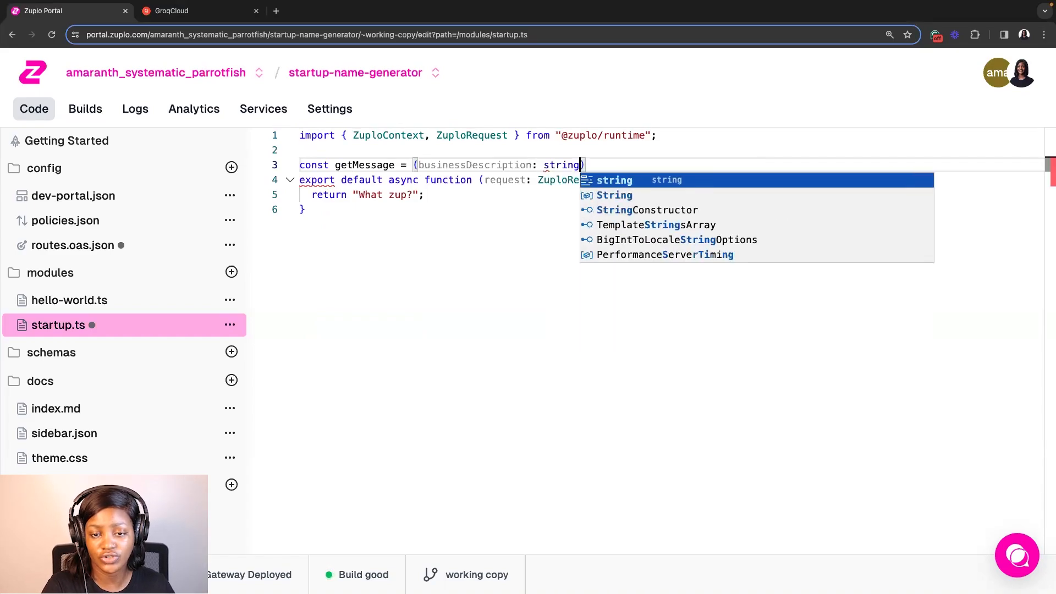
pyautogui.press('Escape')
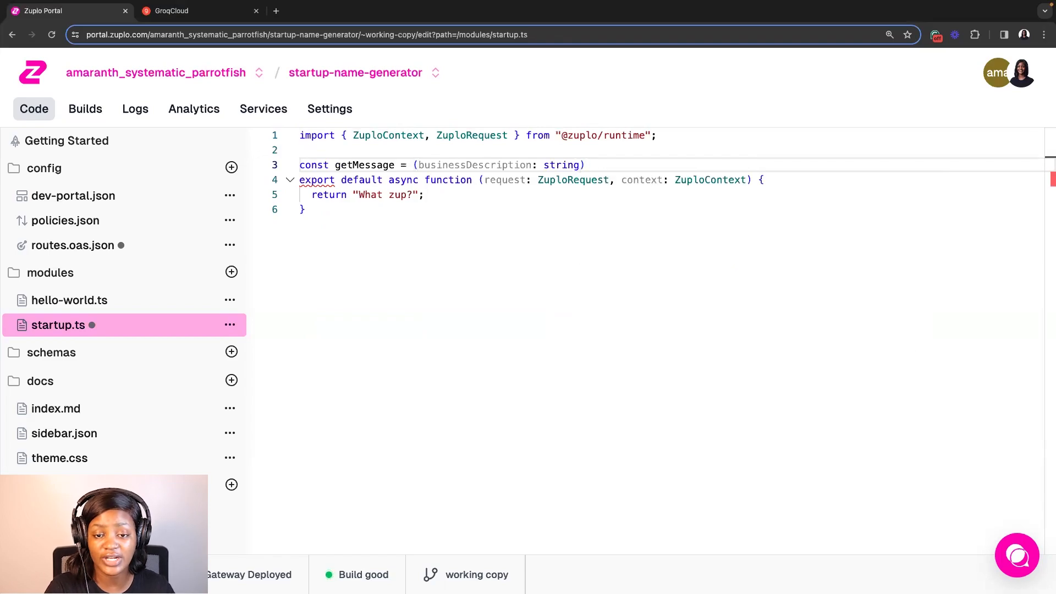
pyautogui.write('=>')
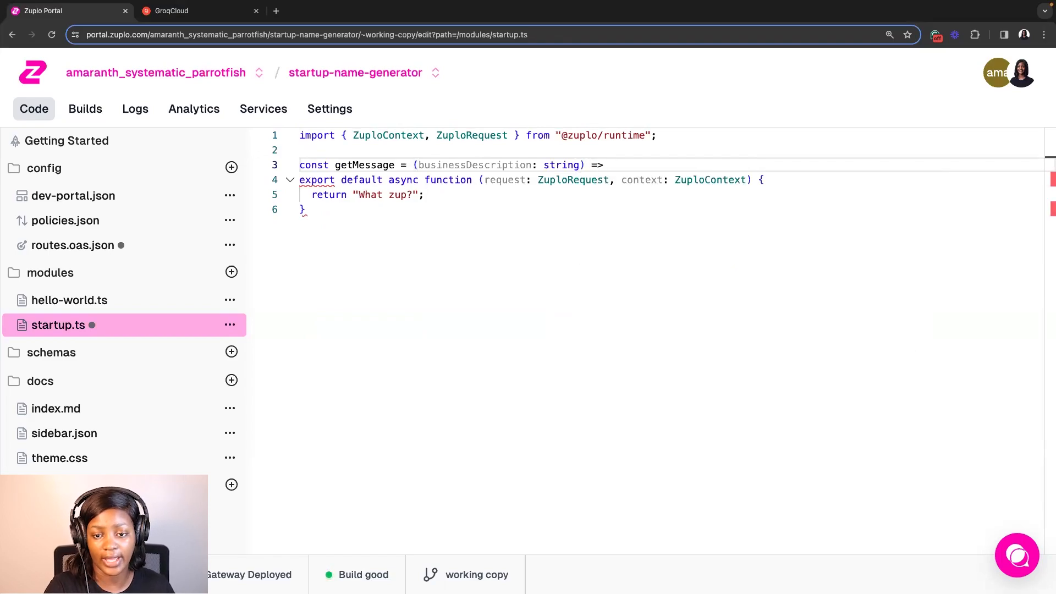
pyautogui.write('(')
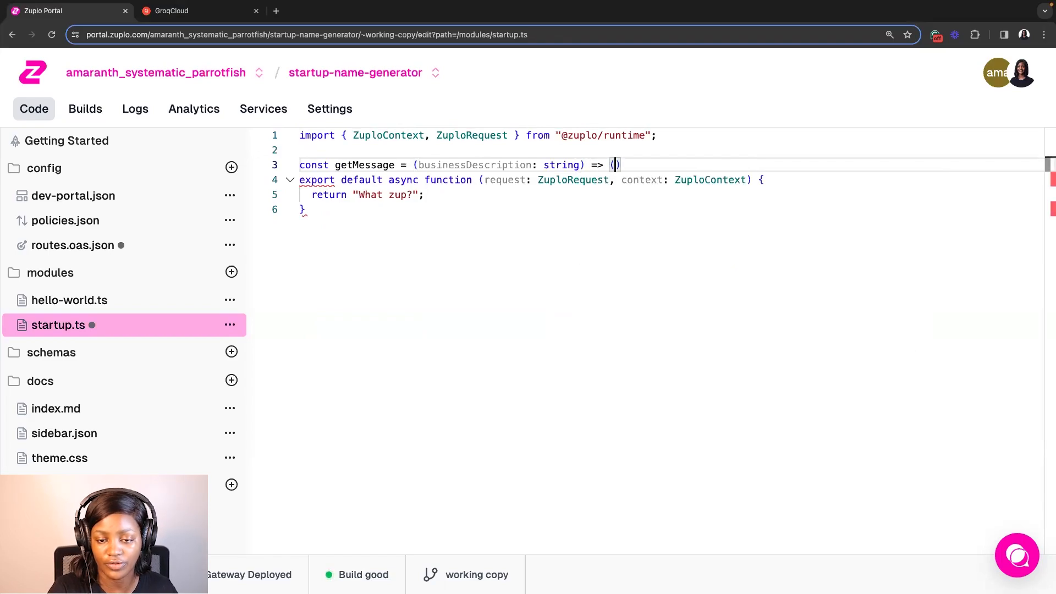
# Step: Copy the GroqCloud Quickstart's example JSON request body and return to startup.ts
pyautogui.click(182, 11)
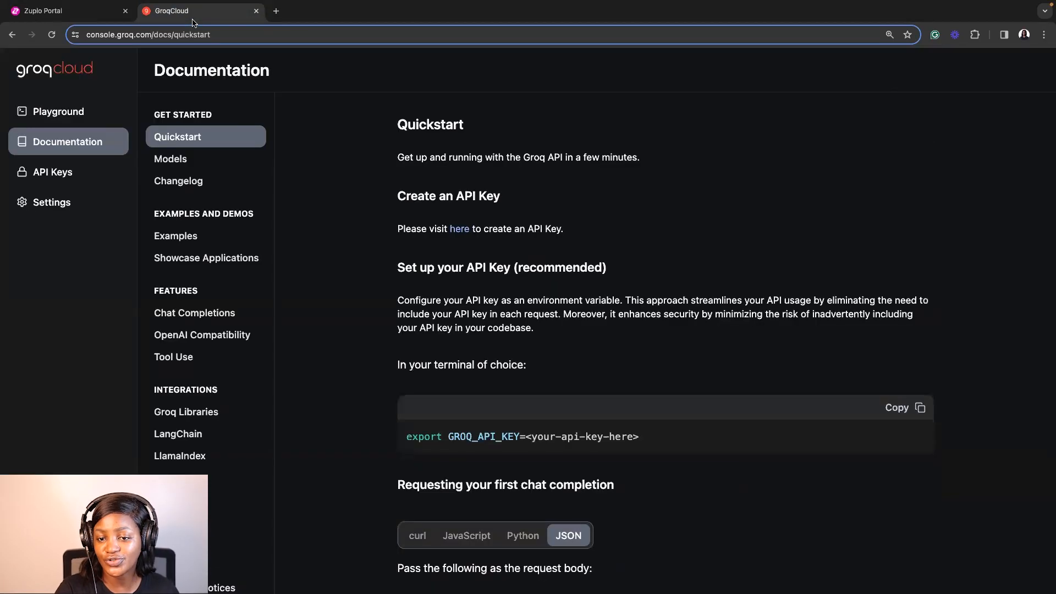
pyautogui.moveTo(223, 141)
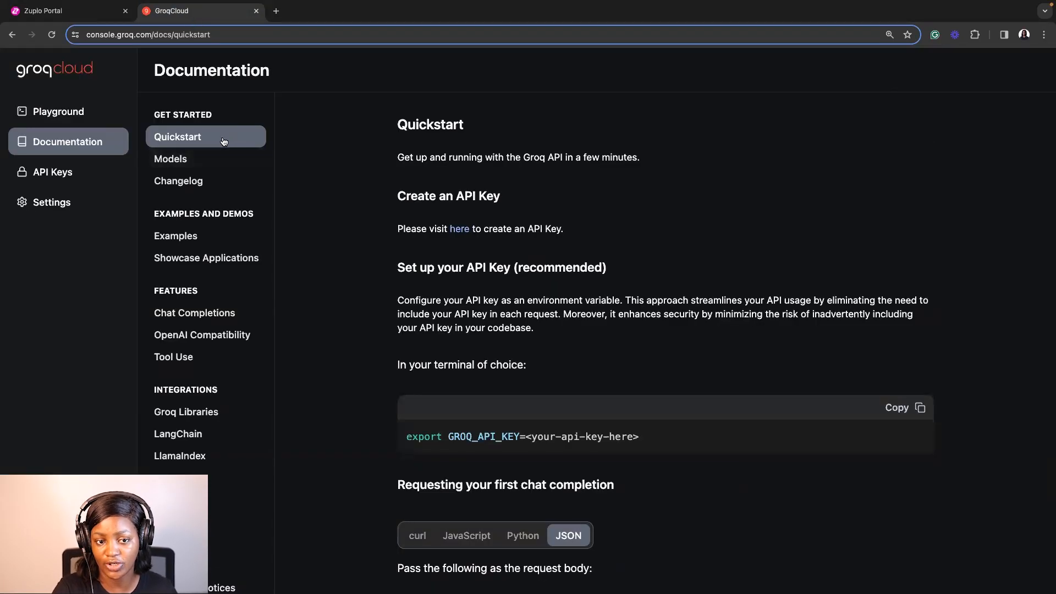
pyautogui.scroll(-3)
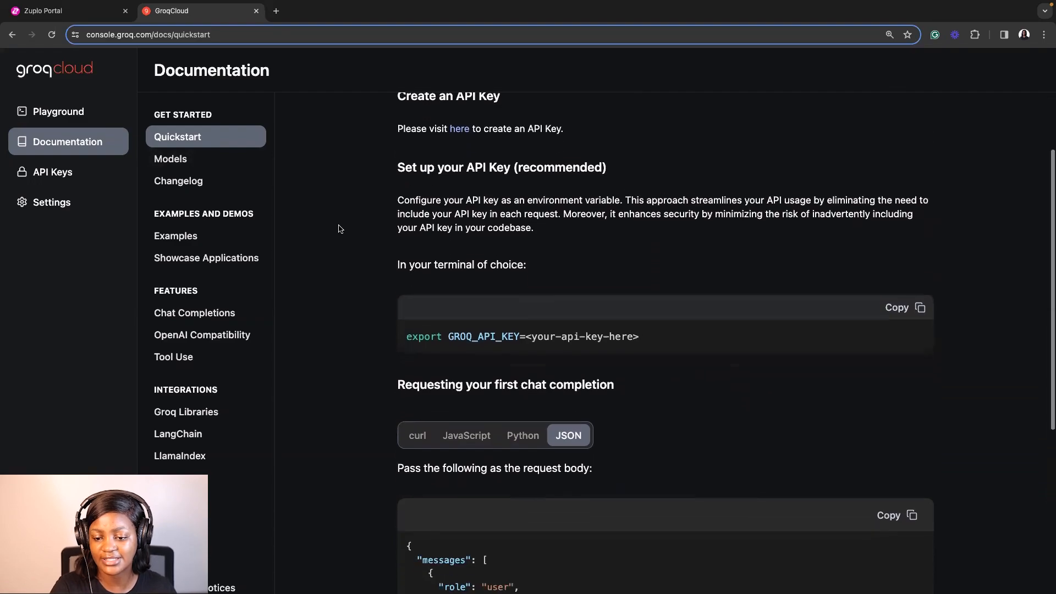
pyautogui.scroll(-3)
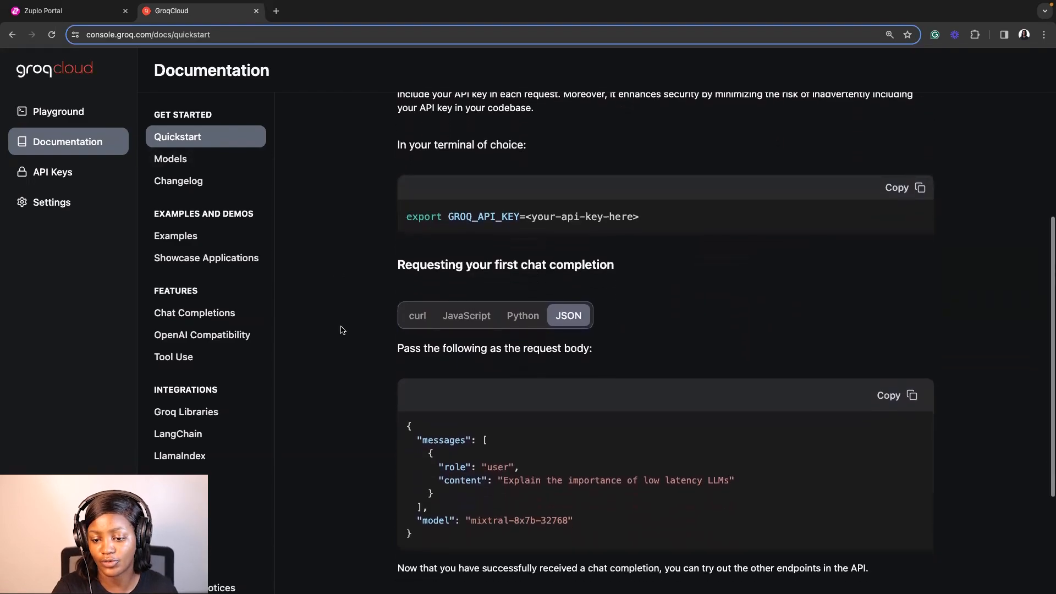
pyautogui.scroll(-3)
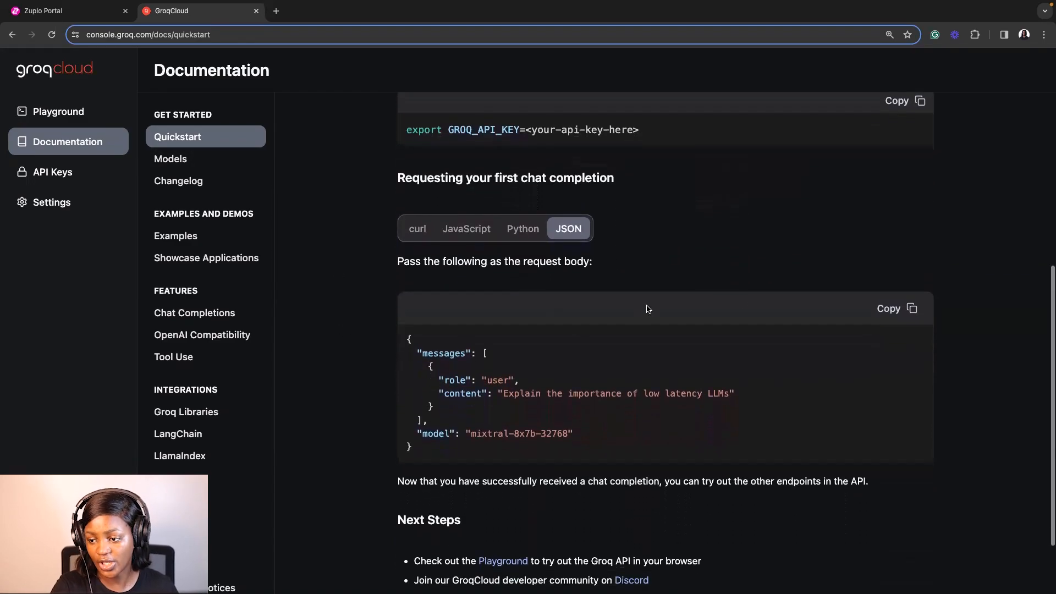
pyautogui.moveTo(469, 429)
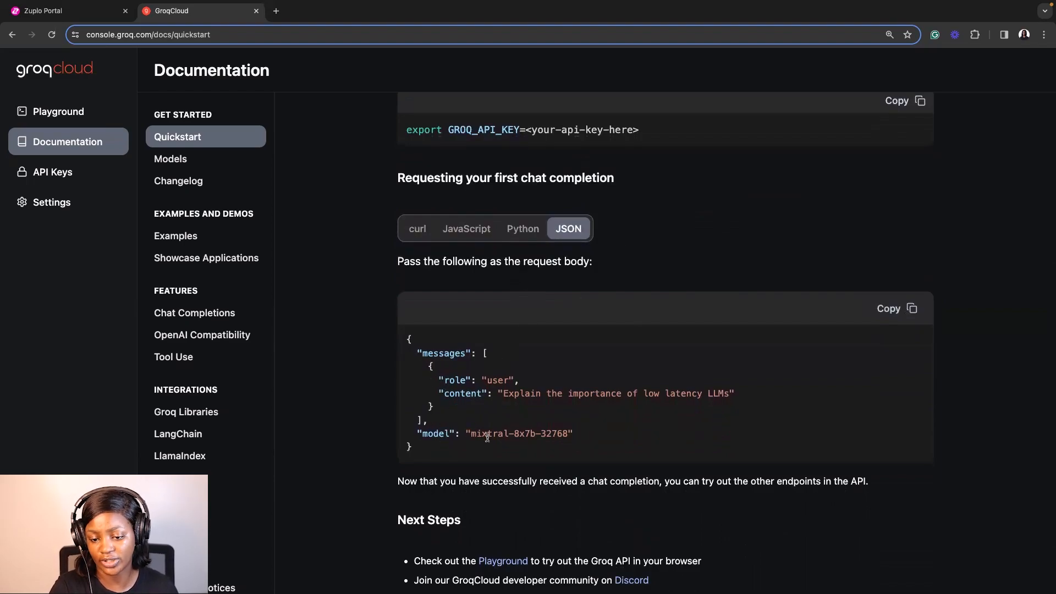
pyautogui.moveTo(332, 400)
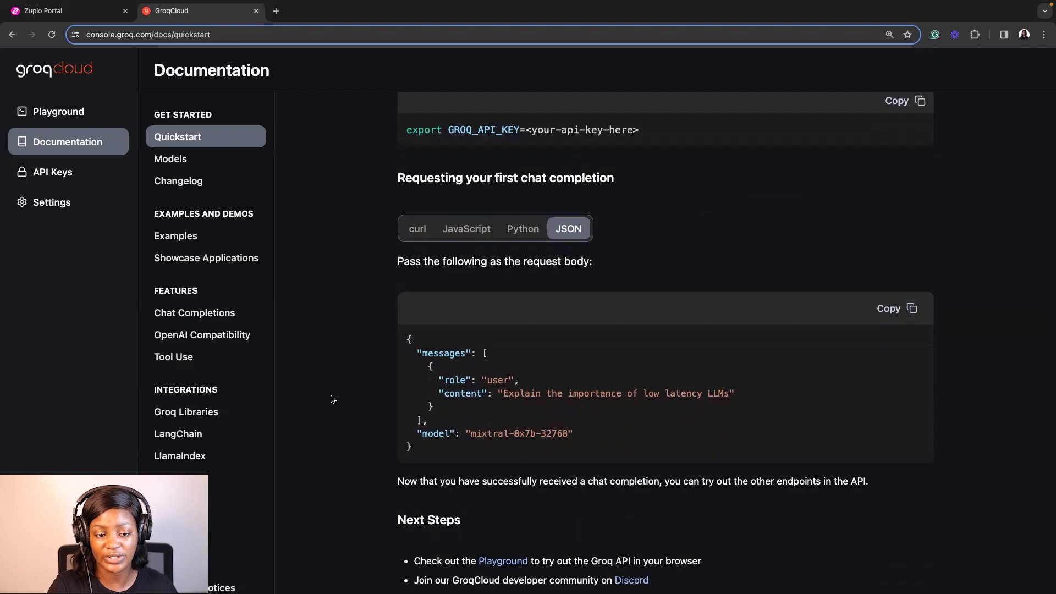
pyautogui.moveTo(383, 414)
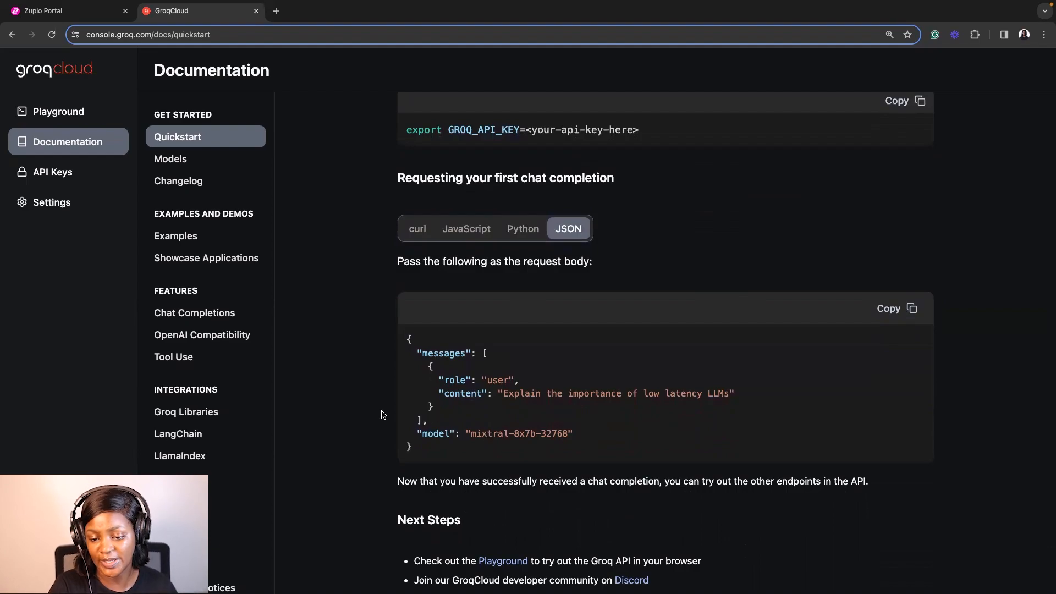
pyautogui.click(909, 308)
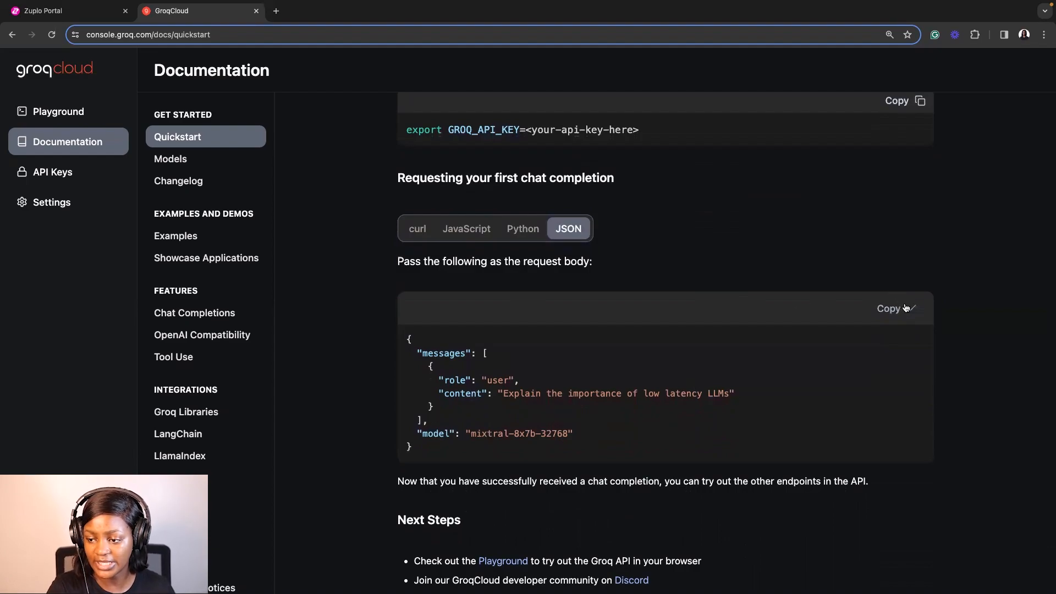
pyautogui.click(66, 11)
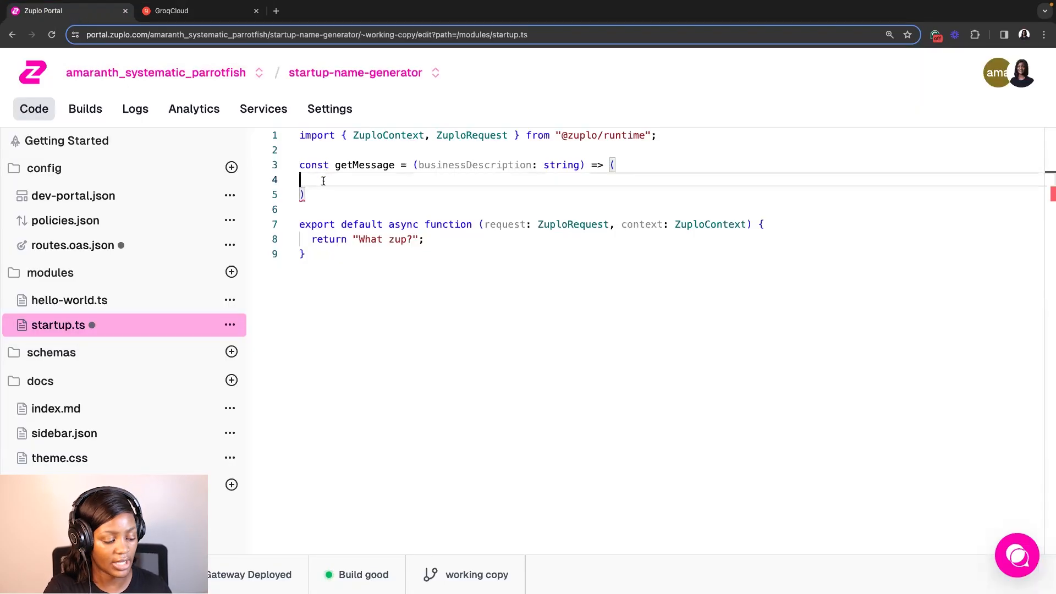
# Step: Paste the request body into getMessage and add a system message: 'You are a software developer who wants to start a company'
pyautogui.write('{\\n  "messages": [\\n    {\\n      "role": "user",\\n      "content": "Explain the importance of low latency LLMs"\\n    }\\n  ],\\n  "model": "mixtral-8x7b-32768"\\n}')
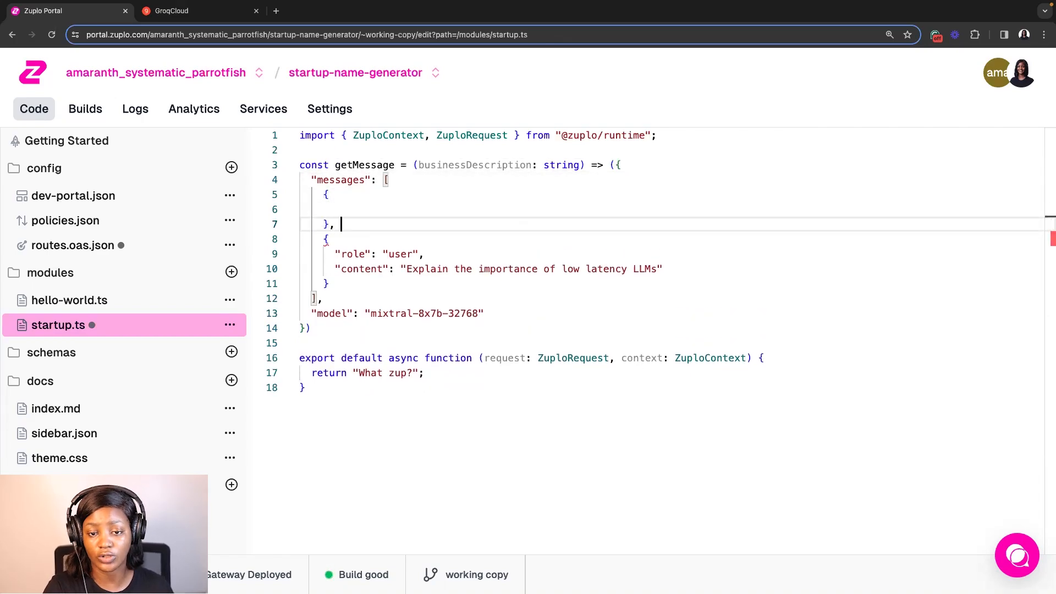
pyautogui.write('"')
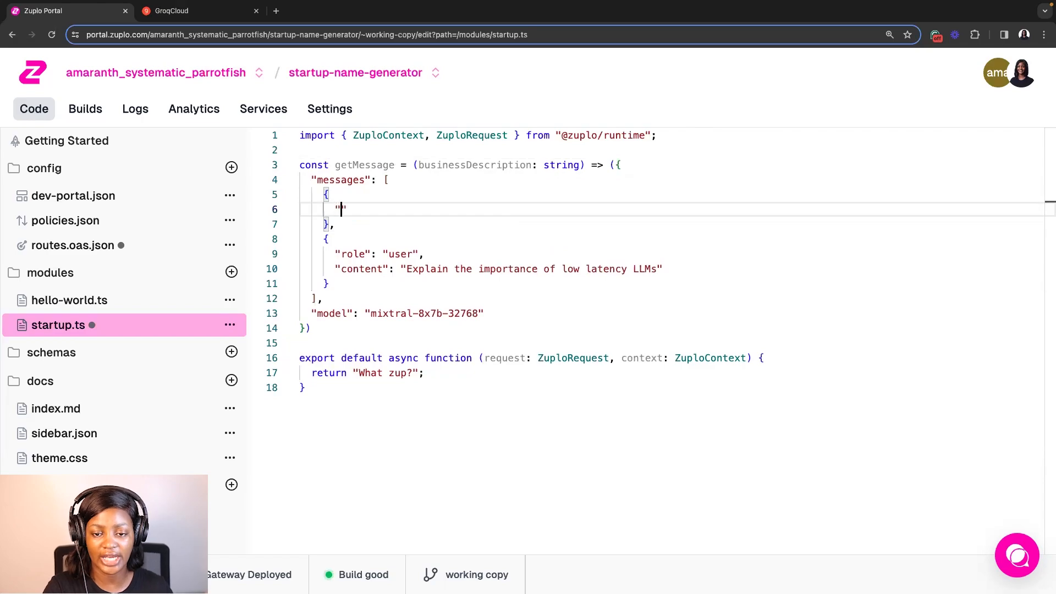
pyautogui.write('role": "sys')
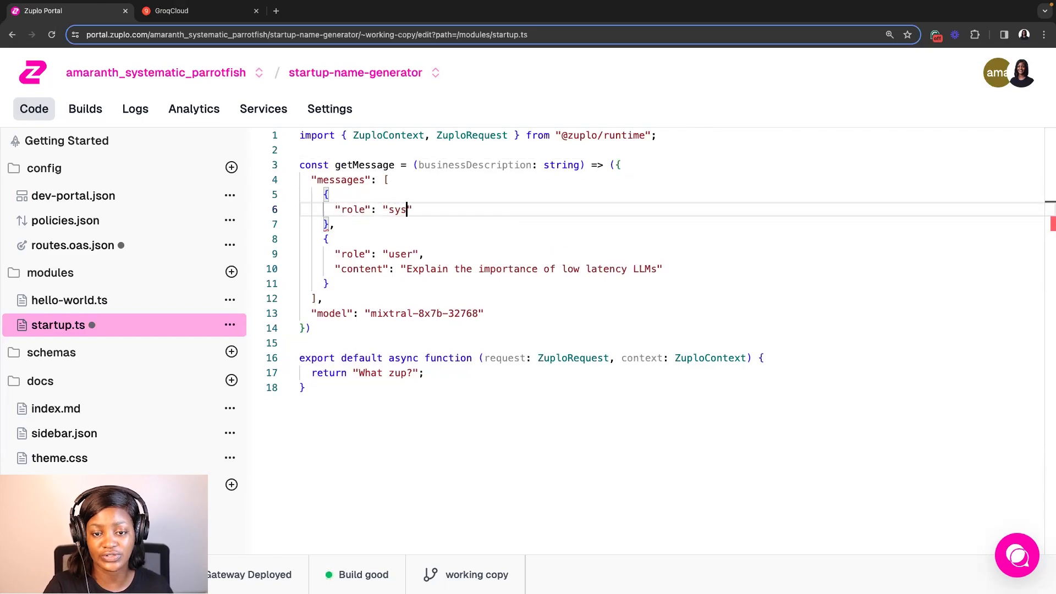
pyautogui.write('tem",')
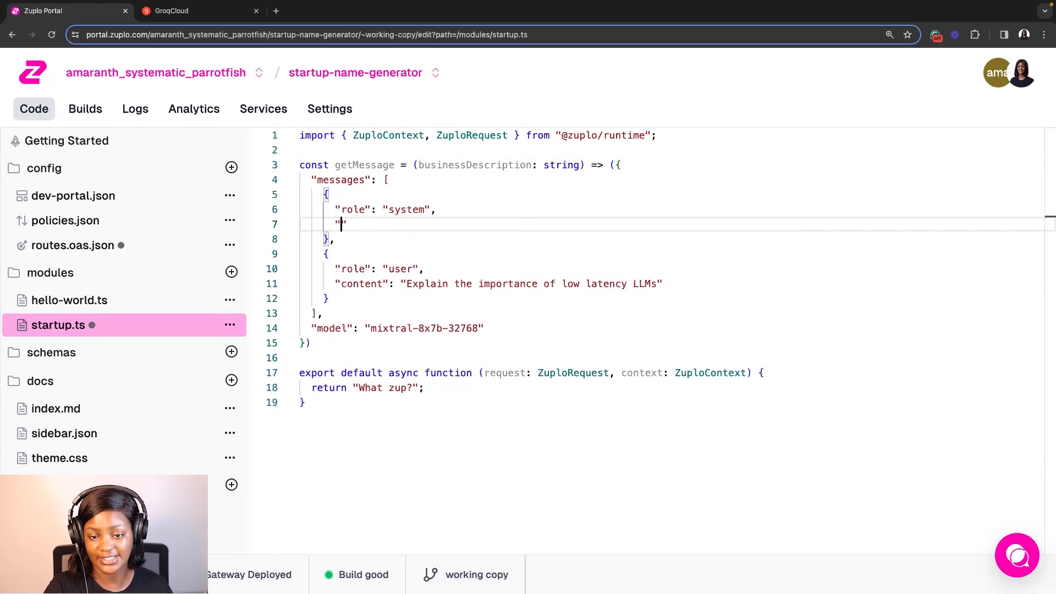
pyautogui.write('content": "')
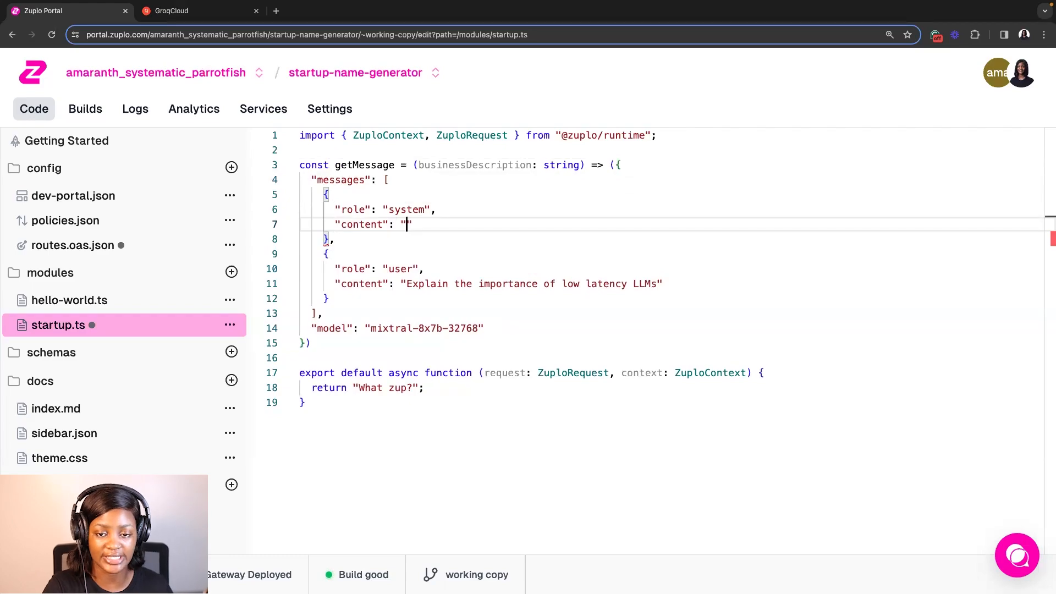
pyautogui.write('You are a software developer who wants to star')
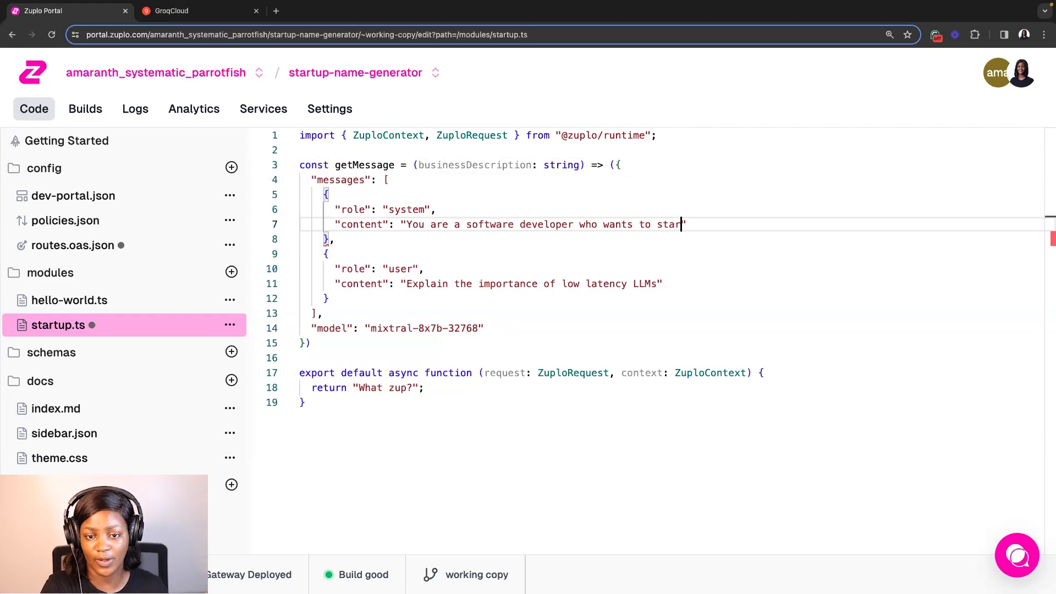
pyautogui.write('t a company')
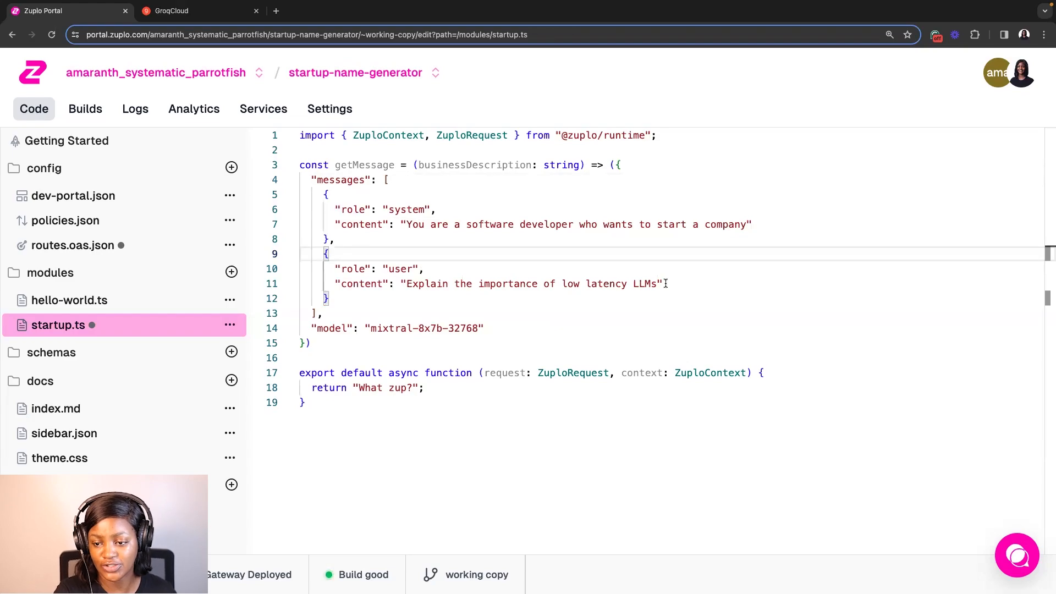
# Step: Replace the user prompt with a template literal asking for three startup names based on ${businessDescription}
pyautogui.moveTo(658, 283); pyautogui.dragTo(429, 284)
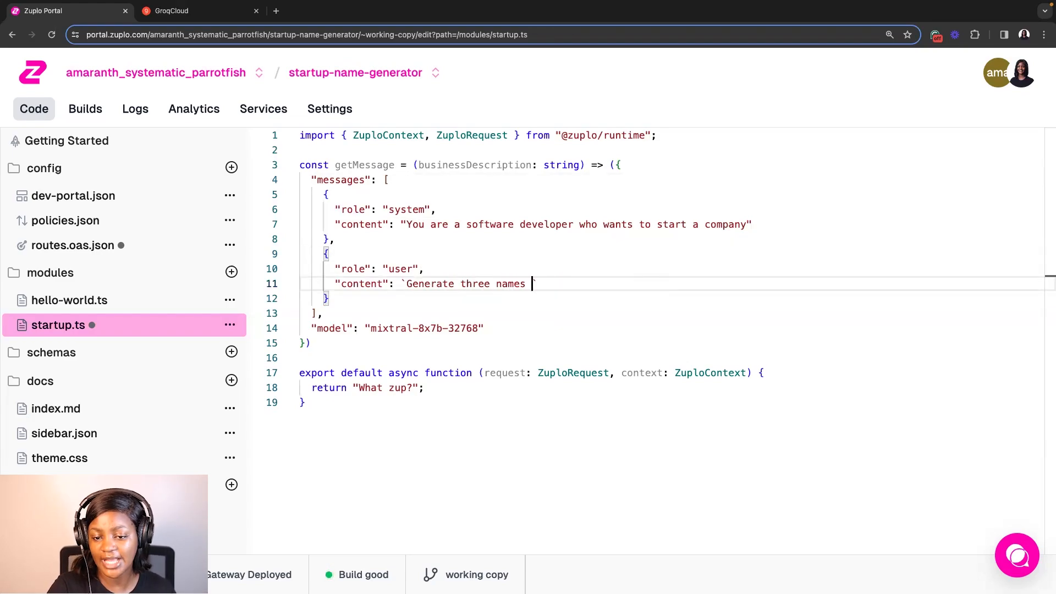
pyautogui.write('that I can call a startup based')
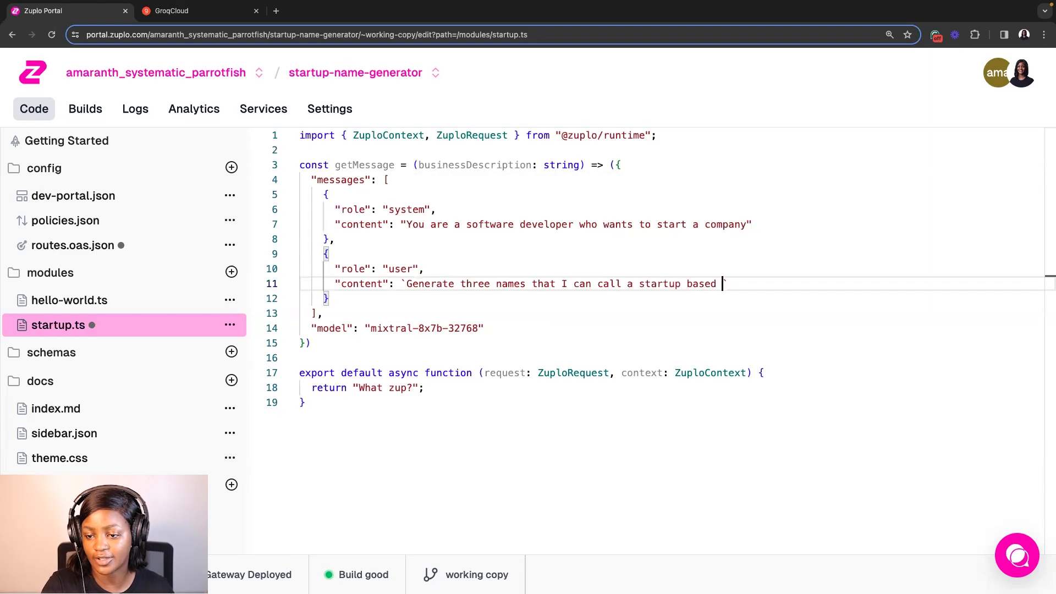
pyautogui.write('on this business description')
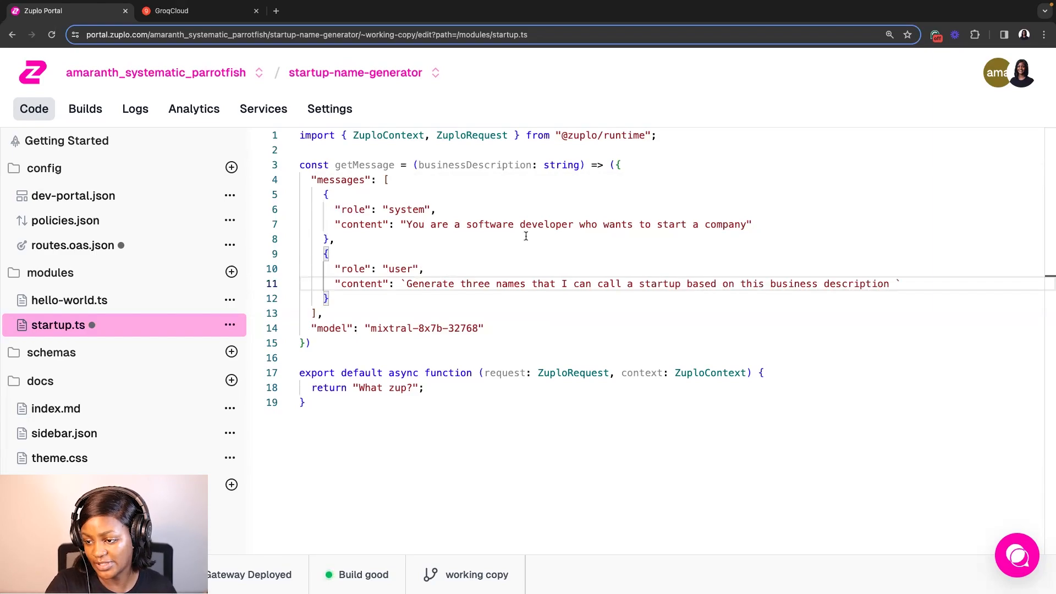
pyautogui.write('$')
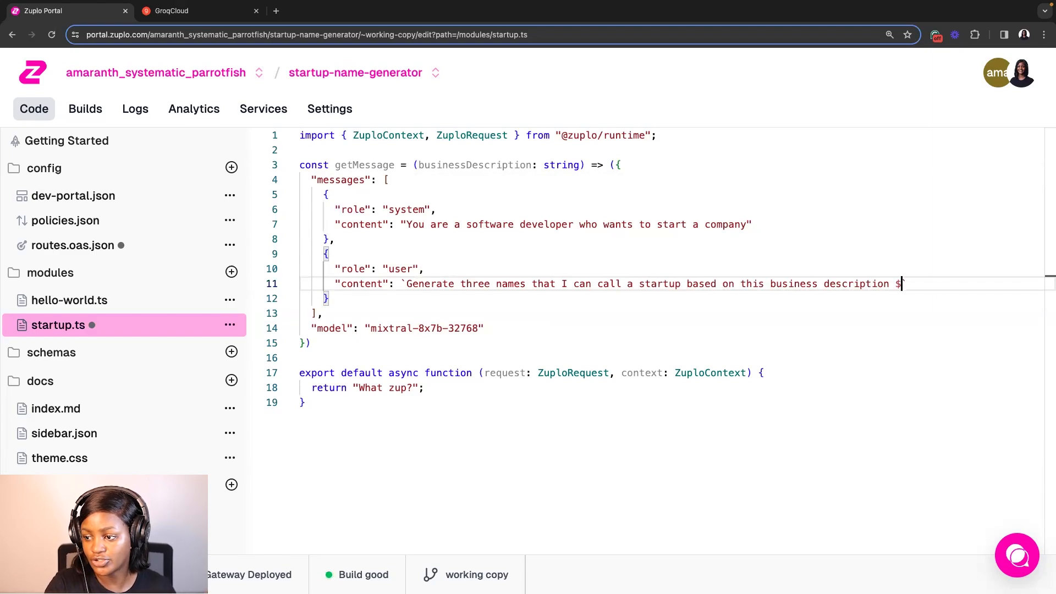
pyautogui.write('{businessDescription}`')
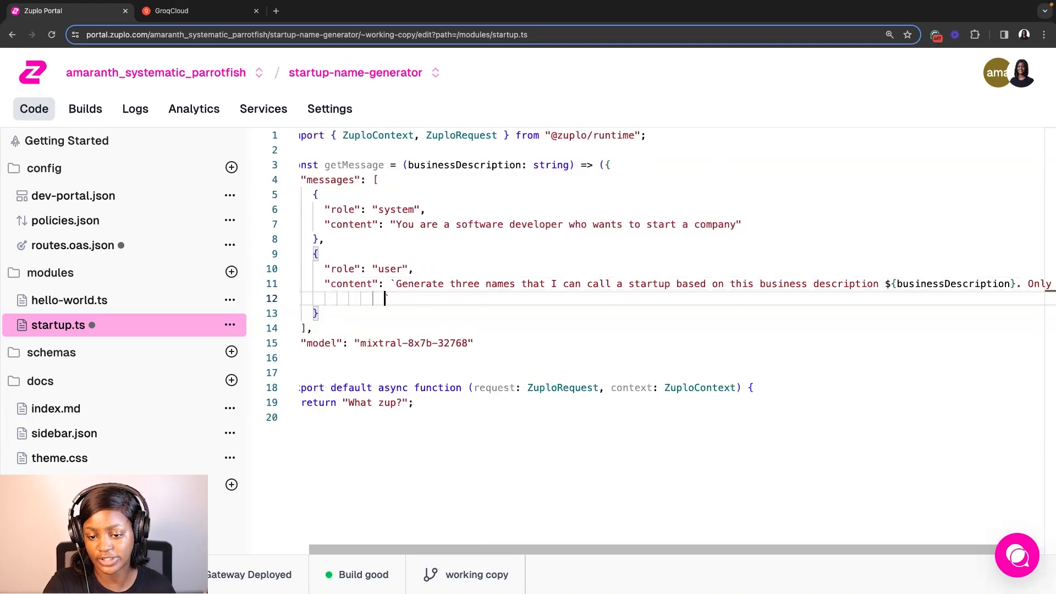
# Step: Extend the prompt to respond only with name suggestions, formatted as JSON in an array
pyautogui.write('respond with the')
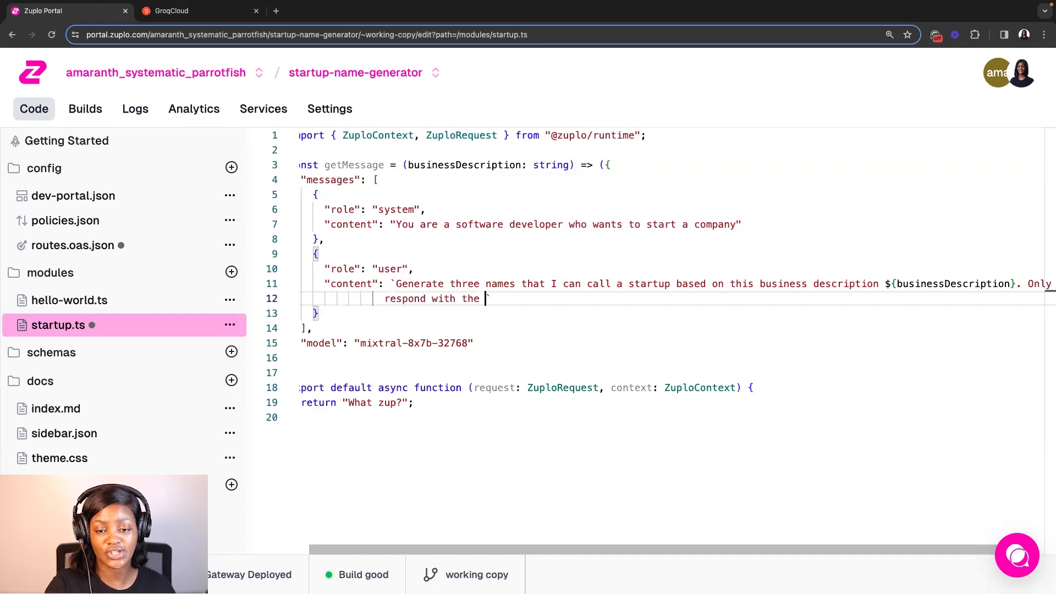
pyautogui.write('startup name')
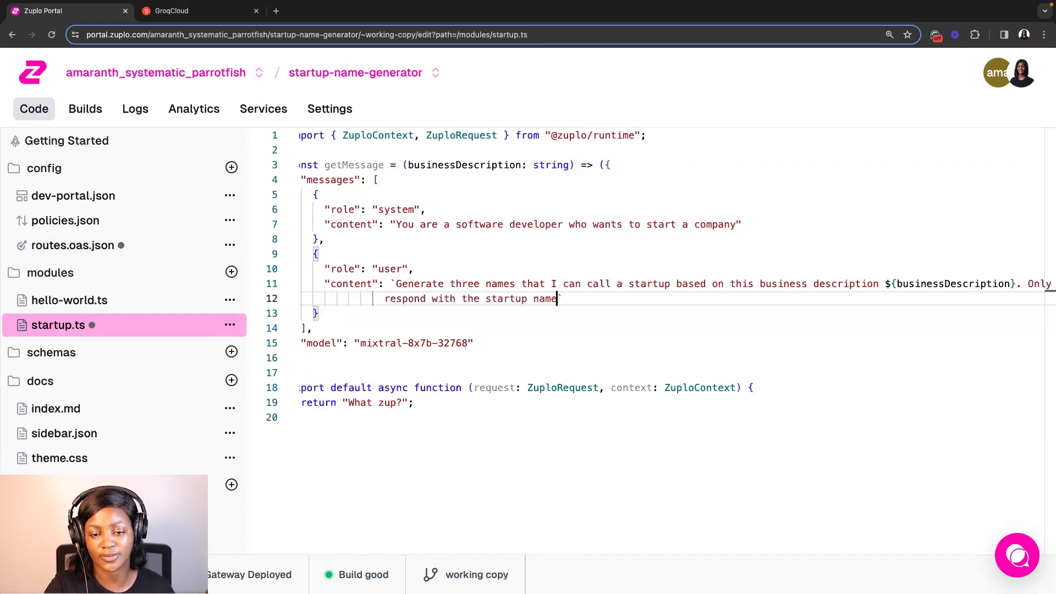
pyautogui.write('sugestion without adding any other')
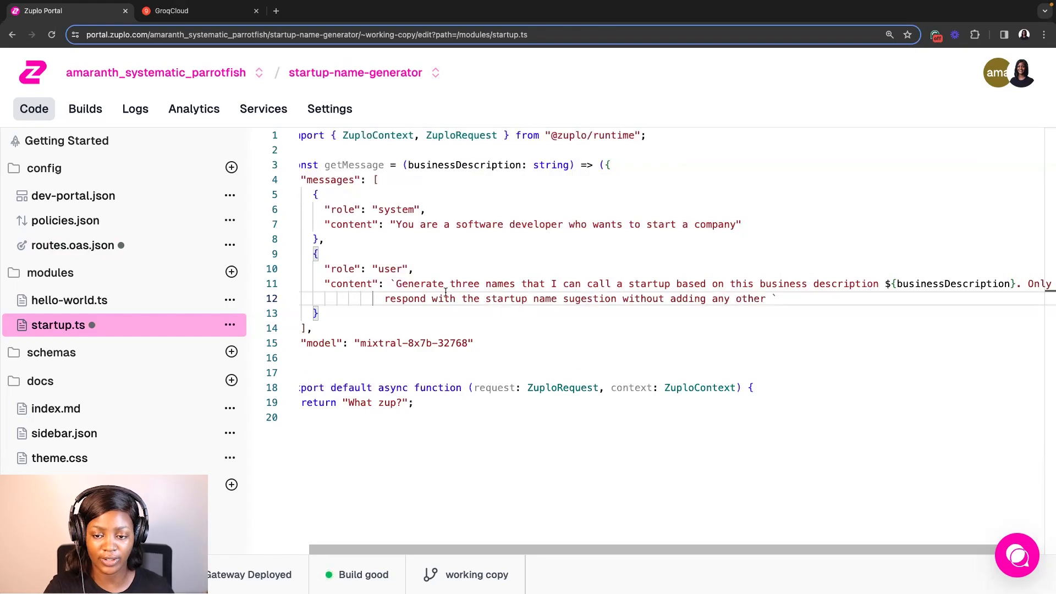
pyautogui.write('information and also generate new names each time I send a')
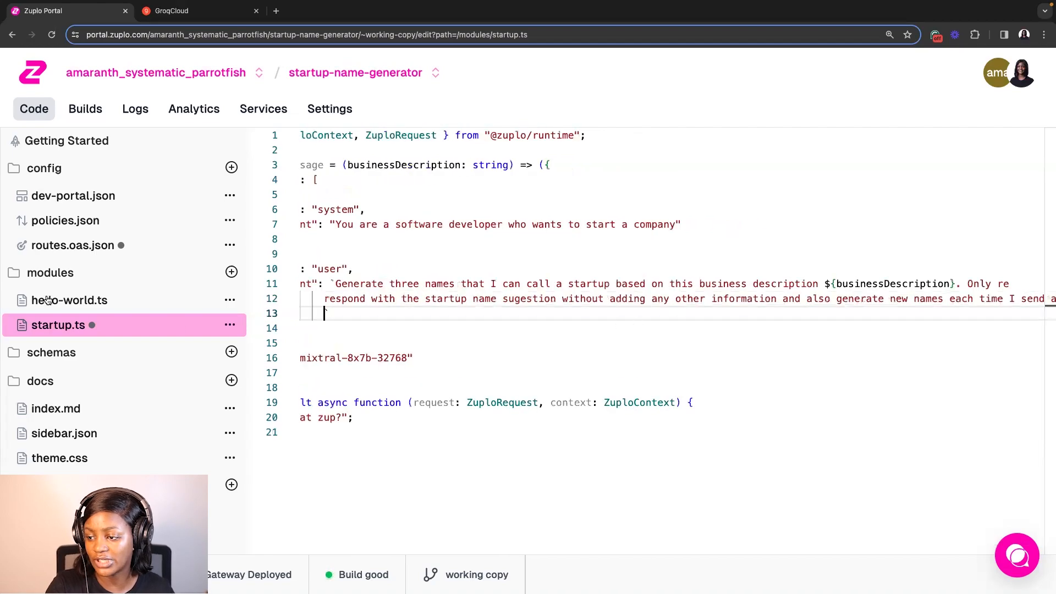
pyautogui.write('Finally,')
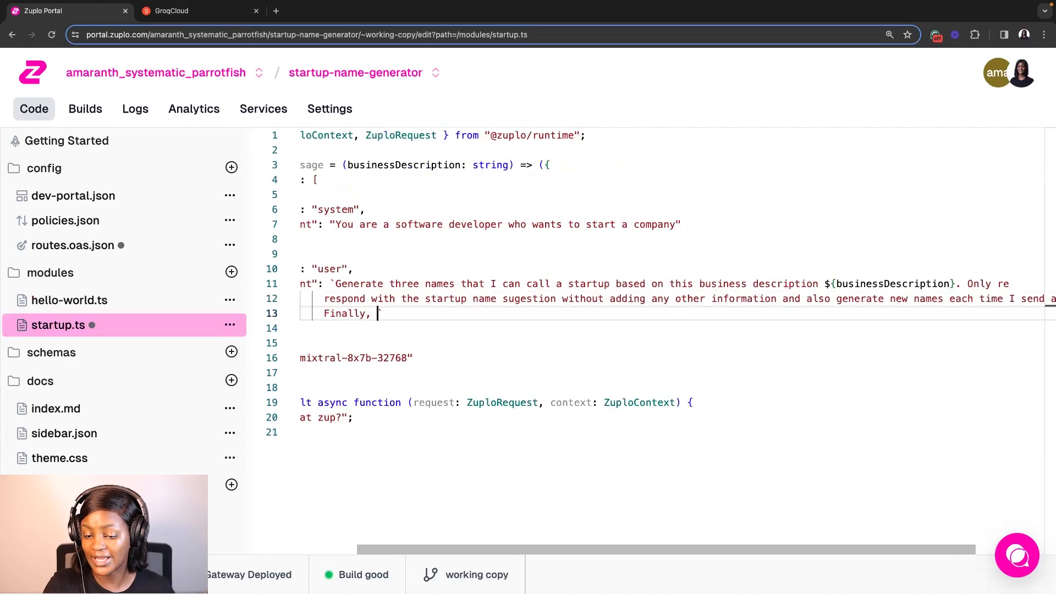
pyautogui.write('format resp')
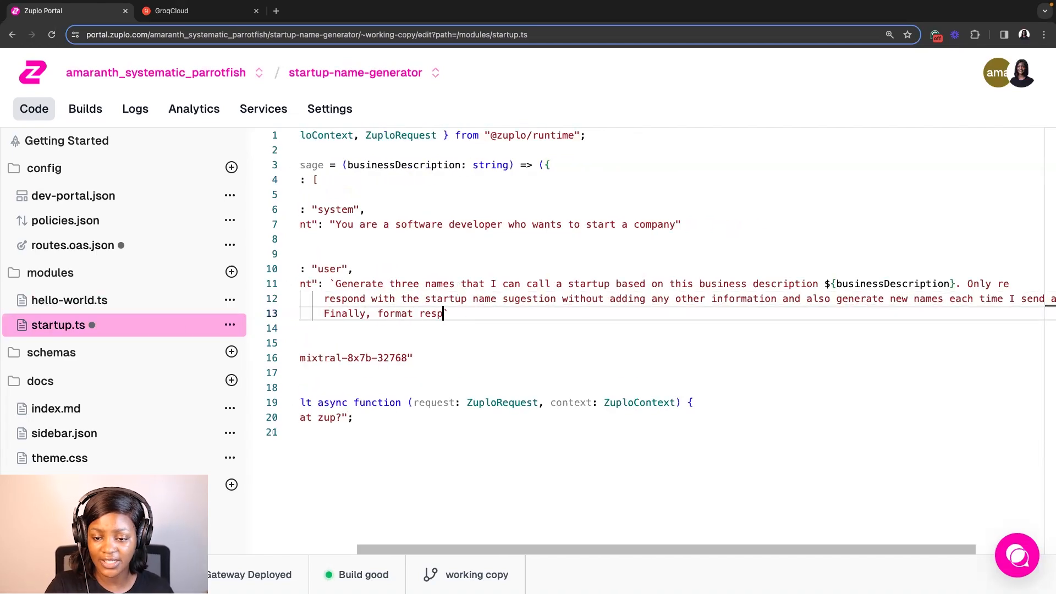
pyautogui.write('onse as JSON and input t')
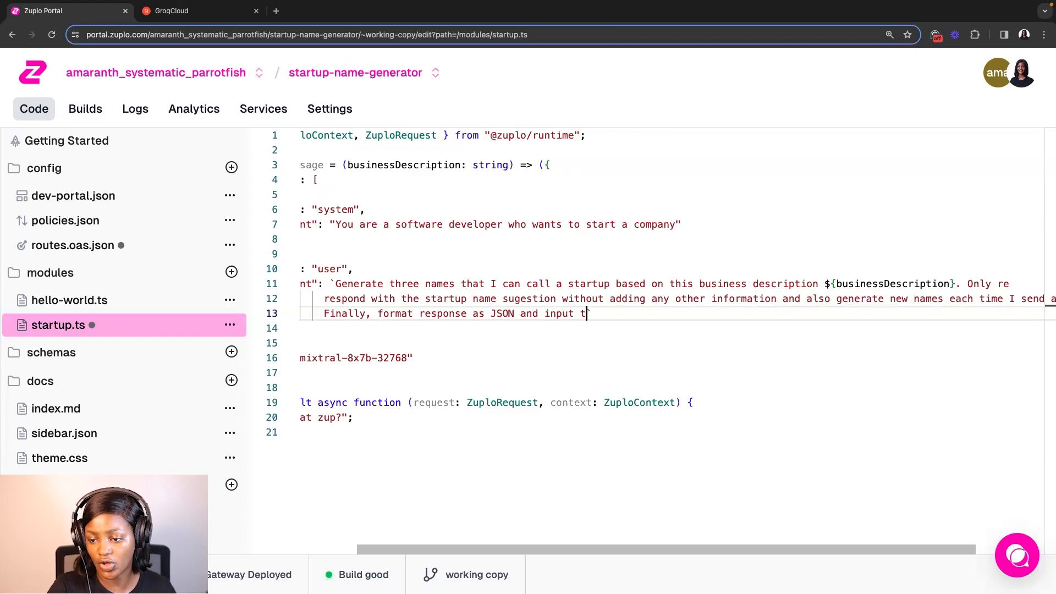
pyautogui.write('hem in an array')
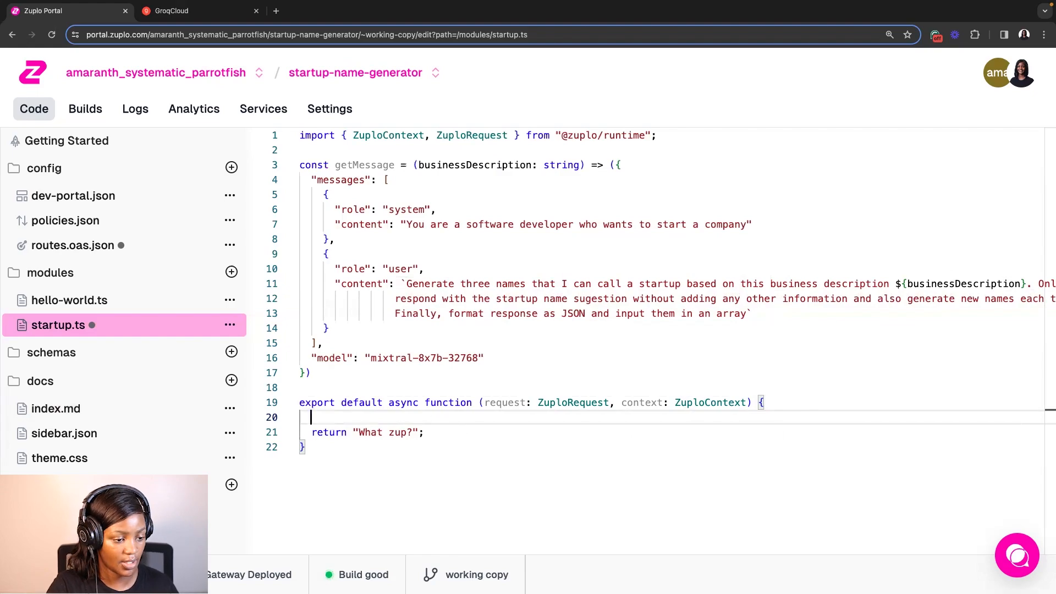
# Step: Destructure businessDescription from await request.json() and start `const response = await fetch(`
pyautogui.write('const {businessDescription')
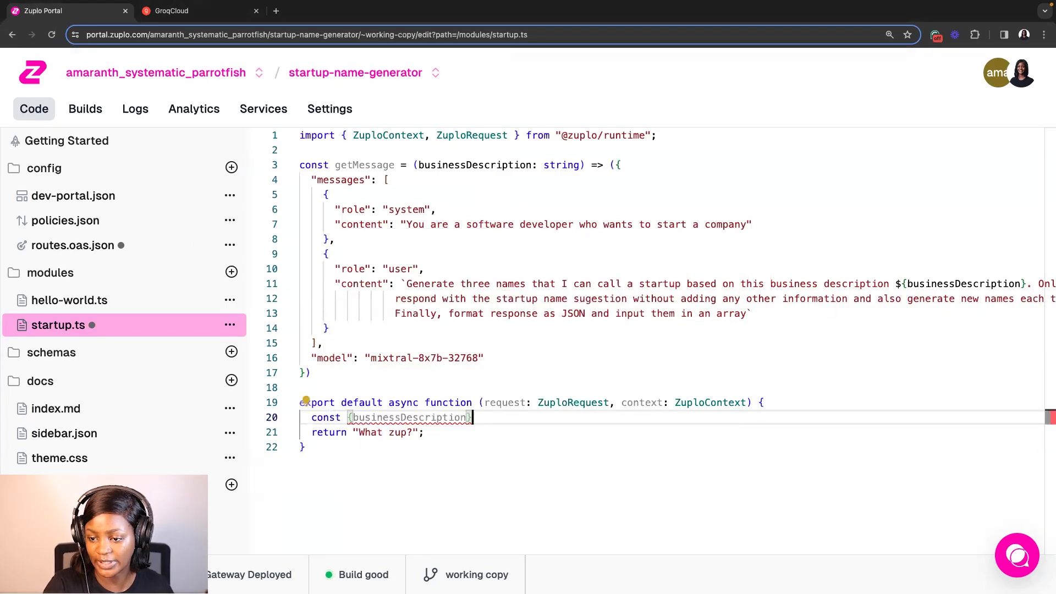
pyautogui.write('= await reques')
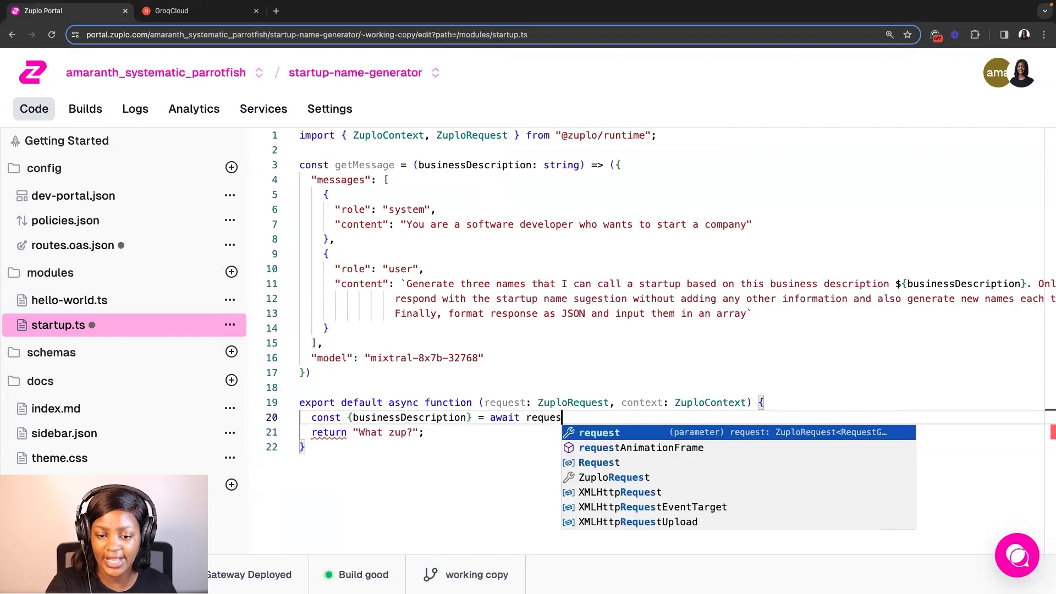
pyautogui.write('.json() as {bni')
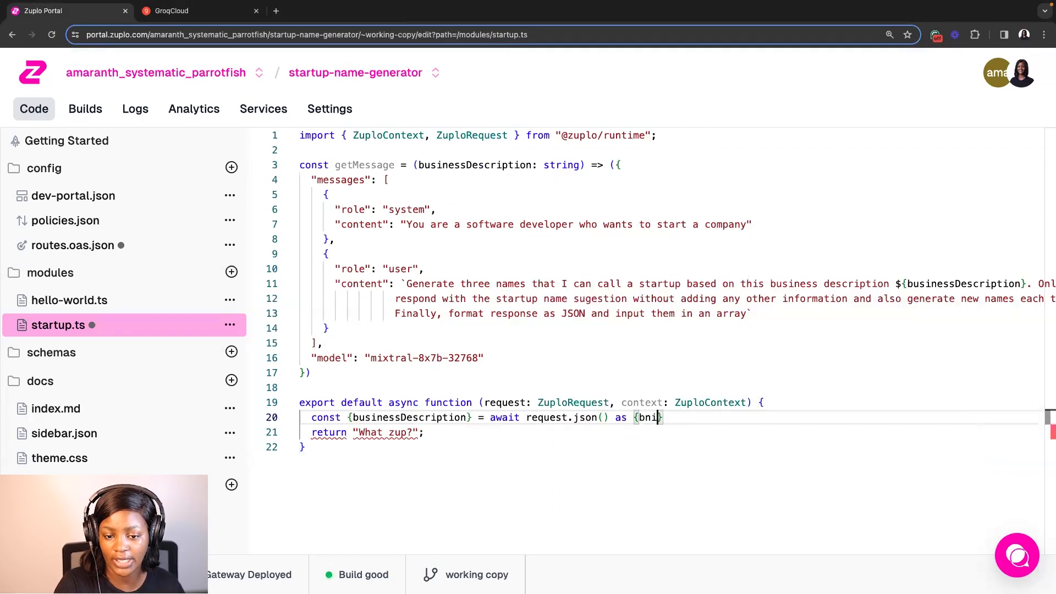
pyautogui.write('businessDescription: string')
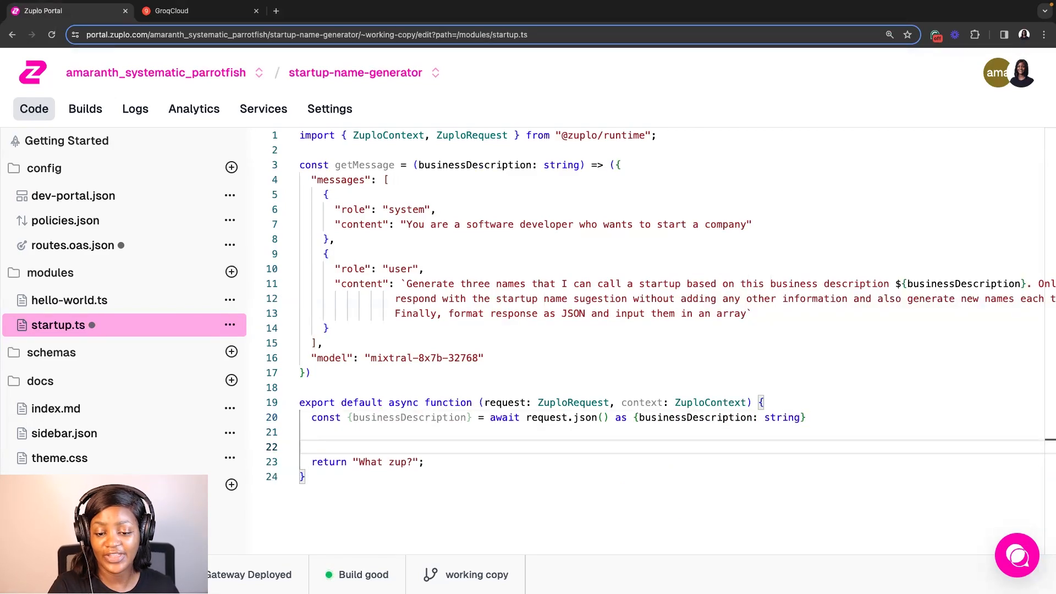
pyautogui.write("const response = await fetch('', {")
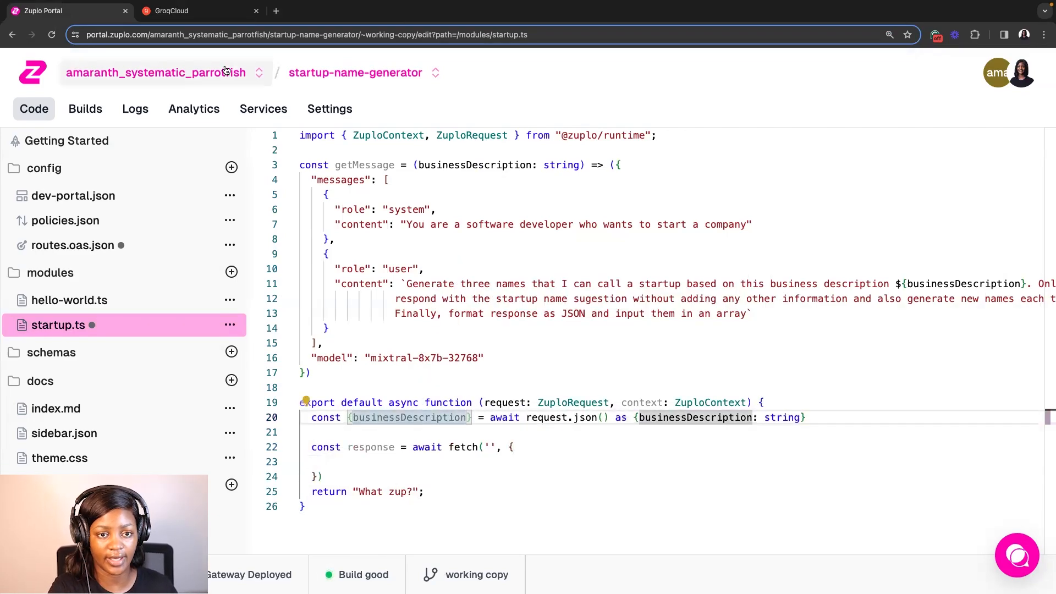
pyautogui.click(170, 11)
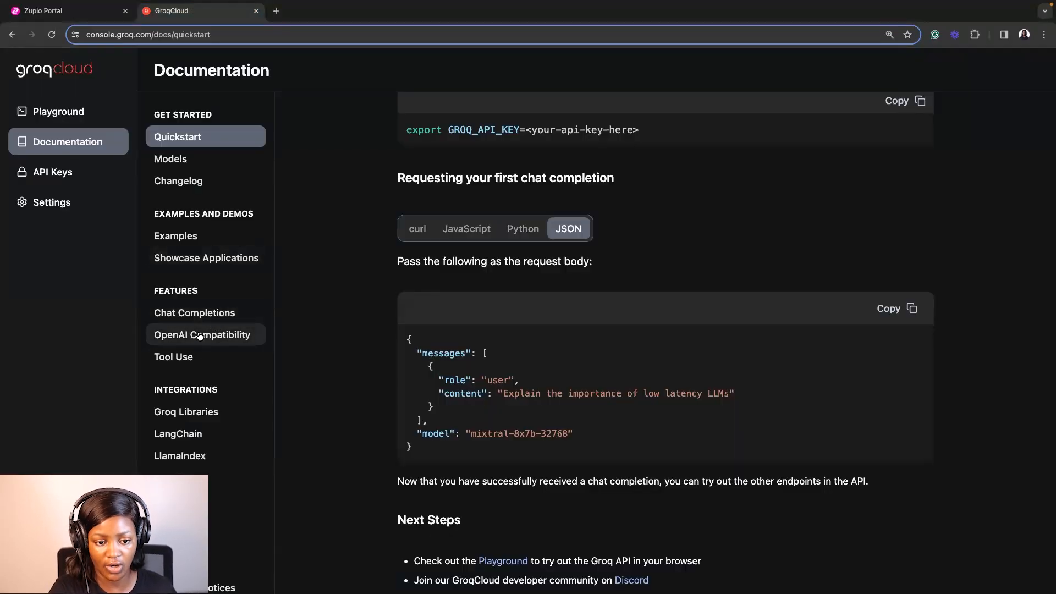
pyautogui.click(202, 335)
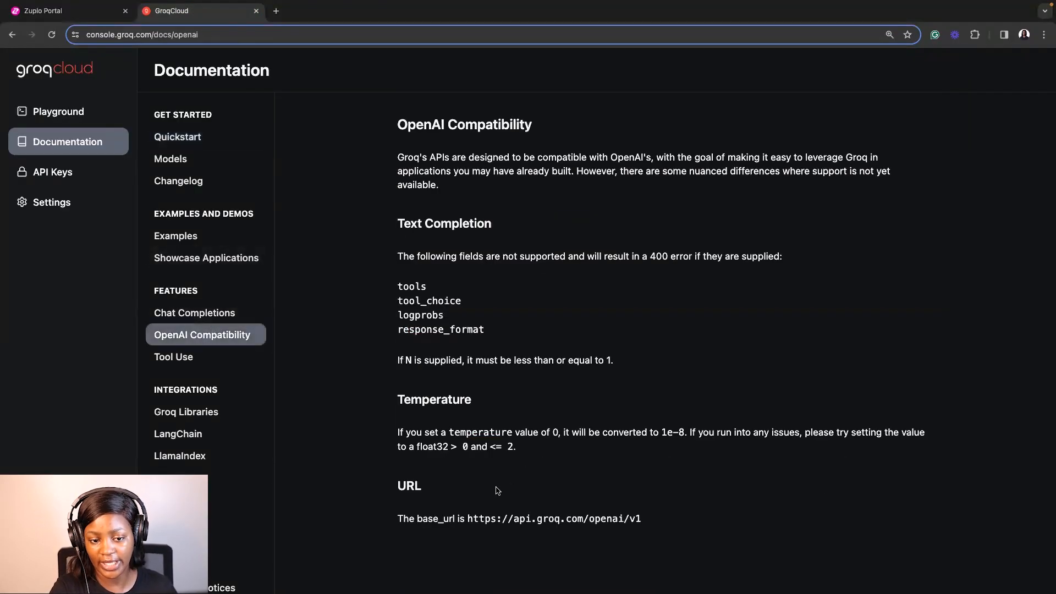
pyautogui.moveTo(477, 528)
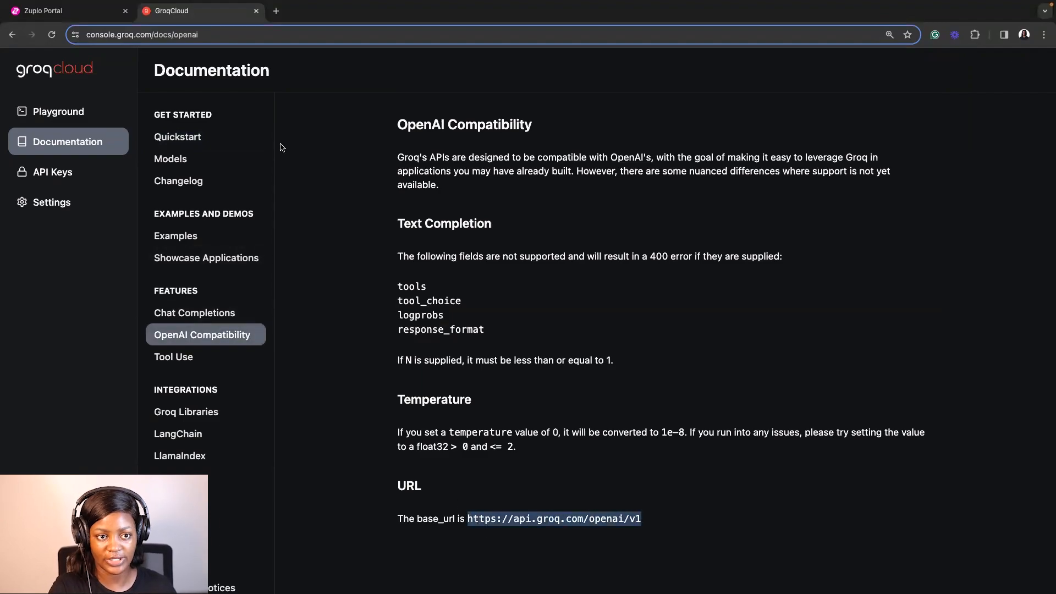
pyautogui.click(42, 11)
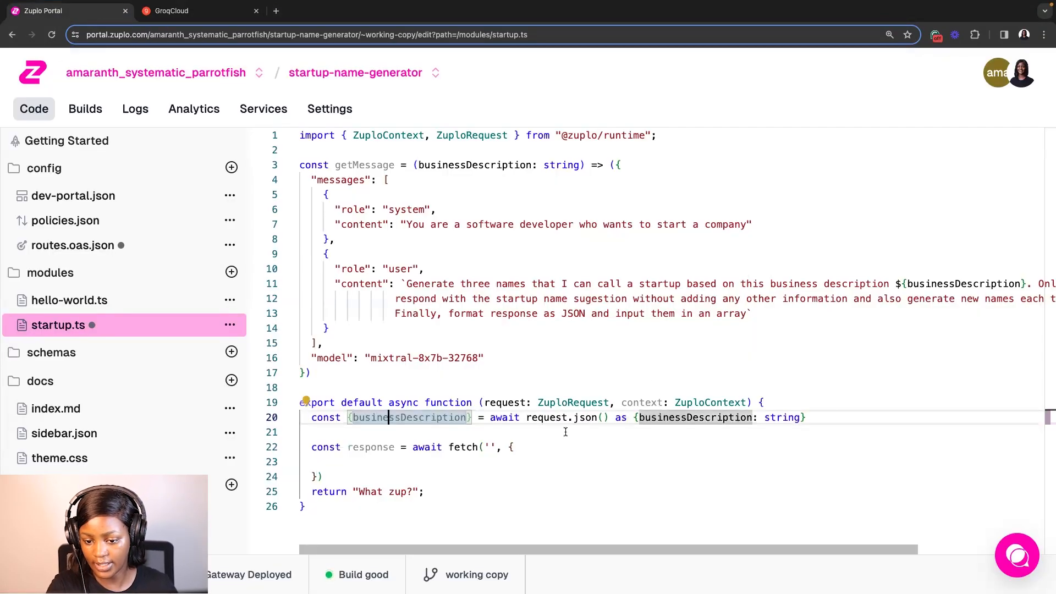
pyautogui.write('https://api.groq.com/openai/v1')
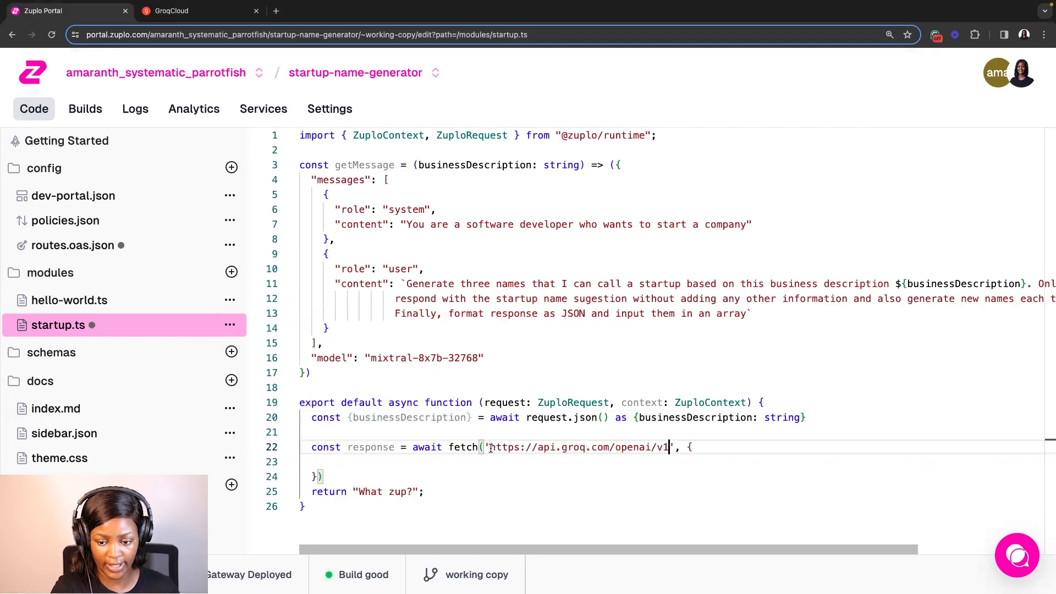
pyautogui.write('/c')
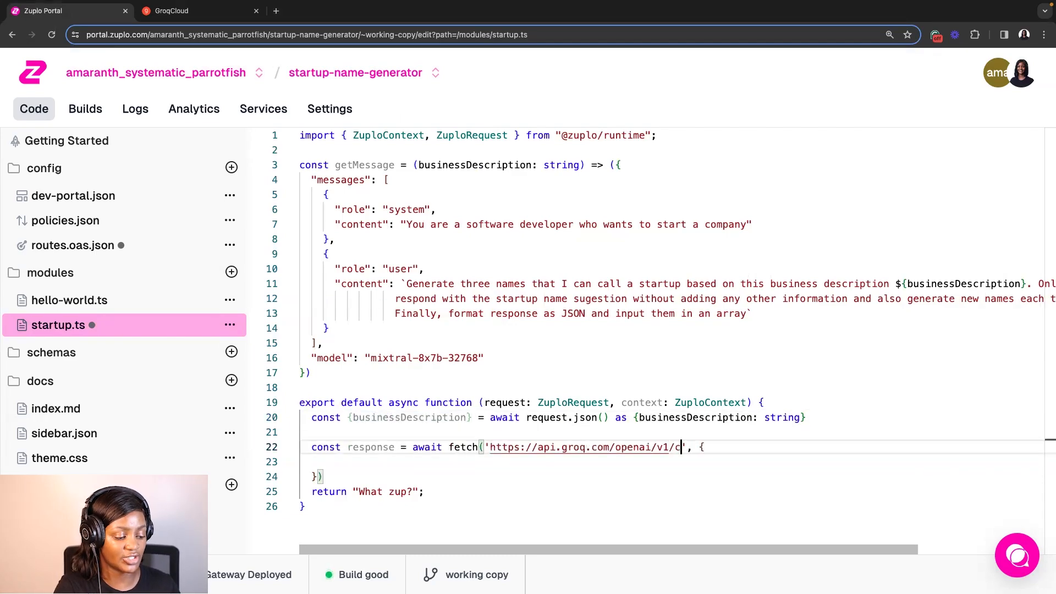
pyautogui.write('hat')
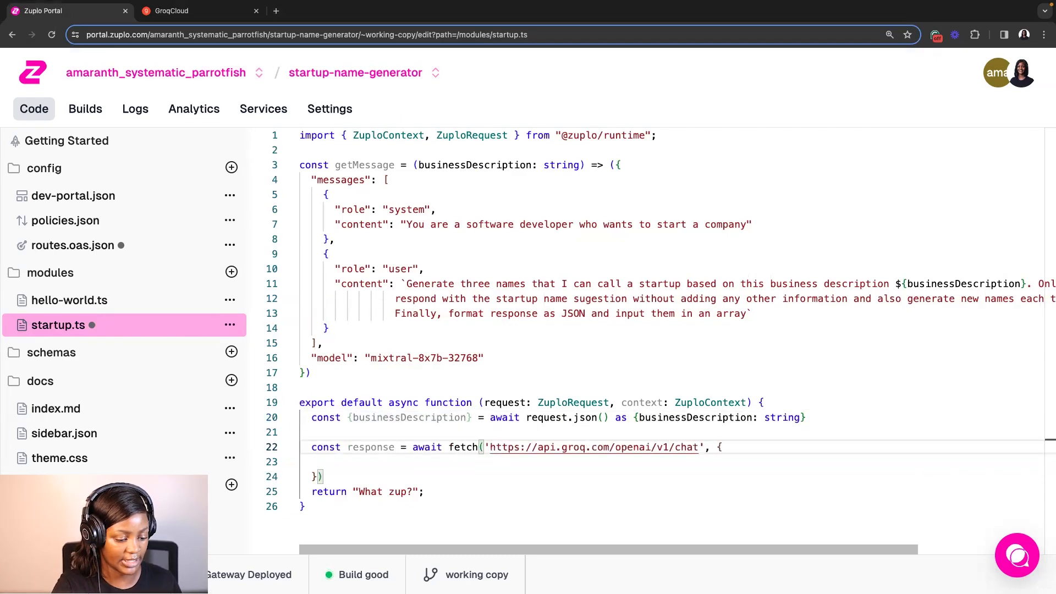
pyautogui.write('/completions')
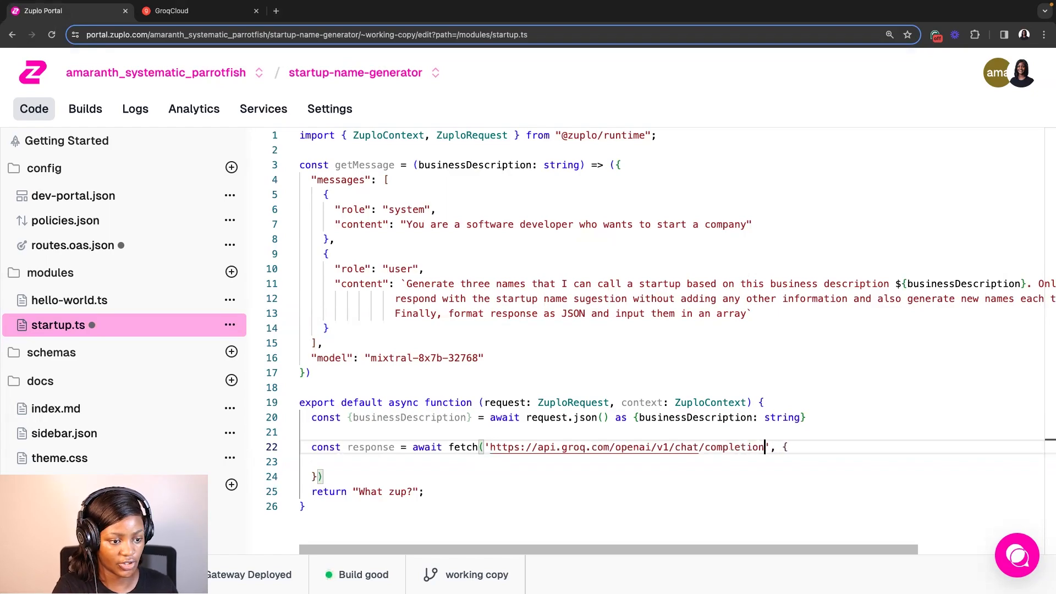
pyautogui.write('s')
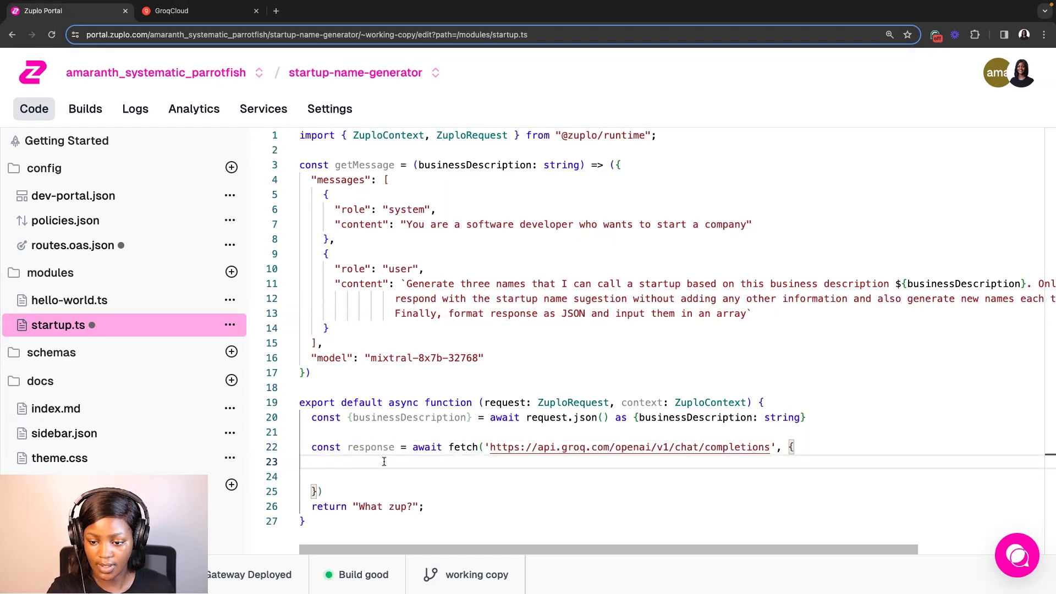
# Step: Add method 'POST', a JSON.stringify body, and Bearer authorization and 'content-type' headers to the fetch
pyautogui.write("method: 'POST',")
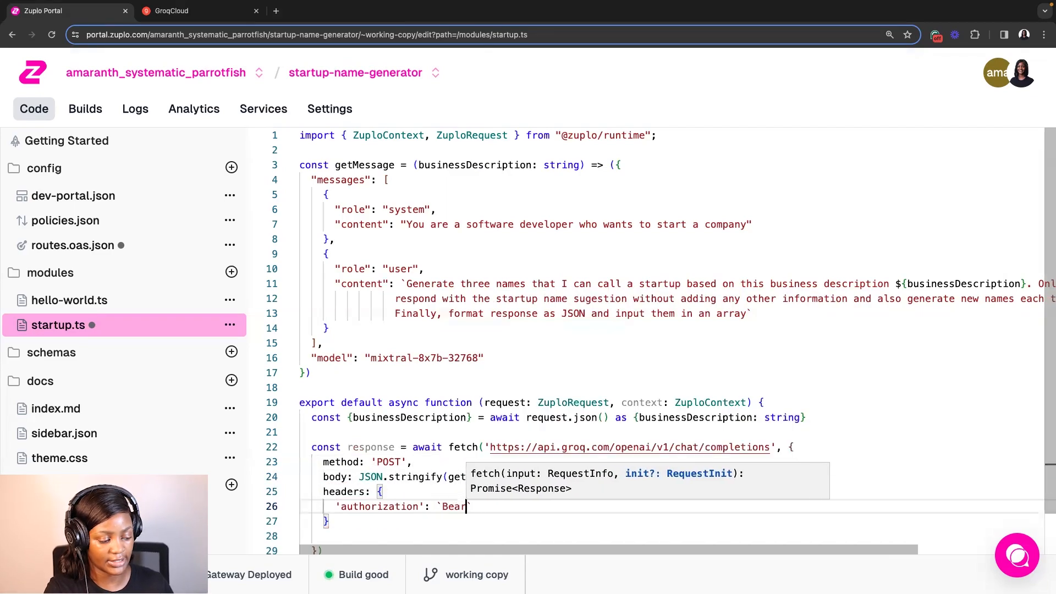
pyautogui.write('er')
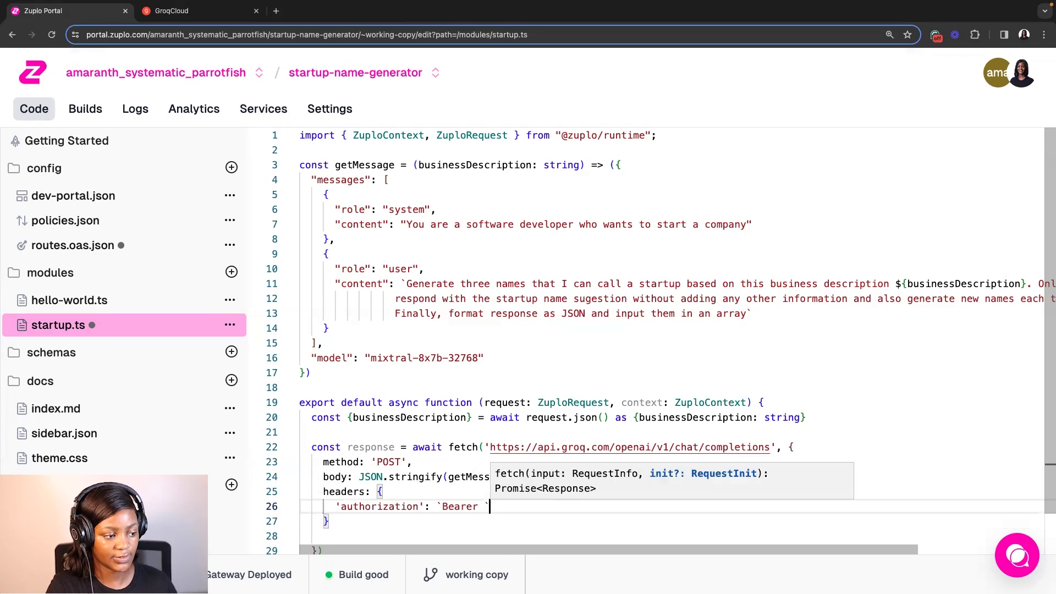
pyautogui.write("'content-type': 'application/json")
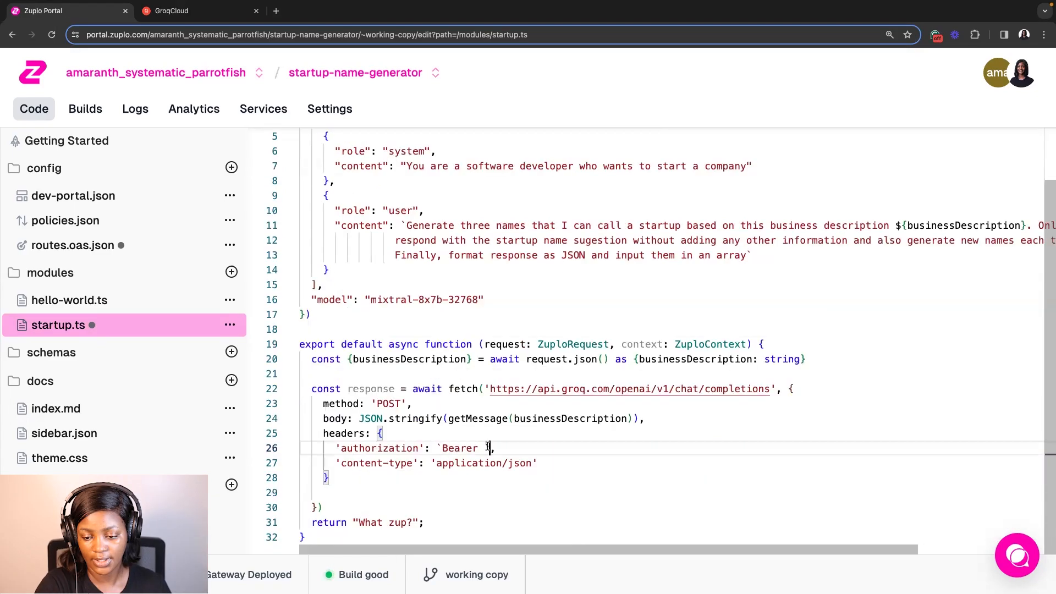
pyautogui.click(172, 11)
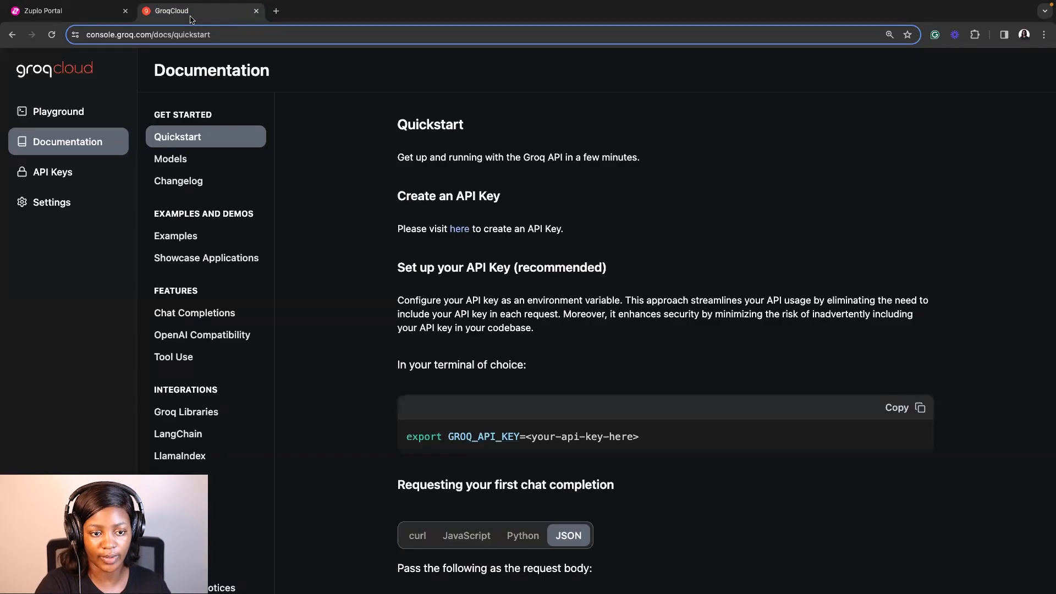
# Step: Create a GroqCloud API key named 'Zuplo and groq test', copy it, and head back to Zuplo's Services page
pyautogui.click(52, 171)
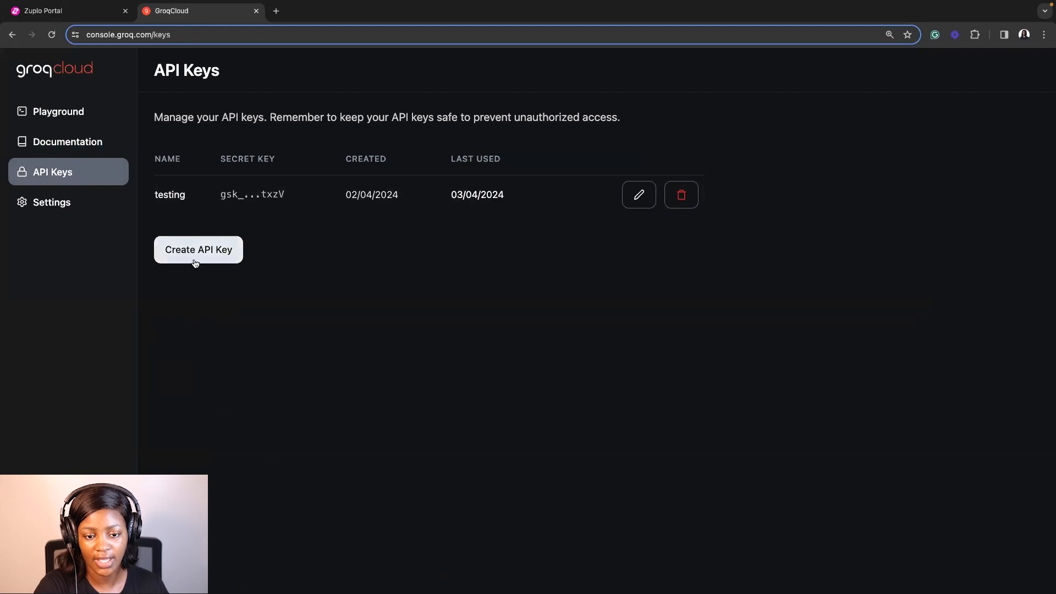
pyautogui.click(198, 249)
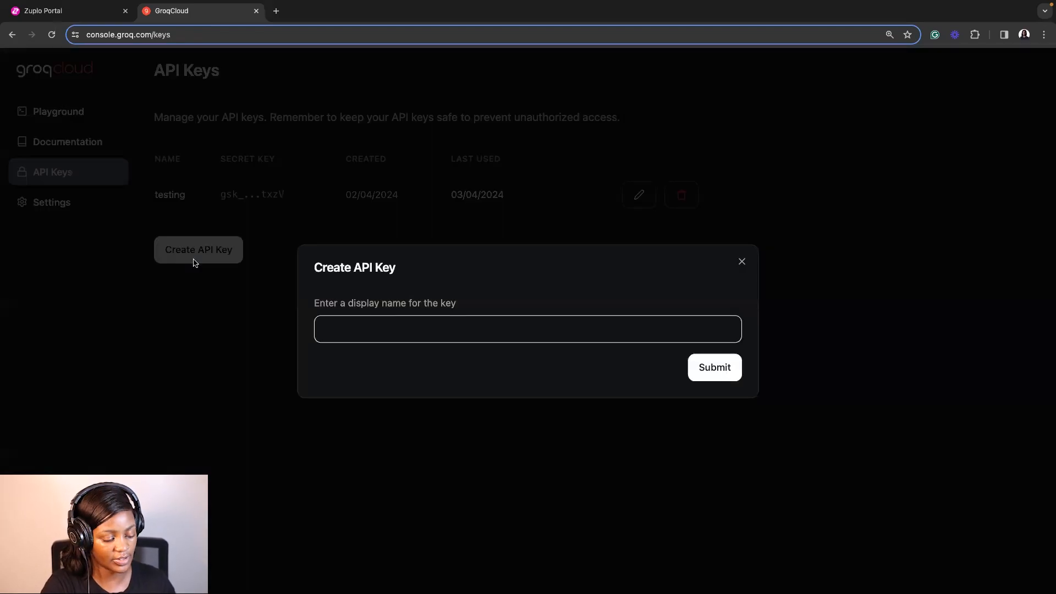
pyautogui.write('zuplo')
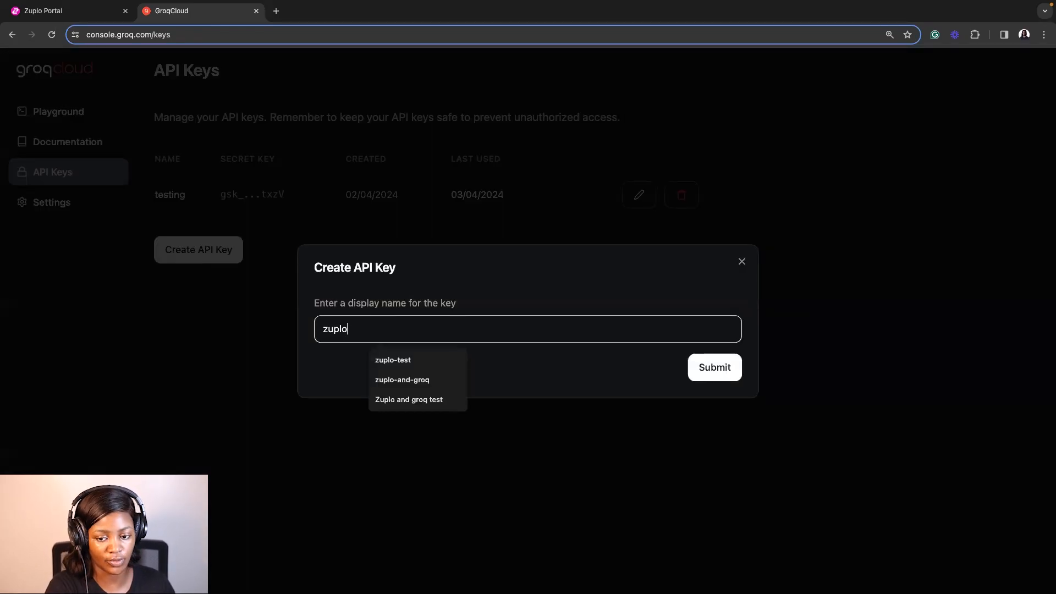
pyautogui.click(409, 399)
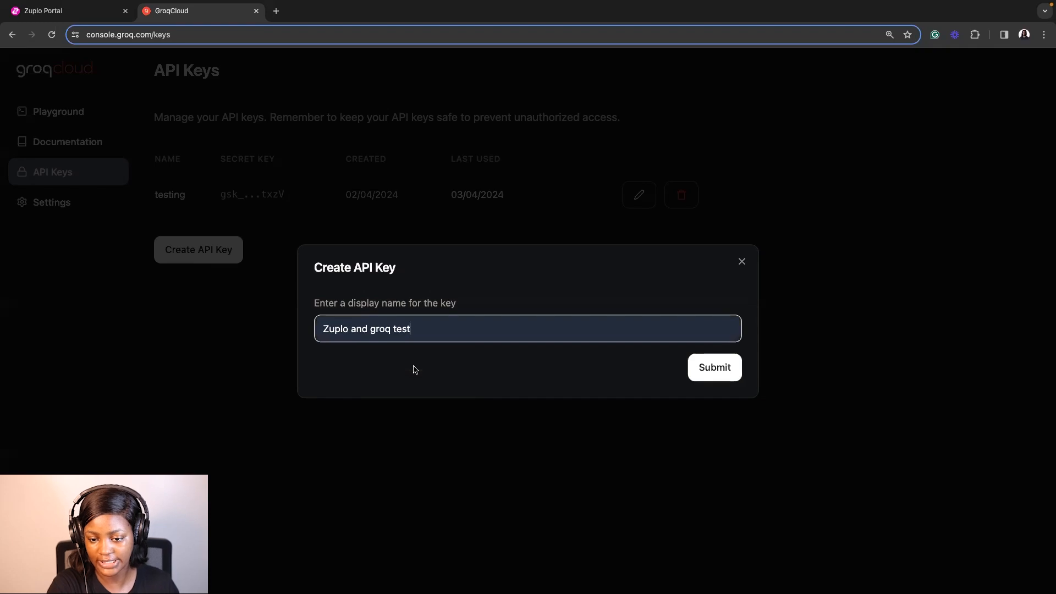
pyautogui.click(715, 367)
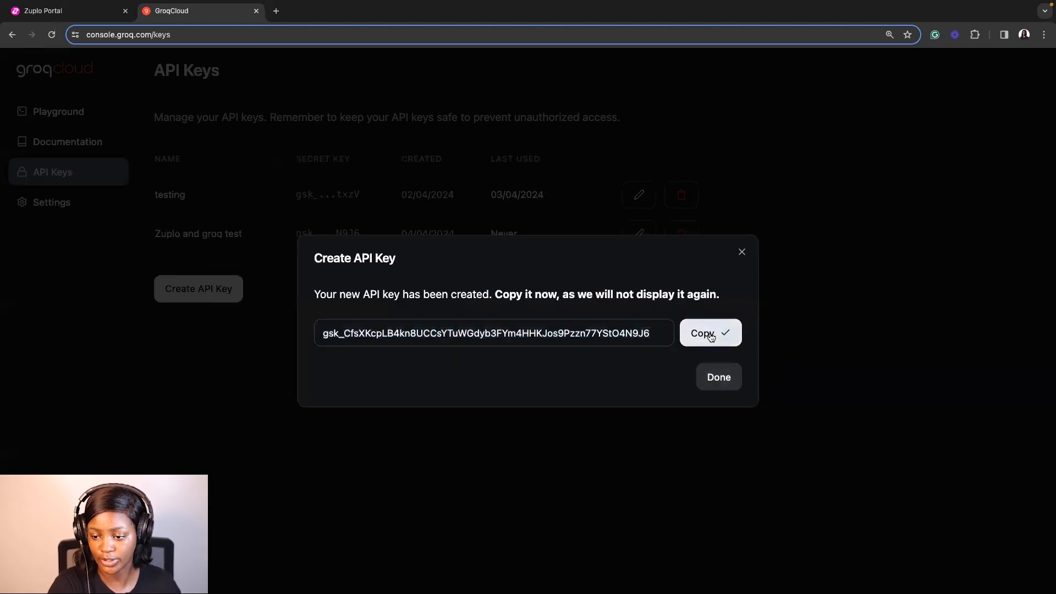
pyautogui.click(53, 11)
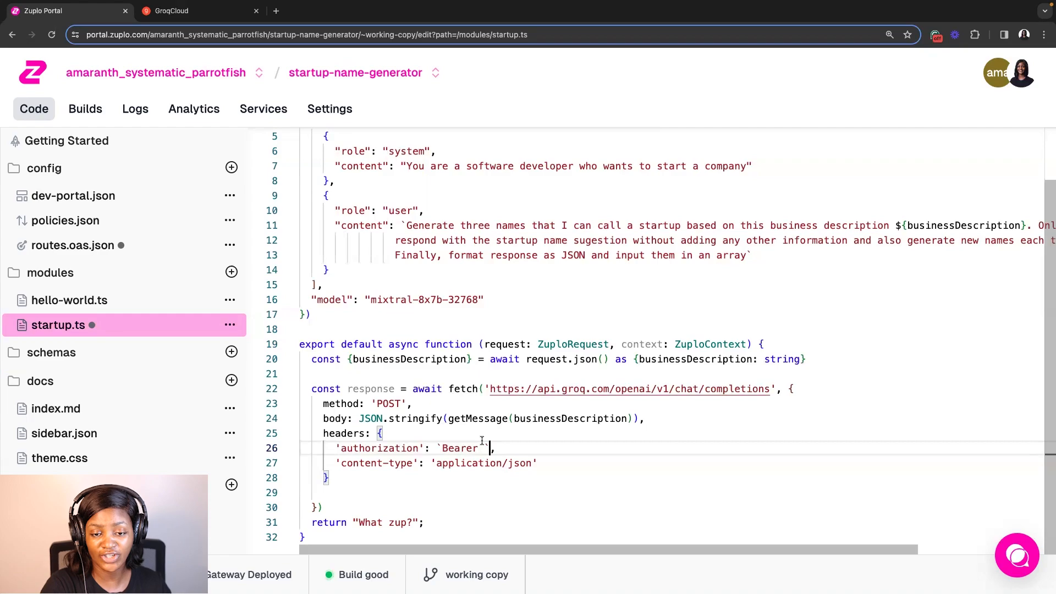
pyautogui.click(265, 109)
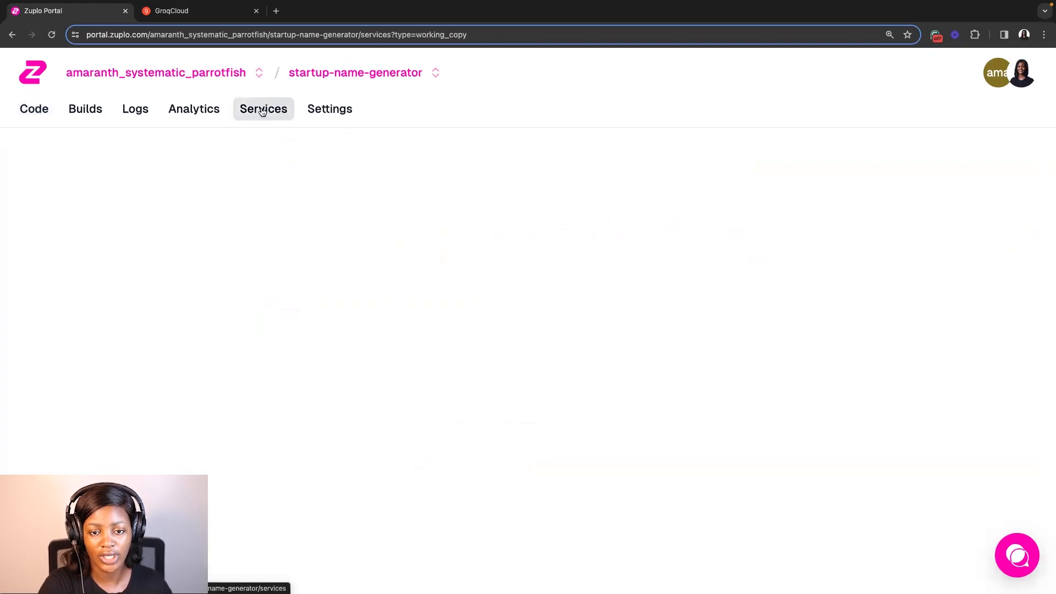
# Step: Add a secret environment variable GROQ_API_KEY holding the gsk_... Groq key and save it
pyautogui.click(264, 109)
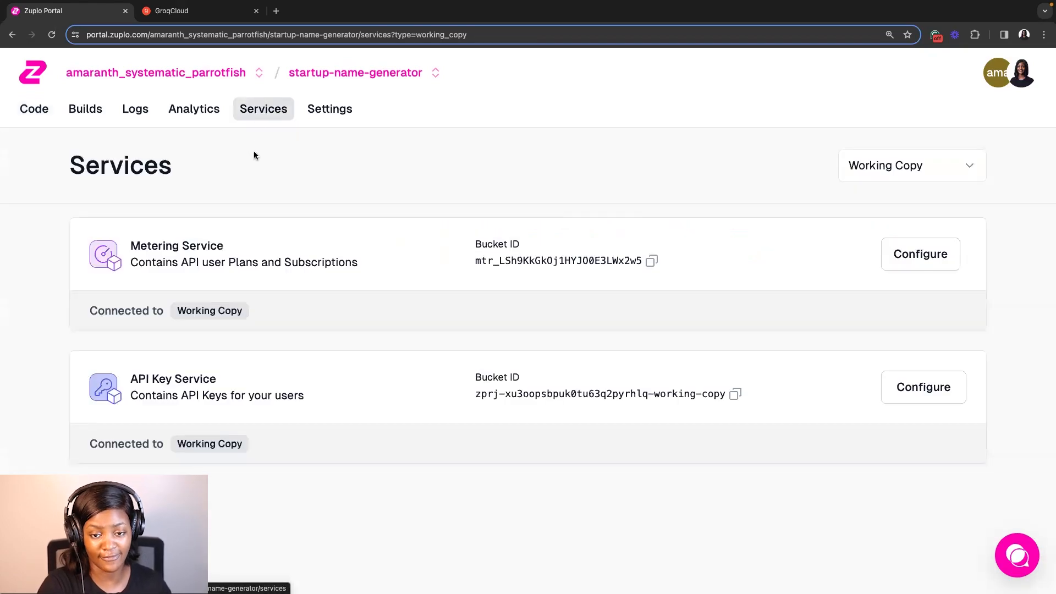
pyautogui.moveTo(320, 118)
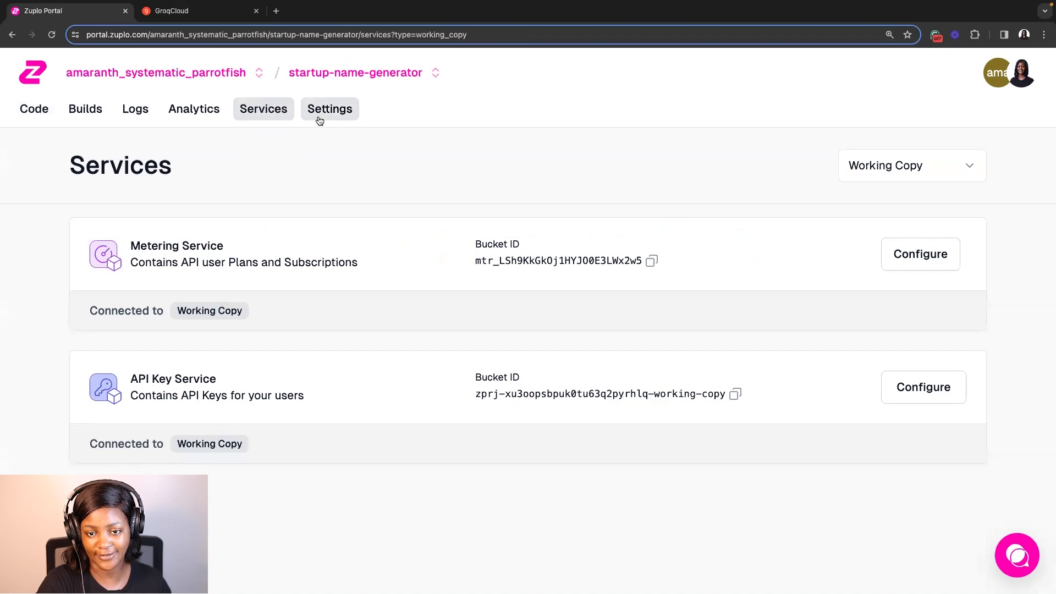
pyautogui.click(330, 108)
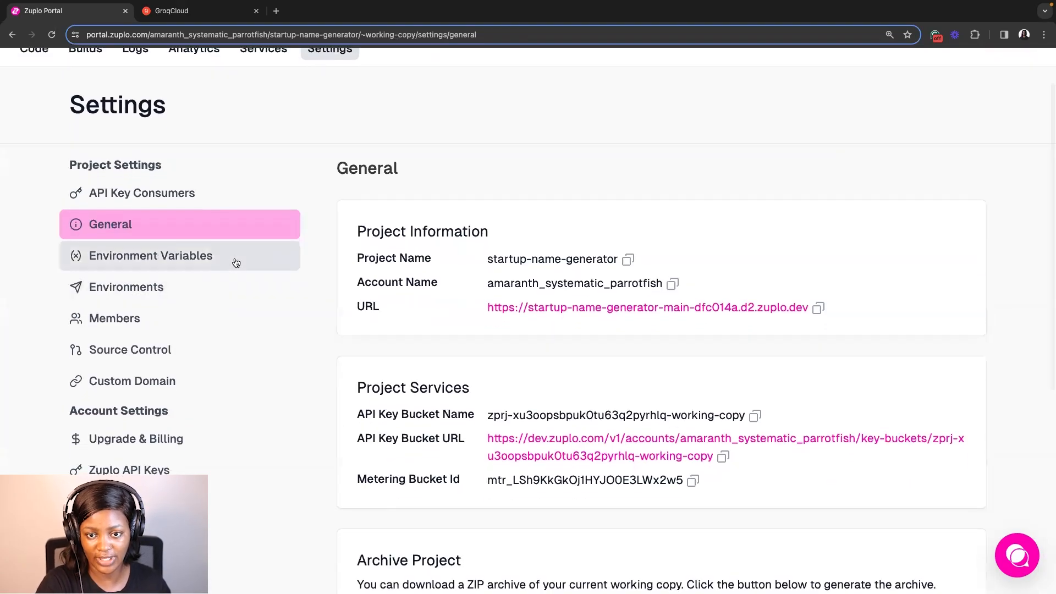
pyautogui.click(149, 255)
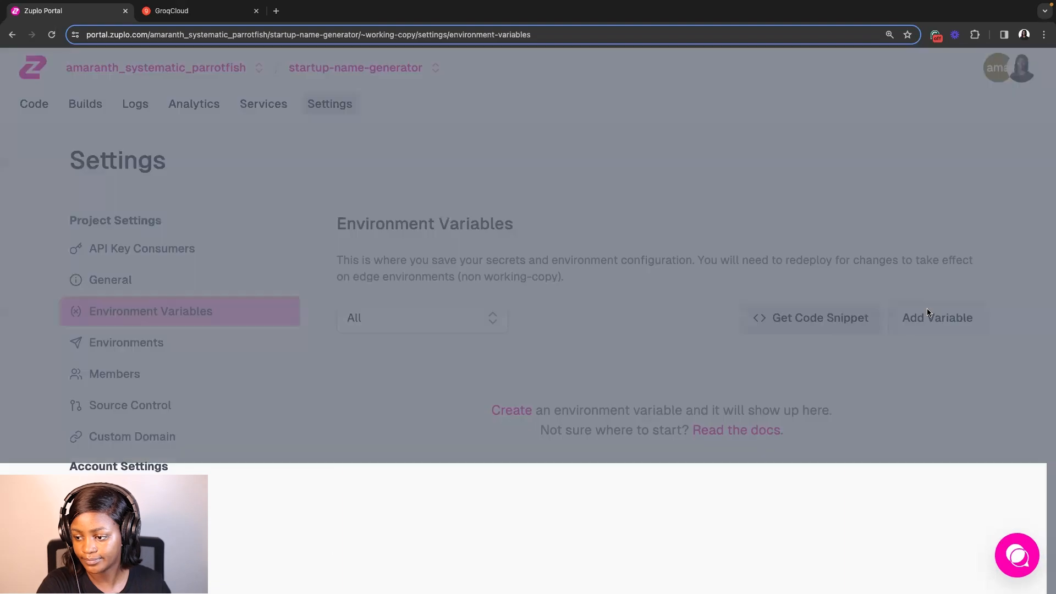
pyautogui.click(938, 318)
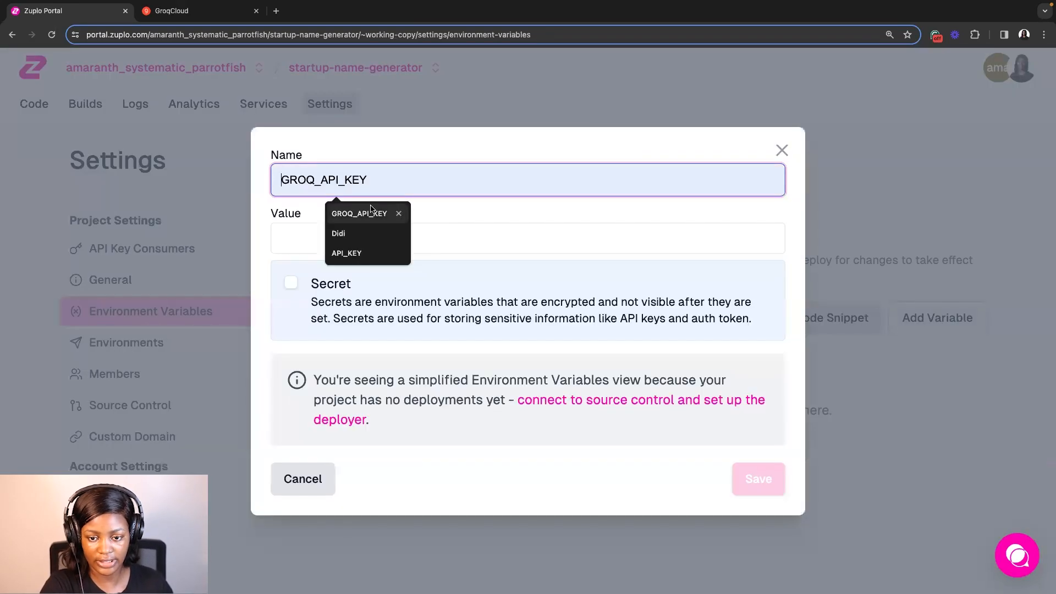
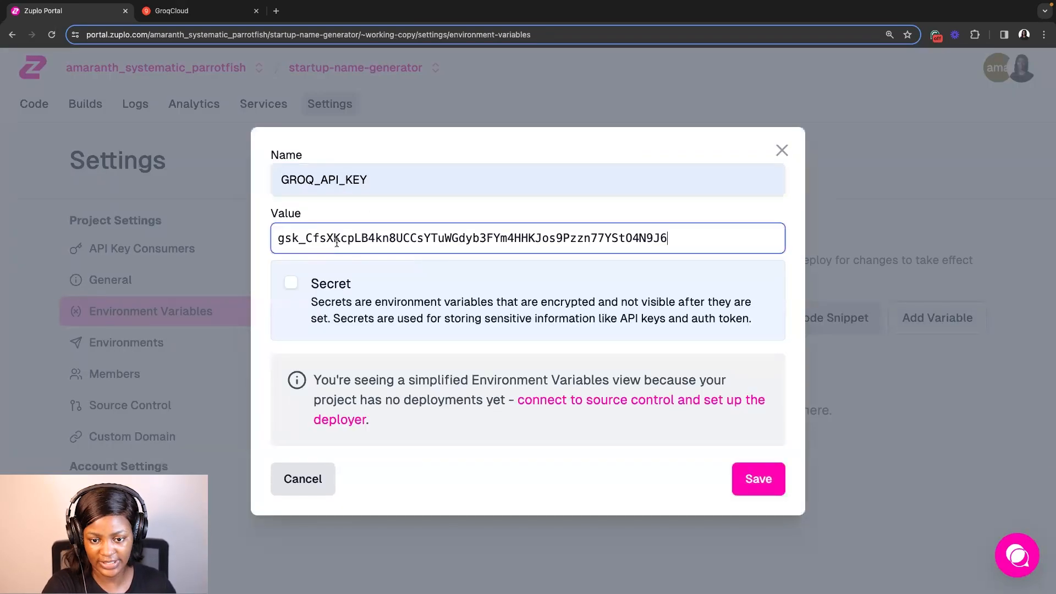
pyautogui.click(290, 283)
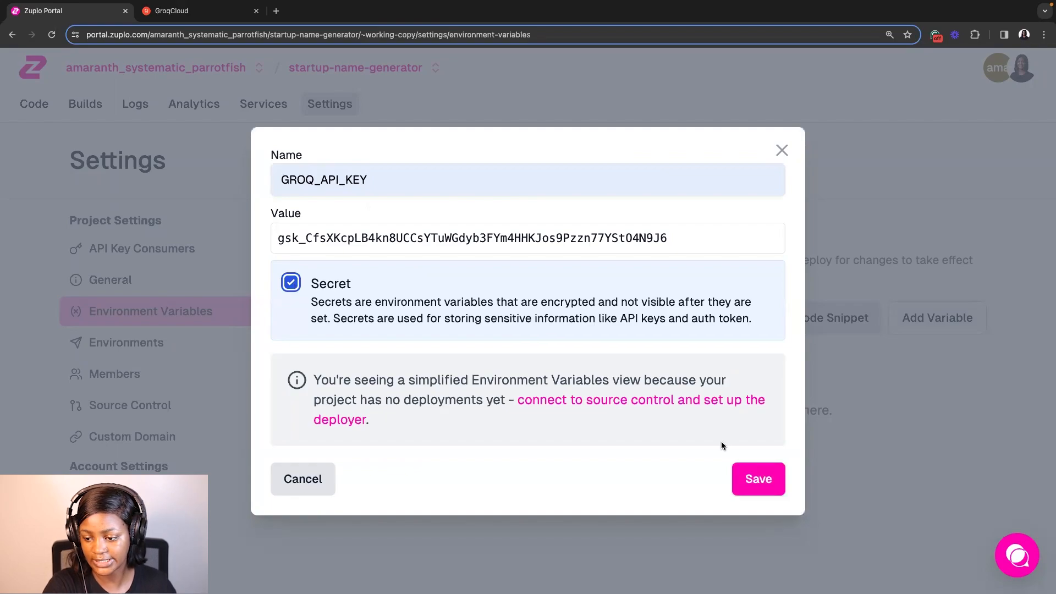
pyautogui.click(759, 480)
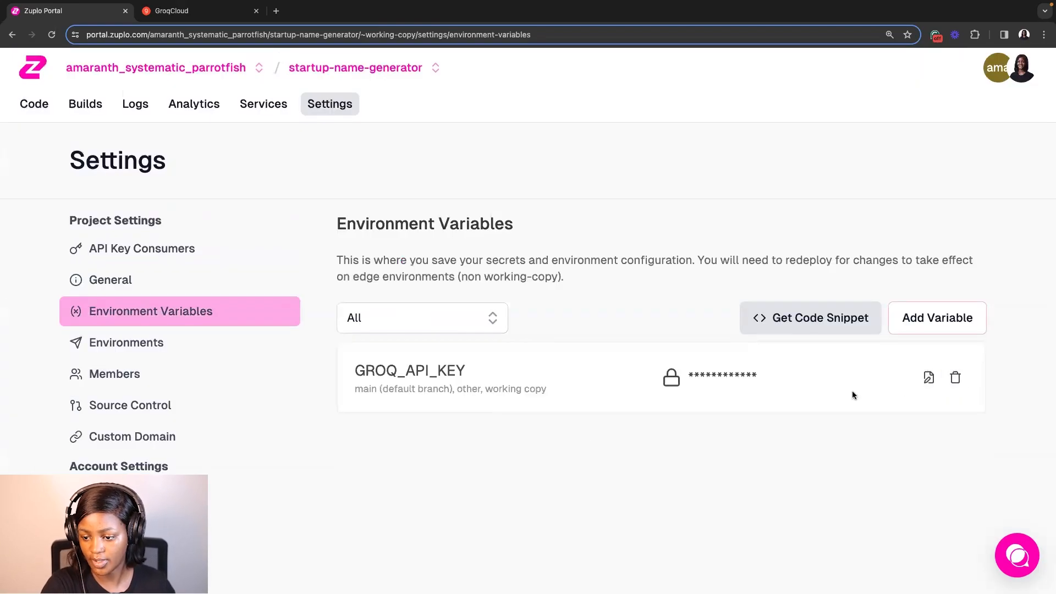
pyautogui.moveTo(811, 329)
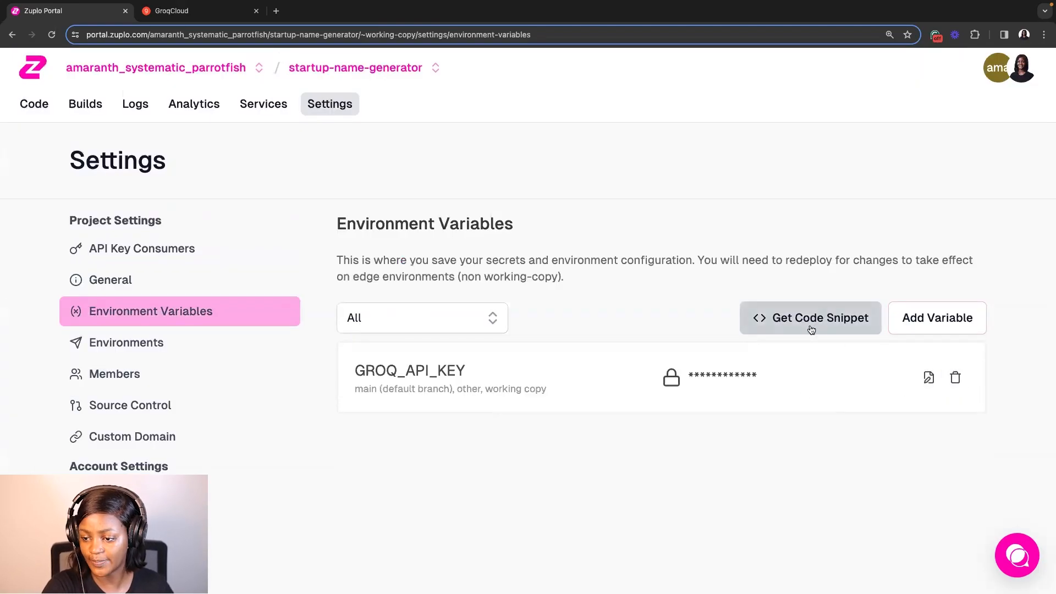
# Step: View the code snippet for reading GROQ_API_KEY, then dismiss it
pyautogui.click(810, 318)
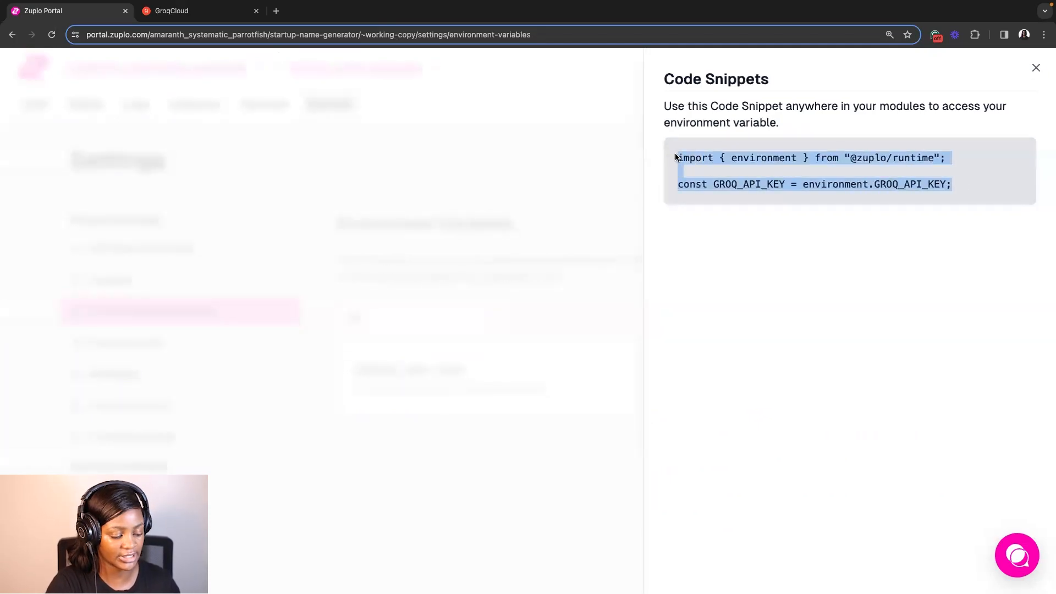
pyautogui.click(1036, 68)
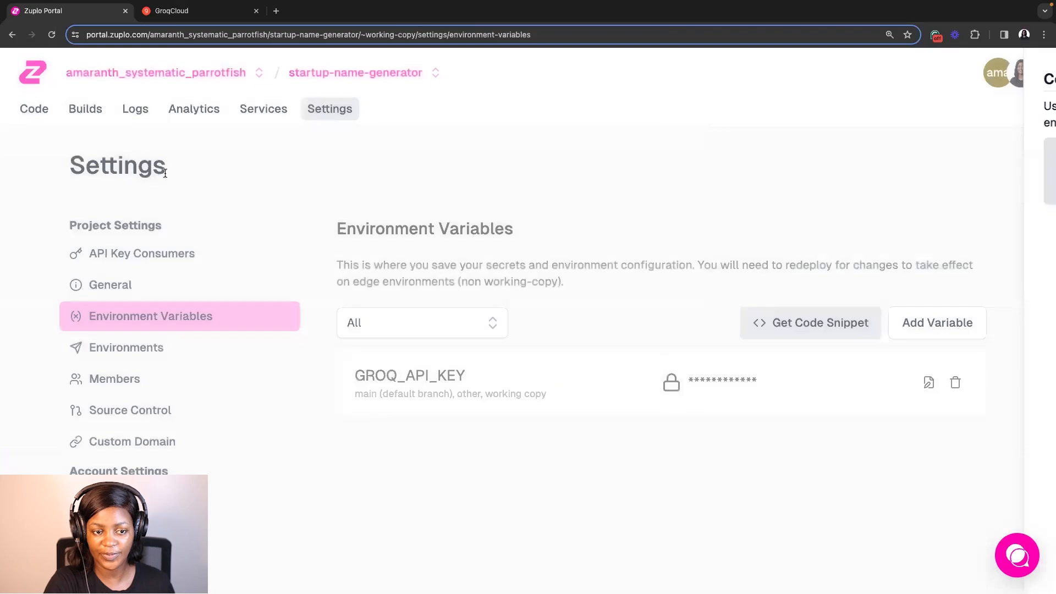
# Step: In startup.ts, import environment, use `Bearer ${GROQ_API_KEY}` and return the parsed response JSON
pyautogui.click(33, 108)
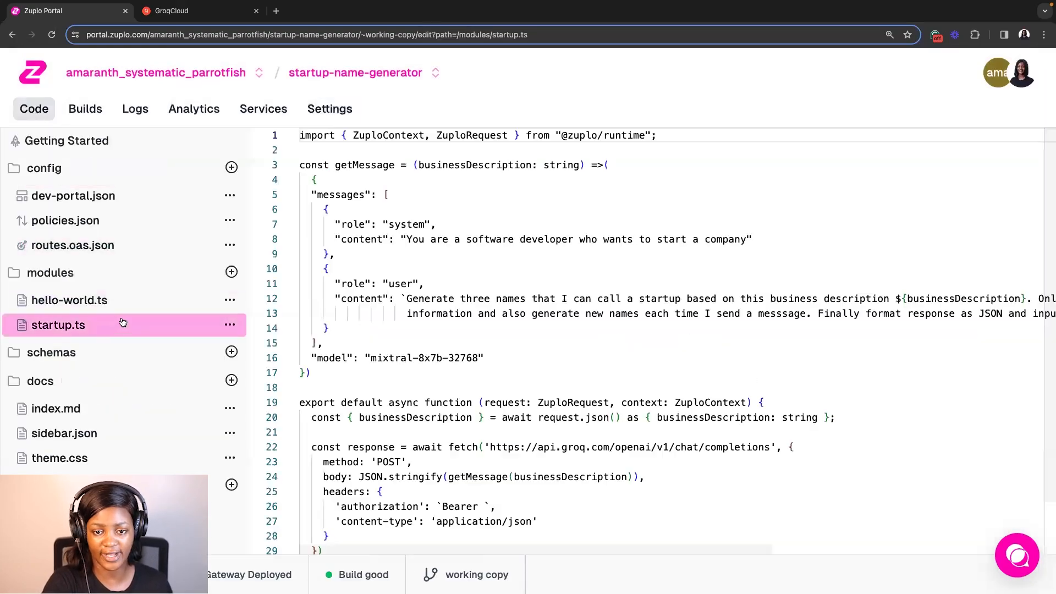
pyautogui.write('import { environment } from "@zuplo/runtime";')
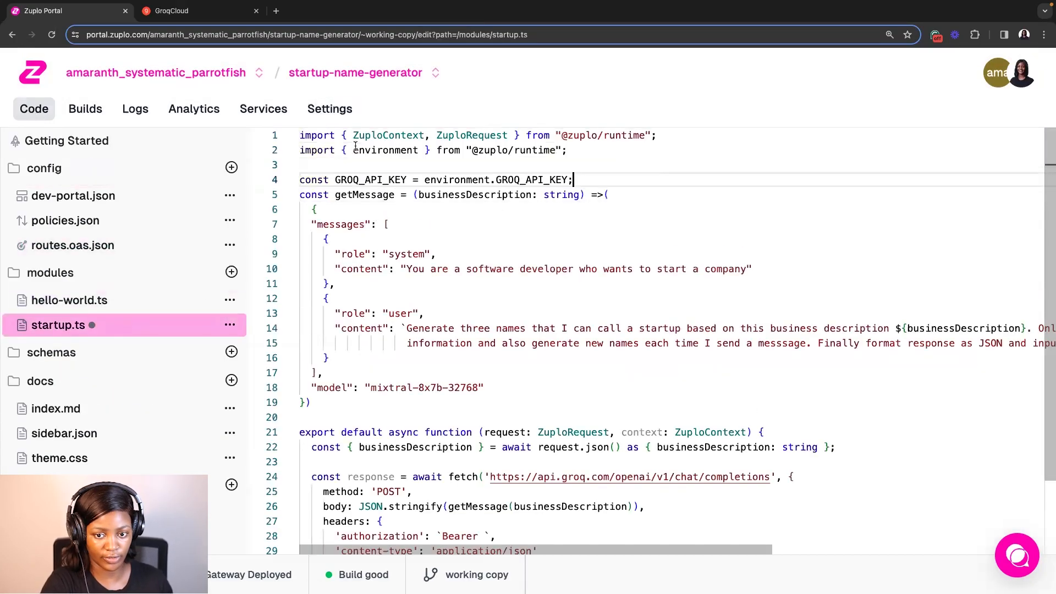
pyautogui.press('Enter')
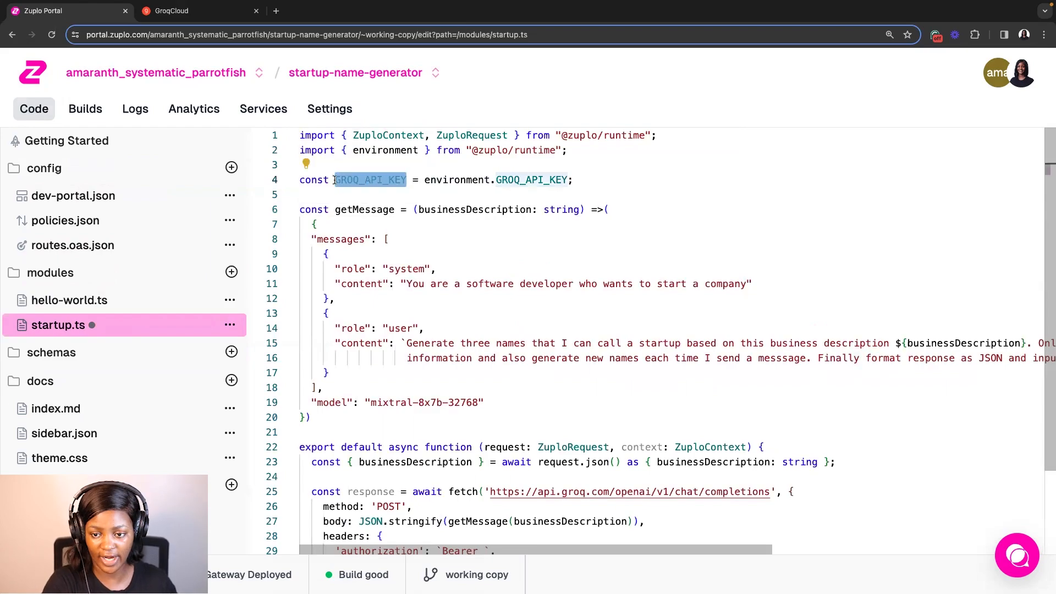
pyautogui.scroll(-3)
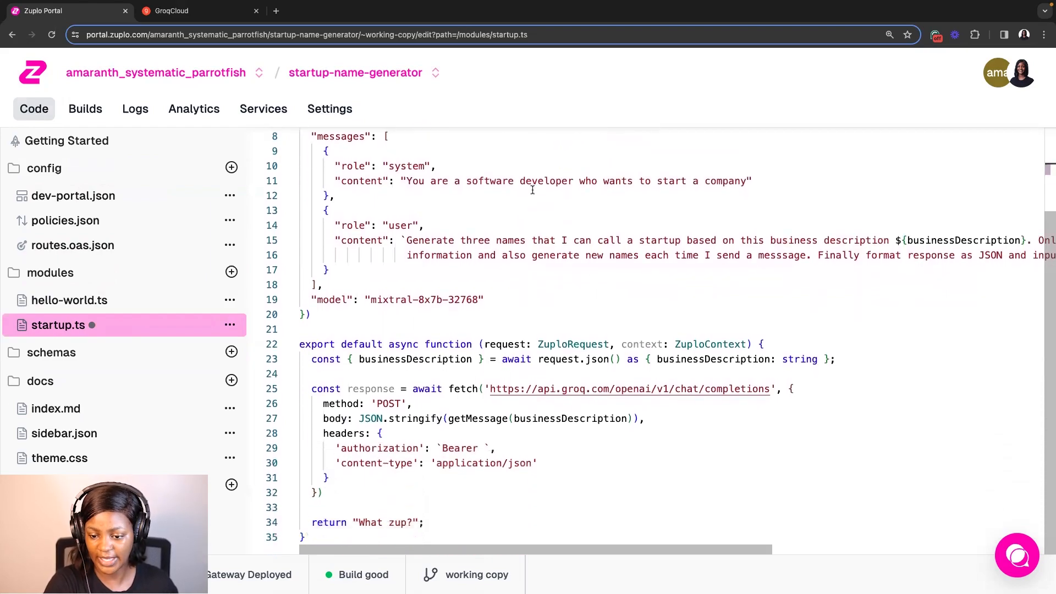
pyautogui.write('${}')
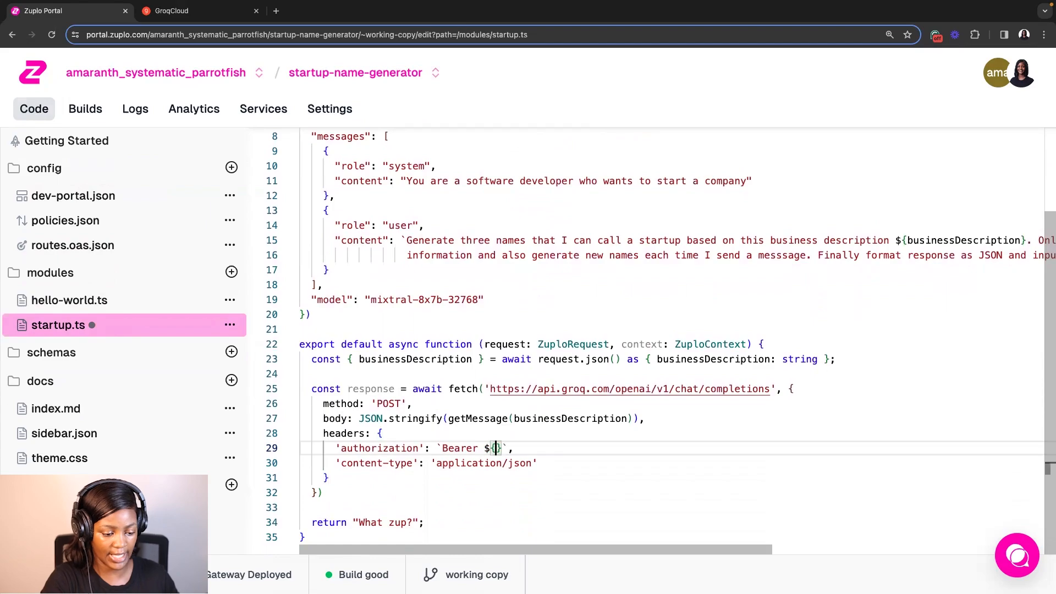
pyautogui.write('r')
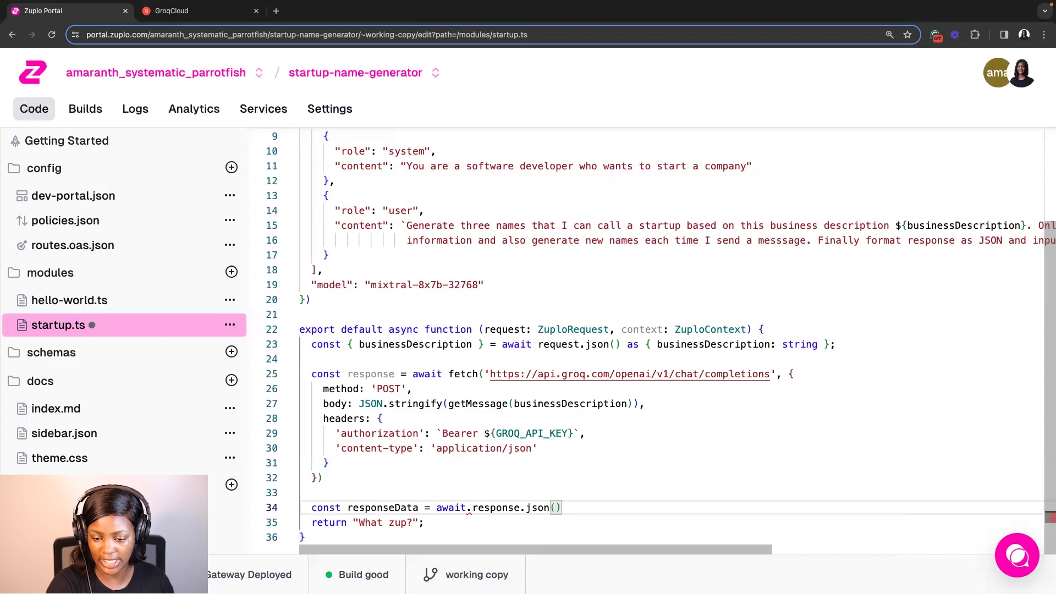
pyautogui.doubleClick(383, 507)
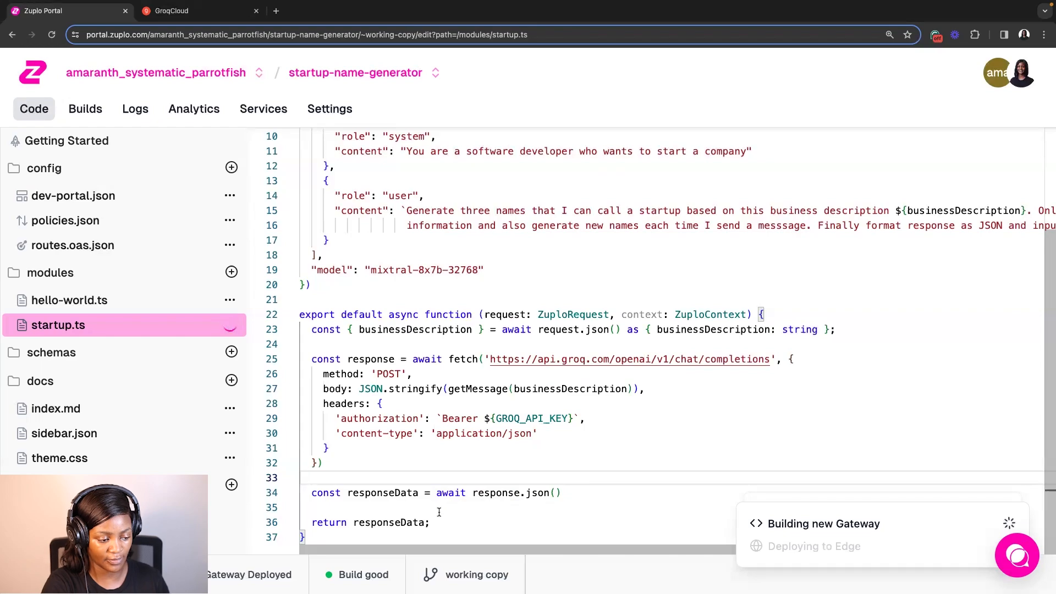
pyautogui.moveTo(371, 359)
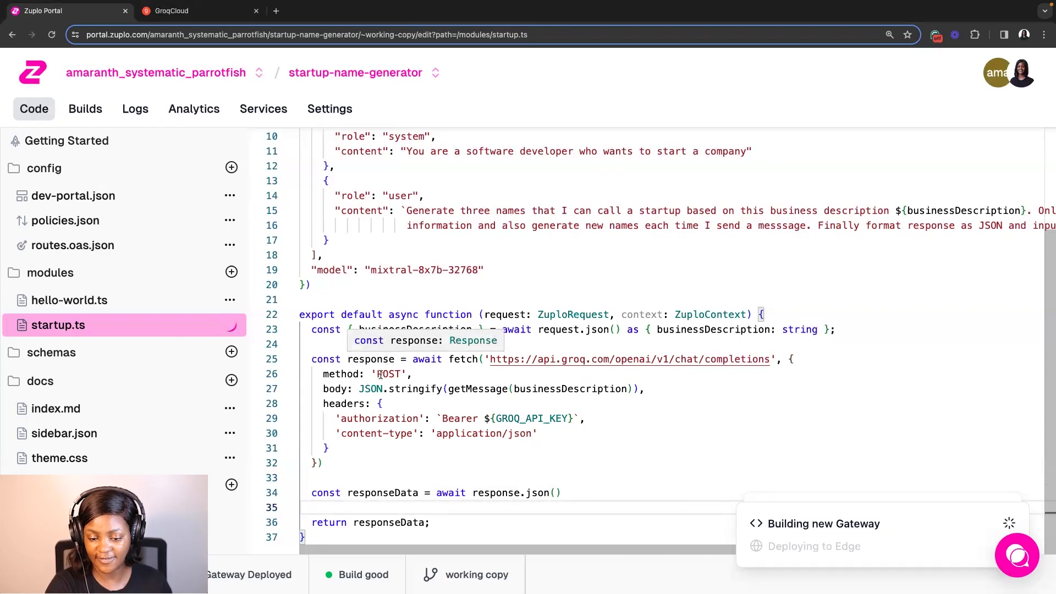
pyautogui.click(73, 245)
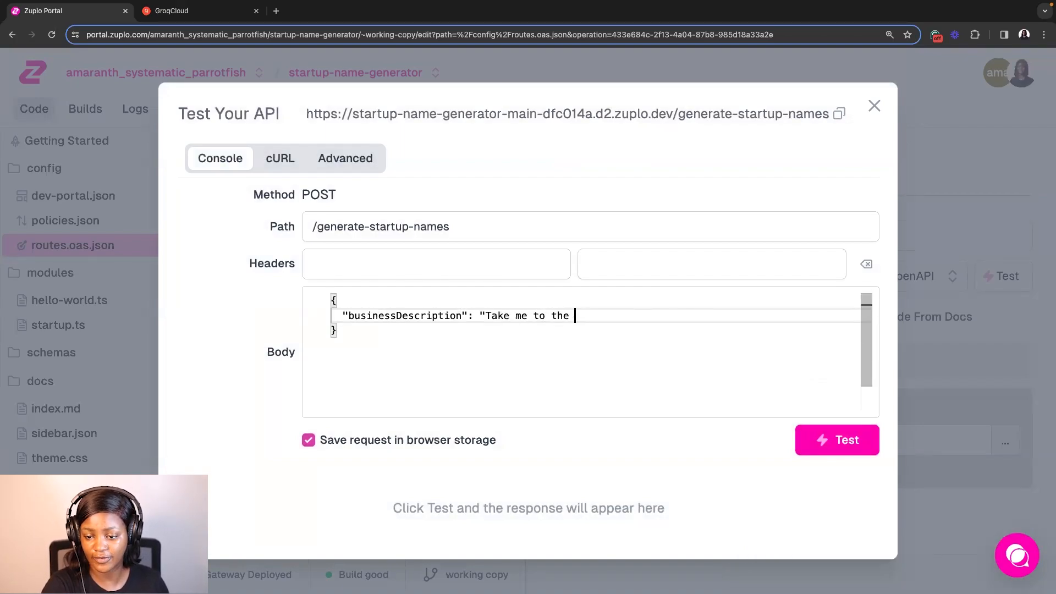
# Step: Test the route with 'Take me to the moon'; 200 OK returns LunarLeap, CosmicClimb, AstroAscend in choices
pyautogui.write('moon"')
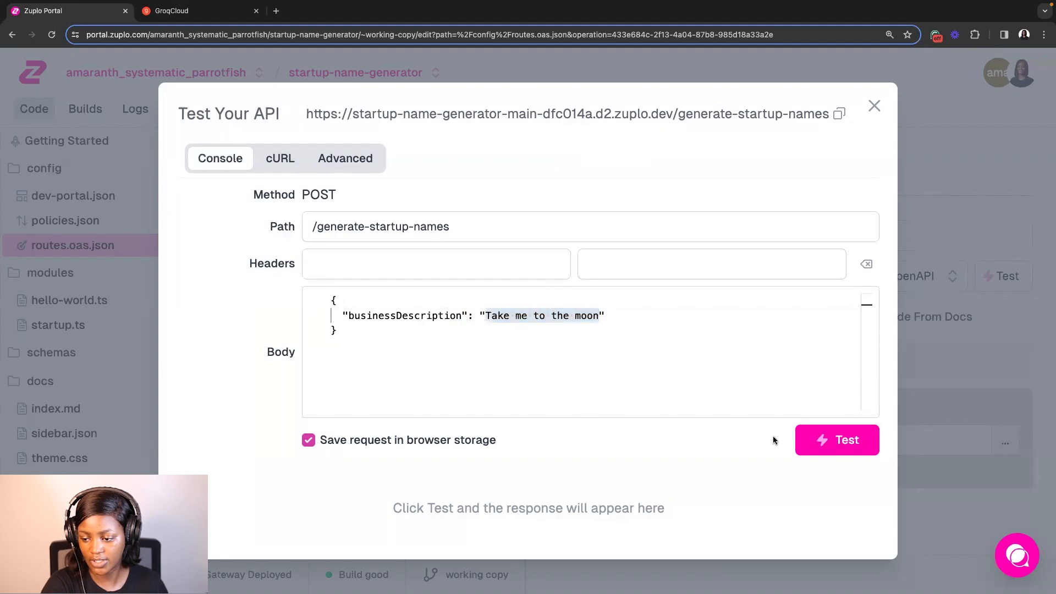
pyautogui.click(837, 440)
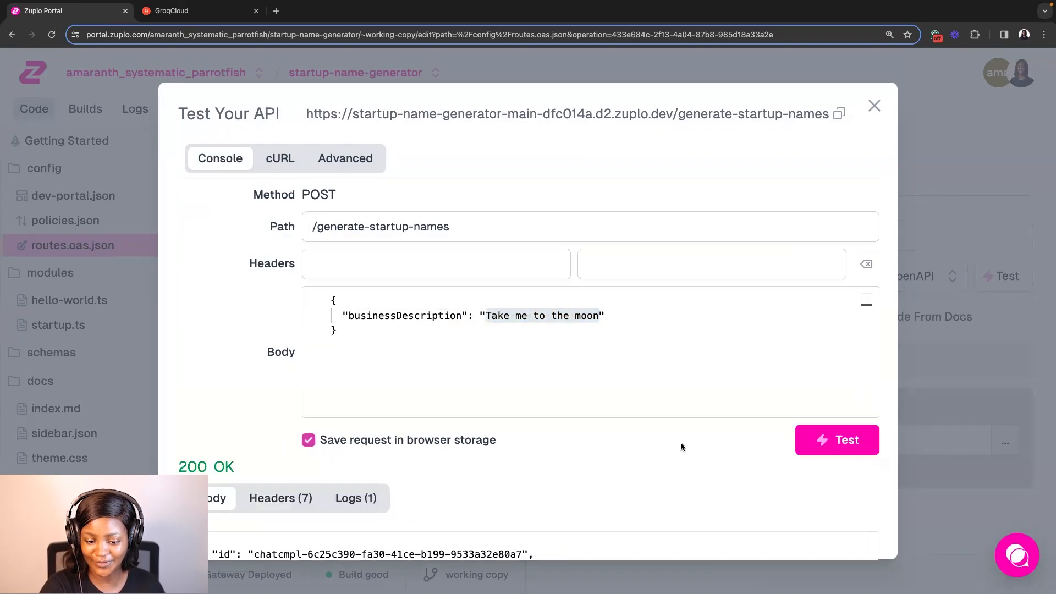
pyautogui.scroll(-3)
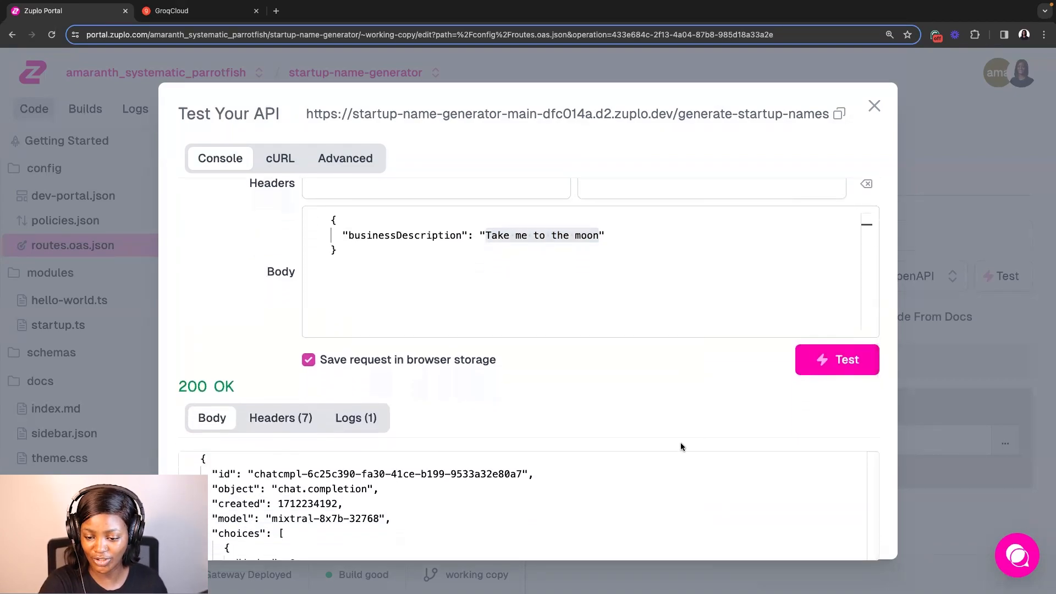
pyautogui.scroll(-3)
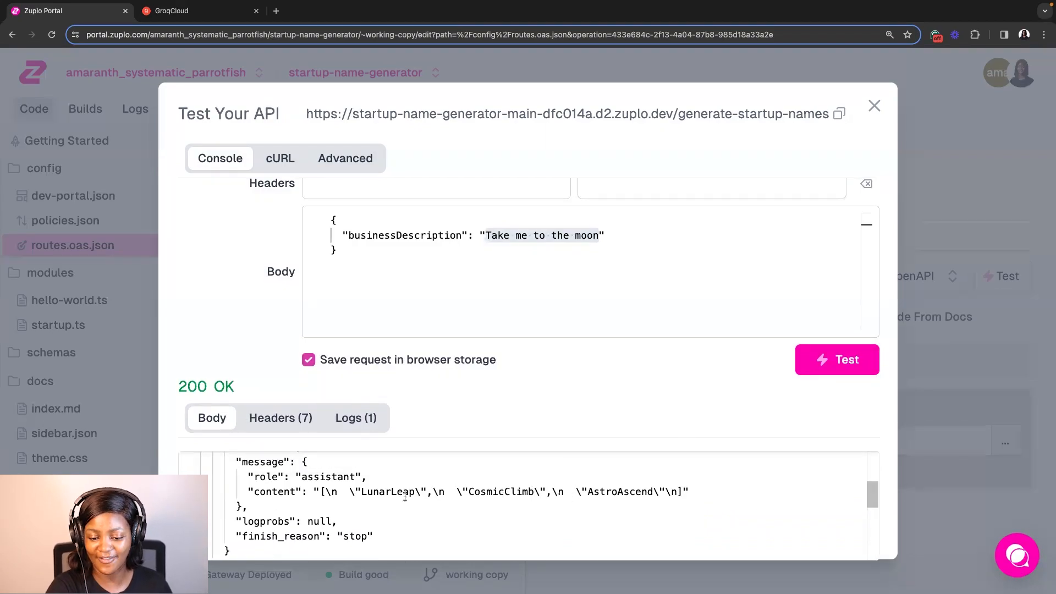
pyautogui.doubleClick(385, 492)
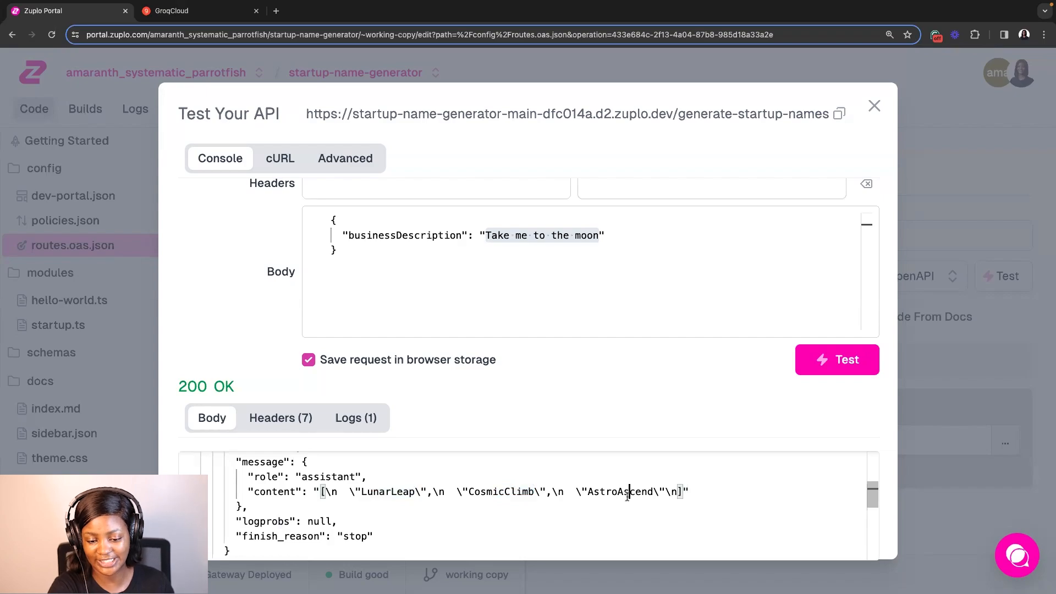
pyautogui.doubleClick(619, 492)
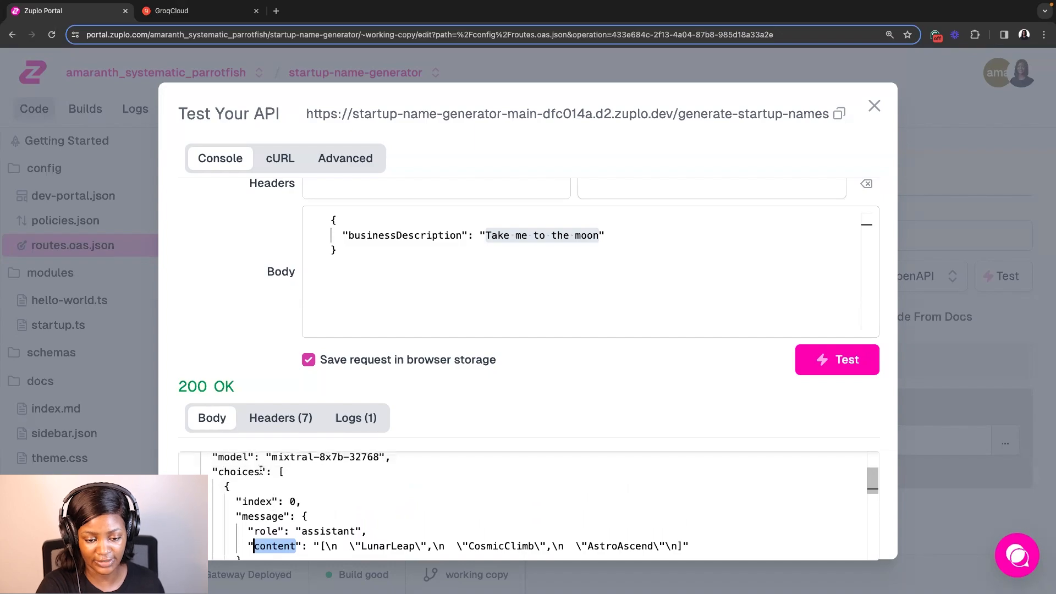
pyautogui.doubleClick(240, 472)
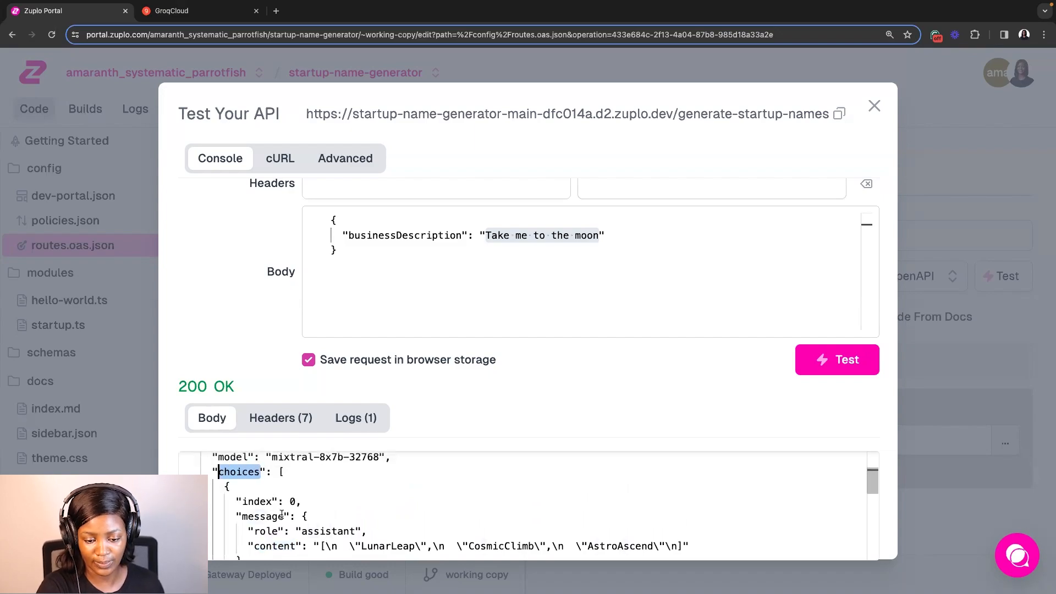
pyautogui.scroll(-3)
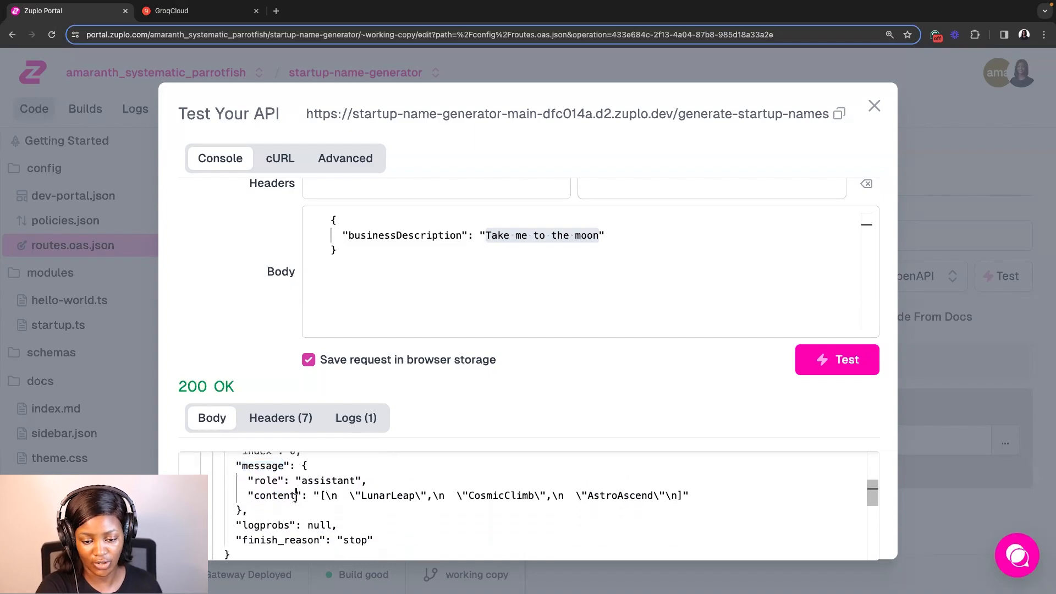
# Step: Parse responseData.chioces[0].message.content with JSON.parse into startupNames and return {startupNames}
pyautogui.click(873, 106)
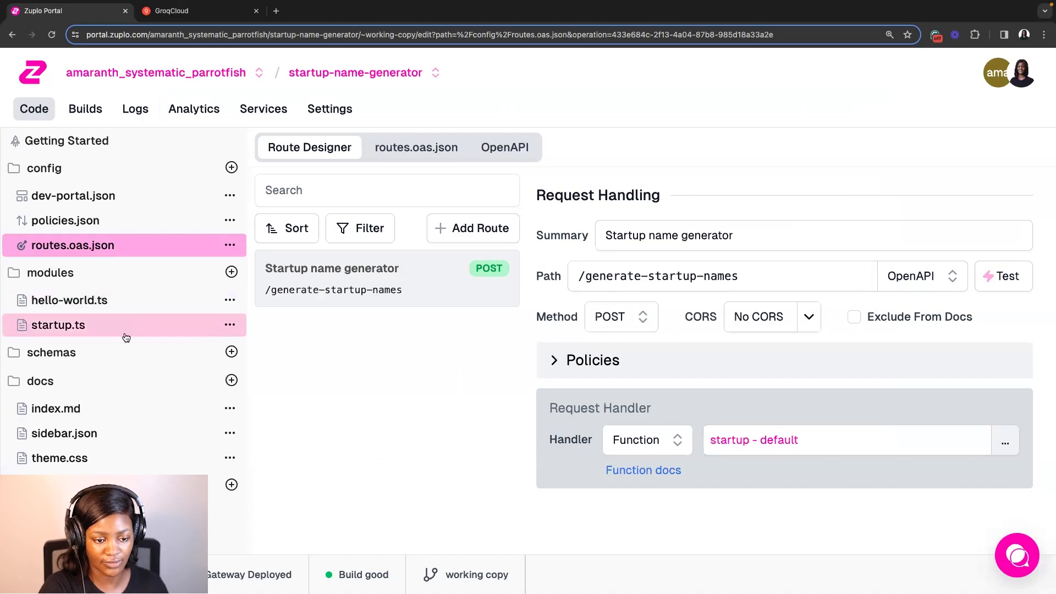
pyautogui.click(59, 324)
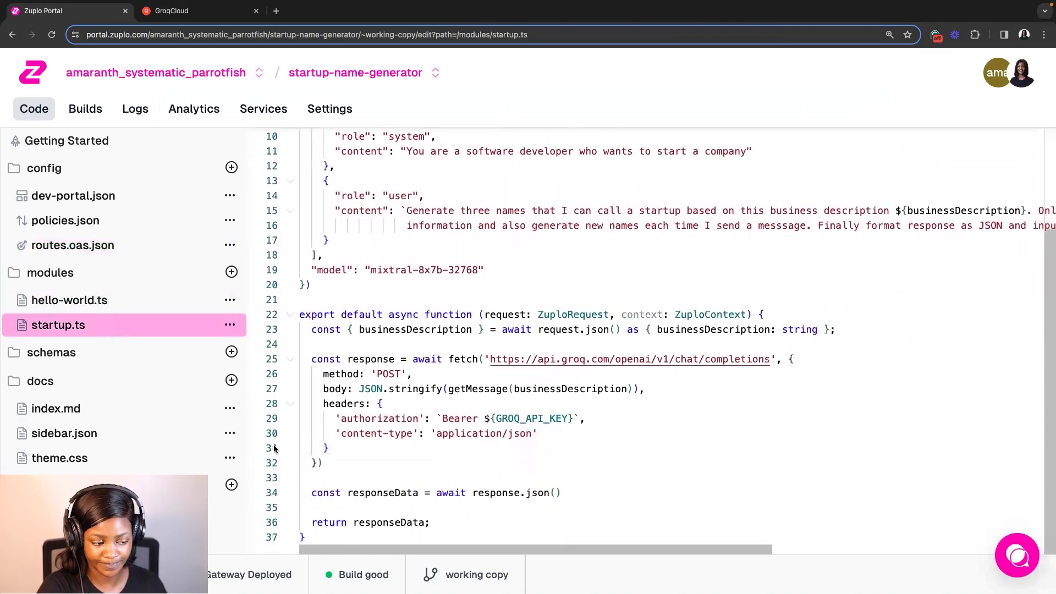
pyautogui.write('const startupNames = JSON.parse(responseData.chioces')
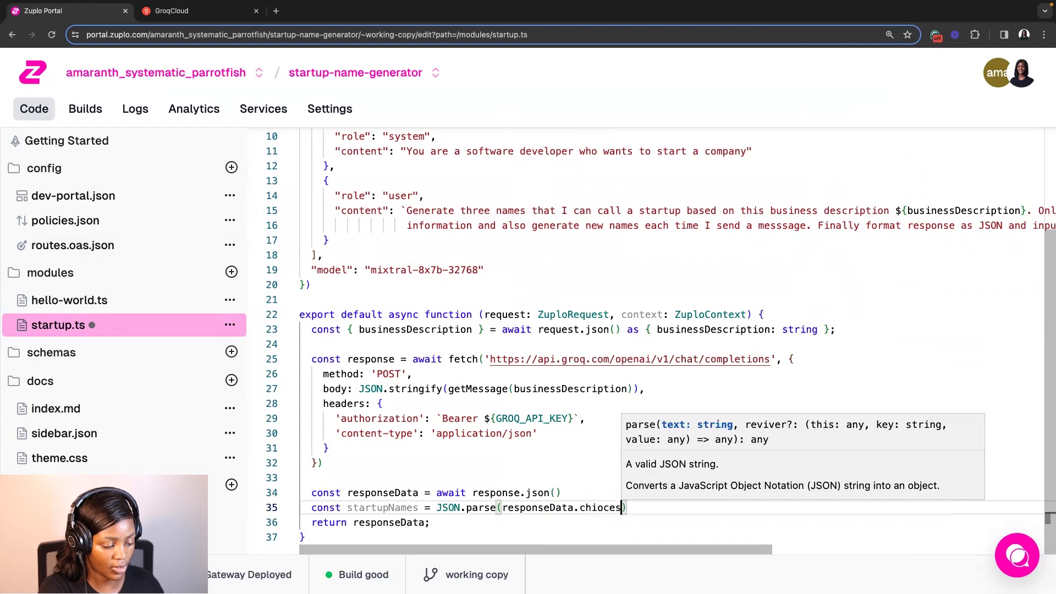
pyautogui.write('[0].message.content')
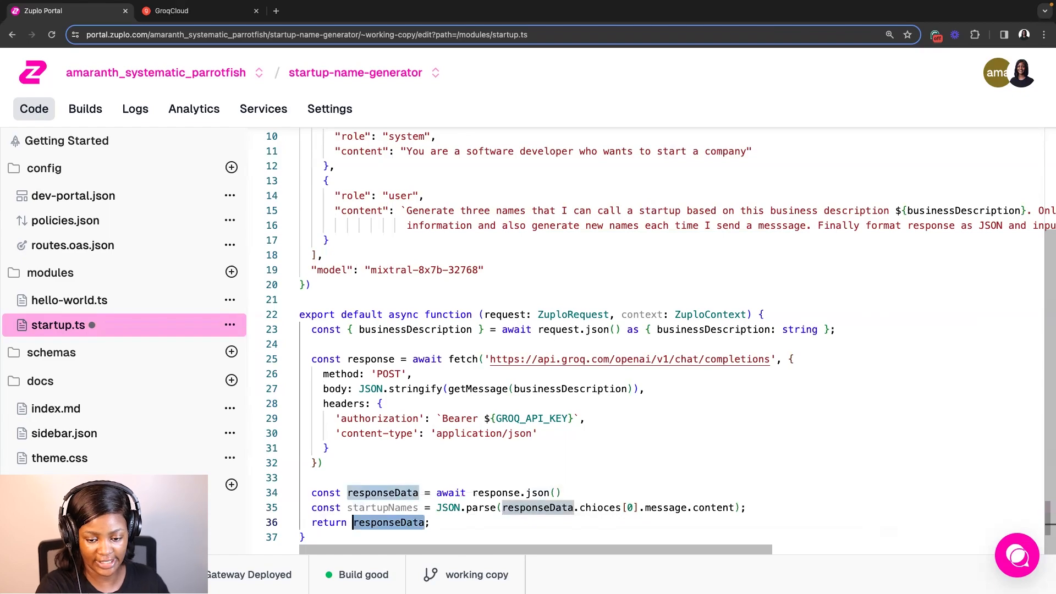
pyautogui.write('{s};')
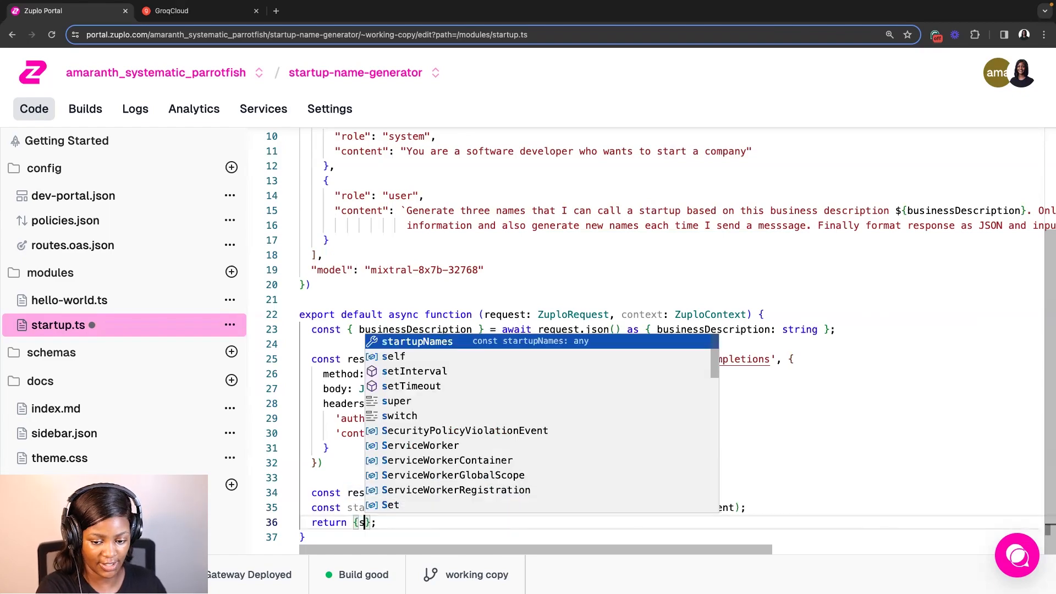
pyautogui.write('startup')
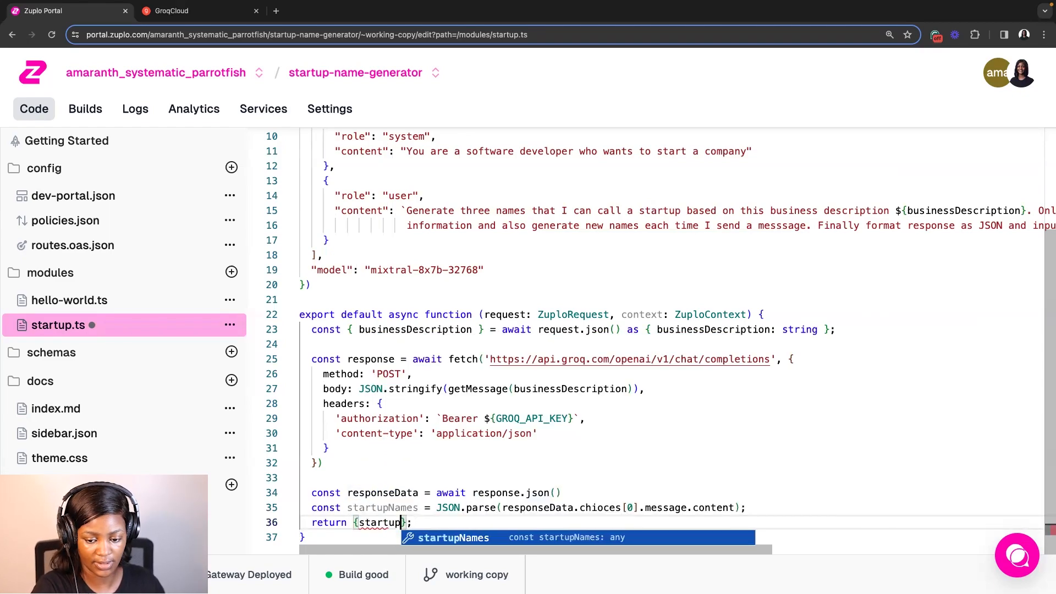
pyautogui.press('Tab')
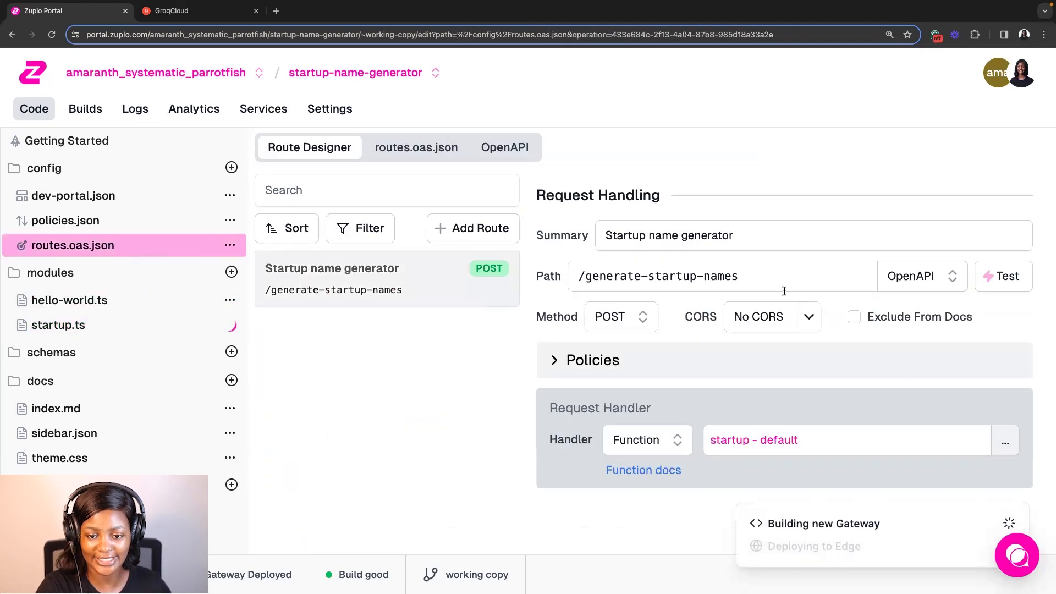
# Step: Retest with "We'll make you the best developer in the world"; 200 OK returns CodeMastery, DevUplift, EliteCoders
pyautogui.click(1004, 275)
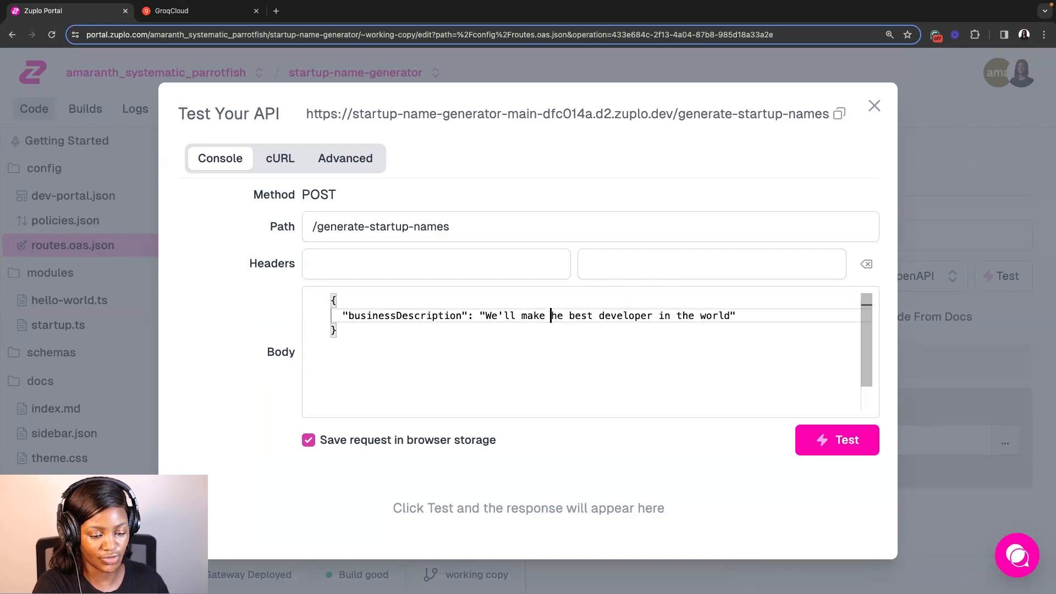
pyautogui.write('you t')
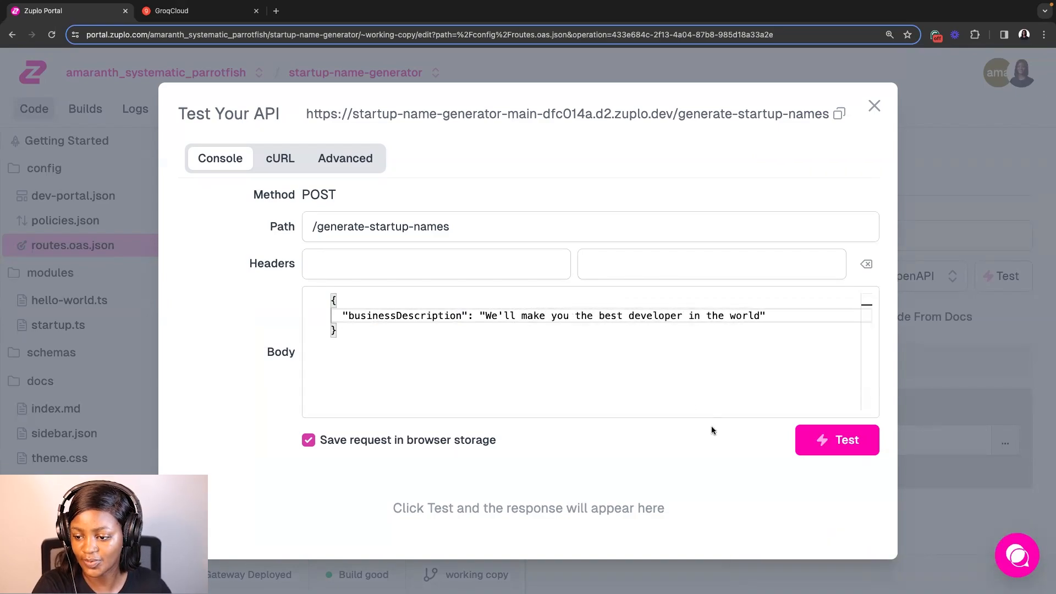
pyautogui.click(838, 440)
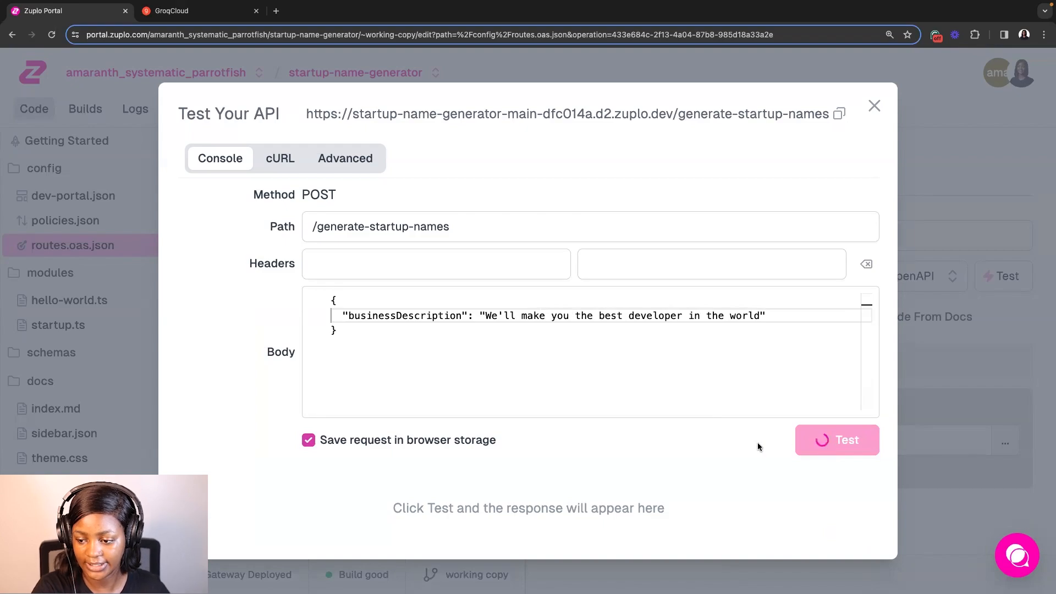
pyautogui.click(838, 440)
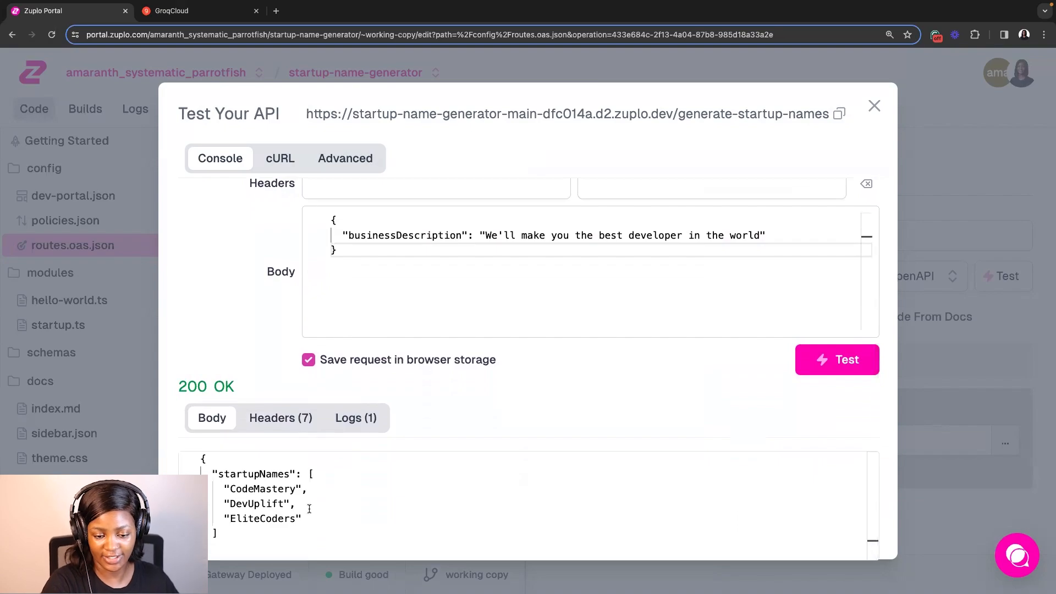
pyautogui.moveTo(292, 490)
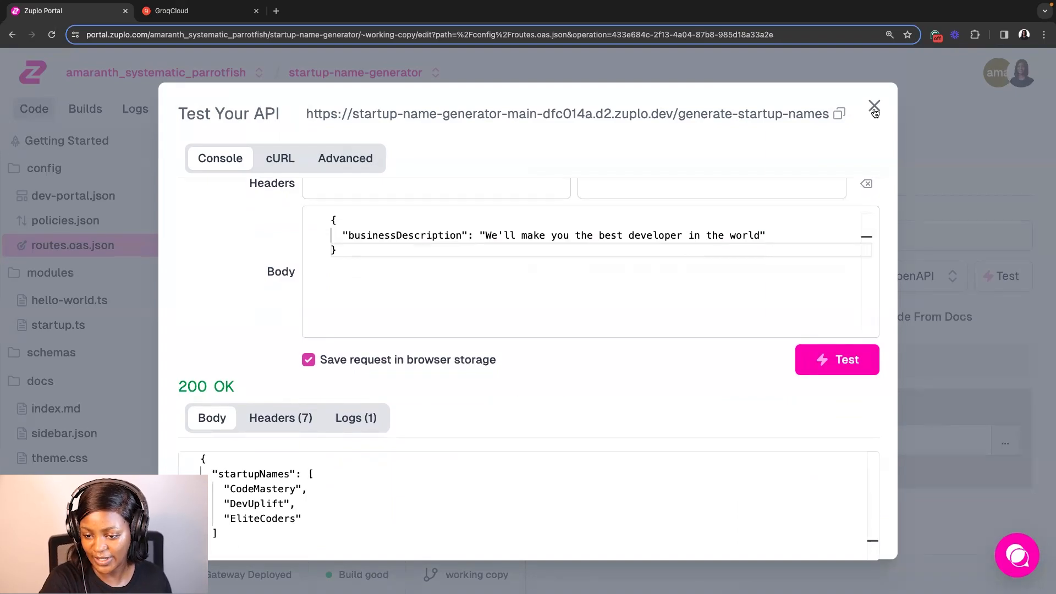
# Step: Add an API Key Authentication inbound policy to the route; a retest without a key returns 401 Unauthorized
pyautogui.click(873, 106)
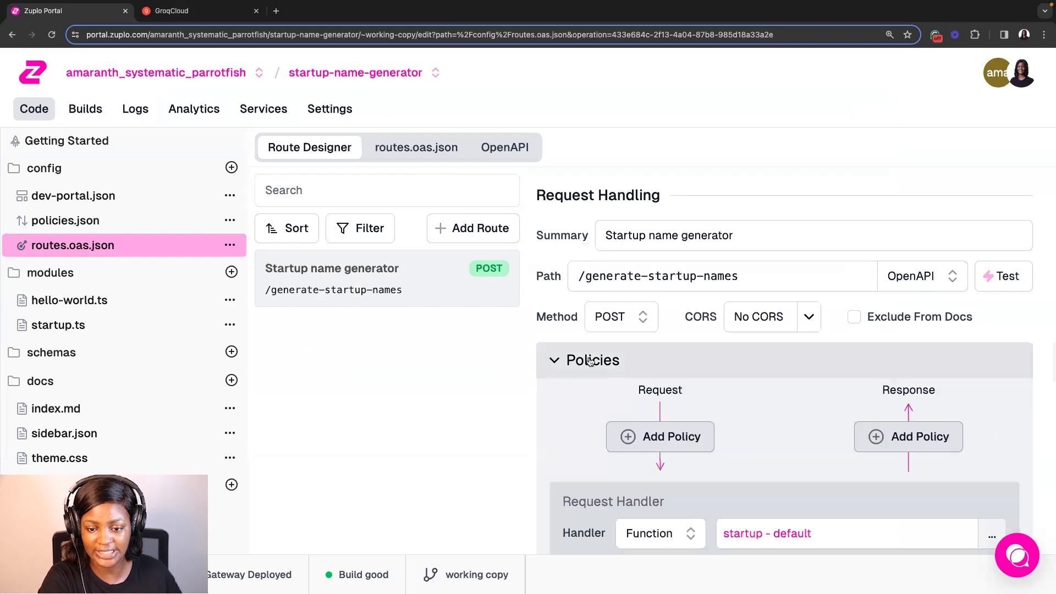
pyautogui.click(660, 437)
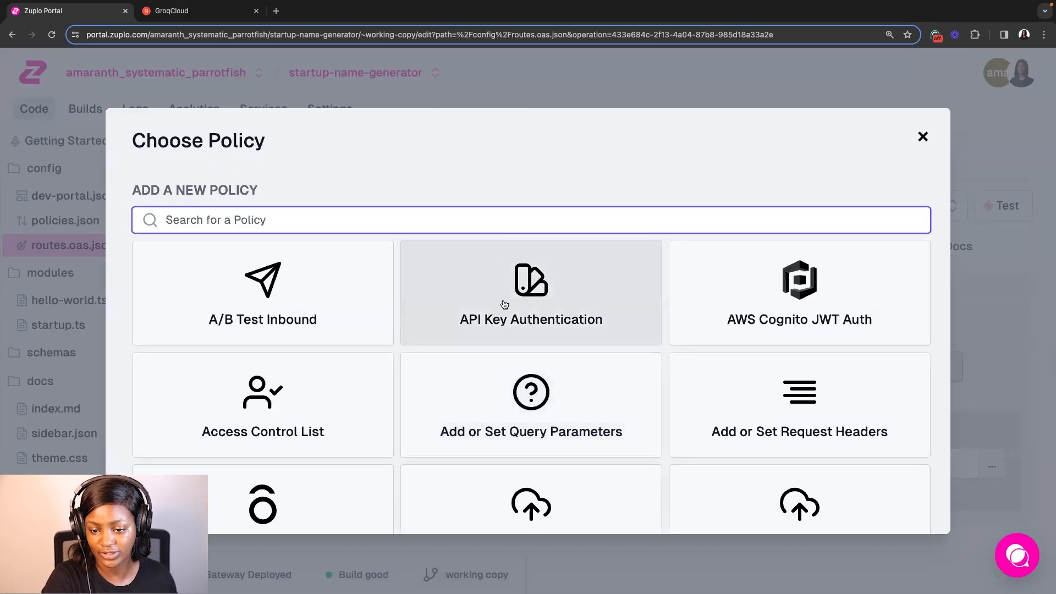
pyautogui.click(531, 293)
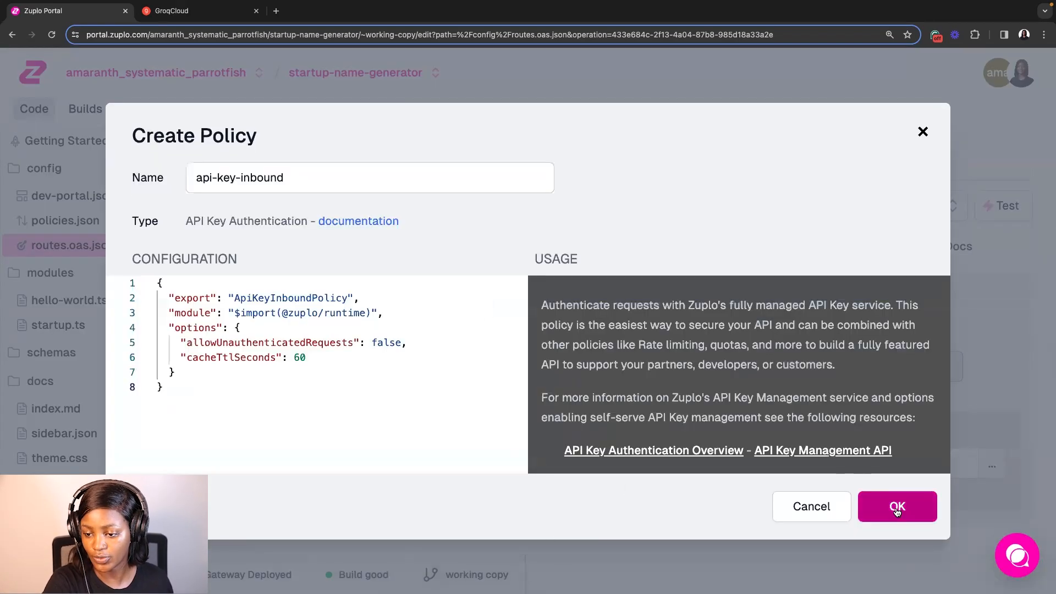
pyautogui.click(898, 506)
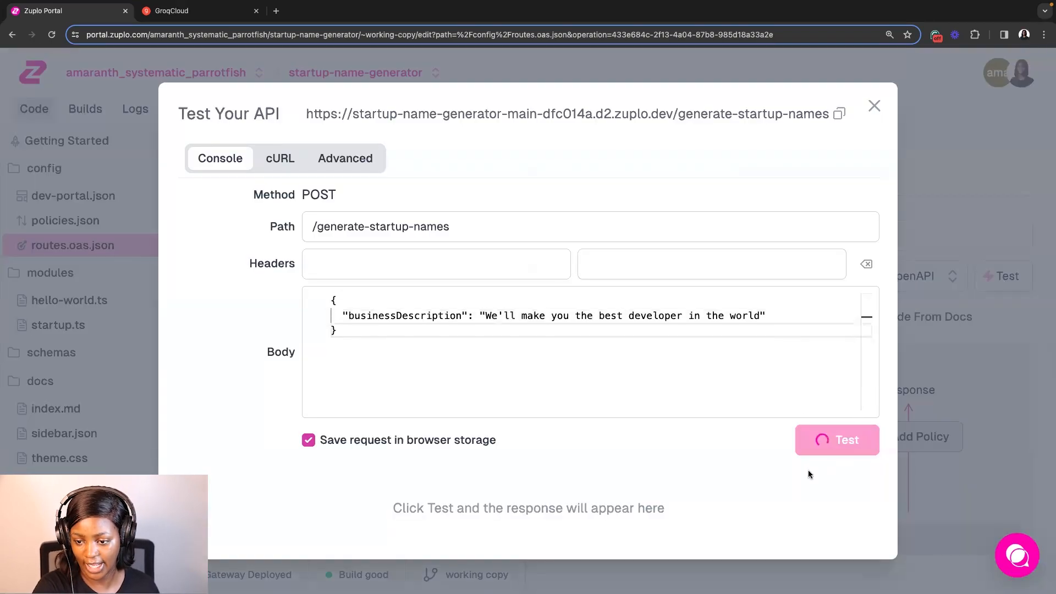
pyautogui.click(838, 440)
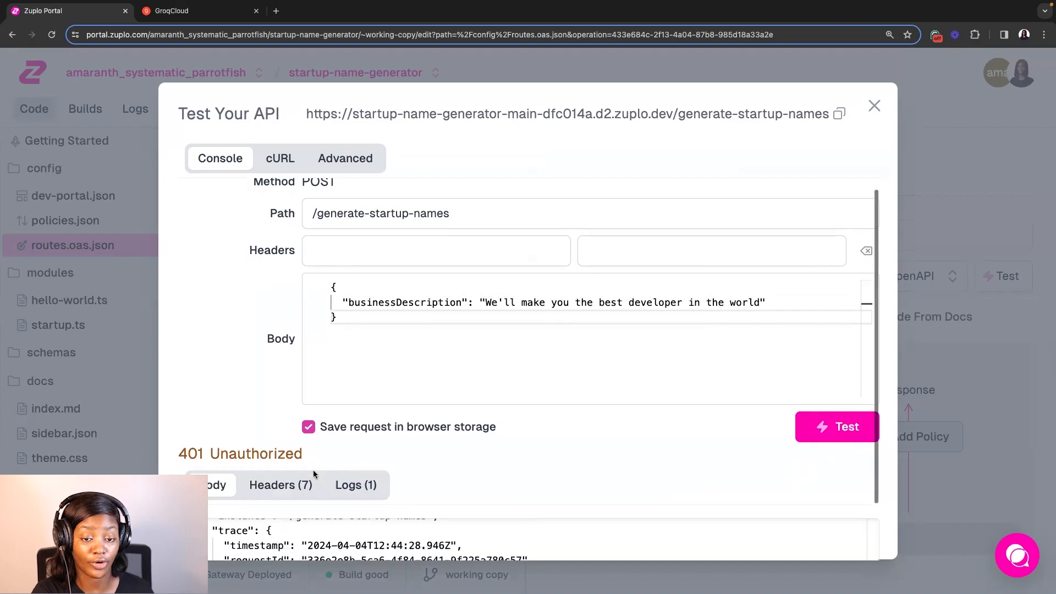
pyautogui.click(873, 105)
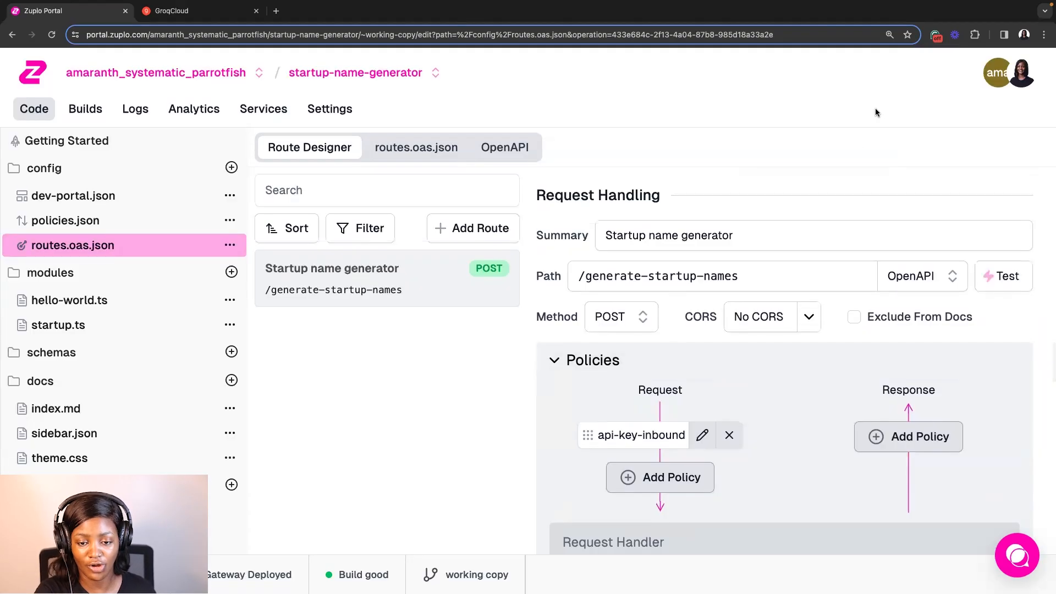
pyautogui.moveTo(334, 130)
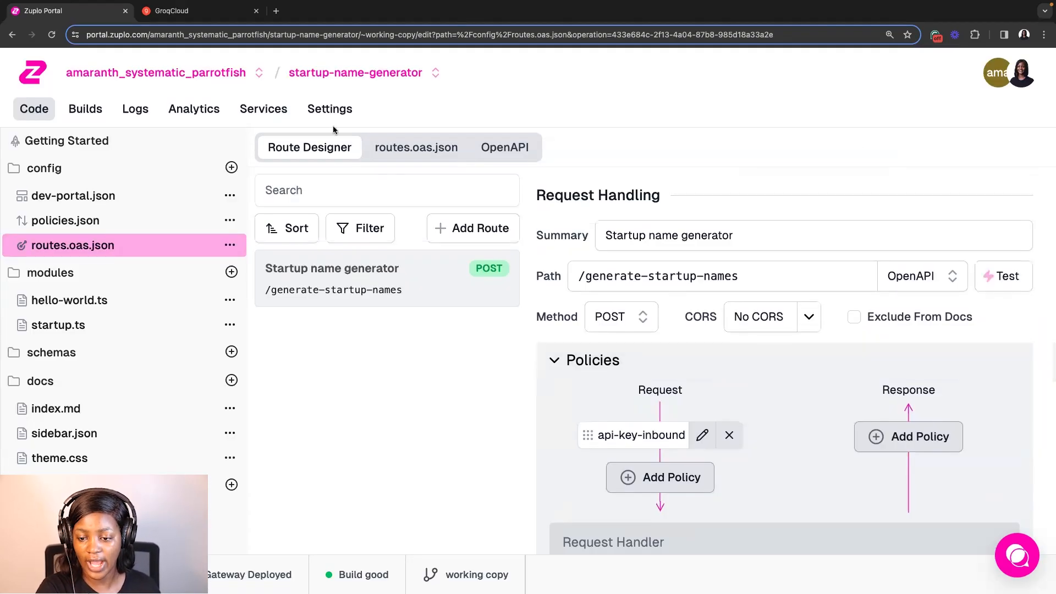
# Step: Create an API key consumer with subject, key manager 'didi' and metadata customer type "free", then return to the route
pyautogui.click(330, 109)
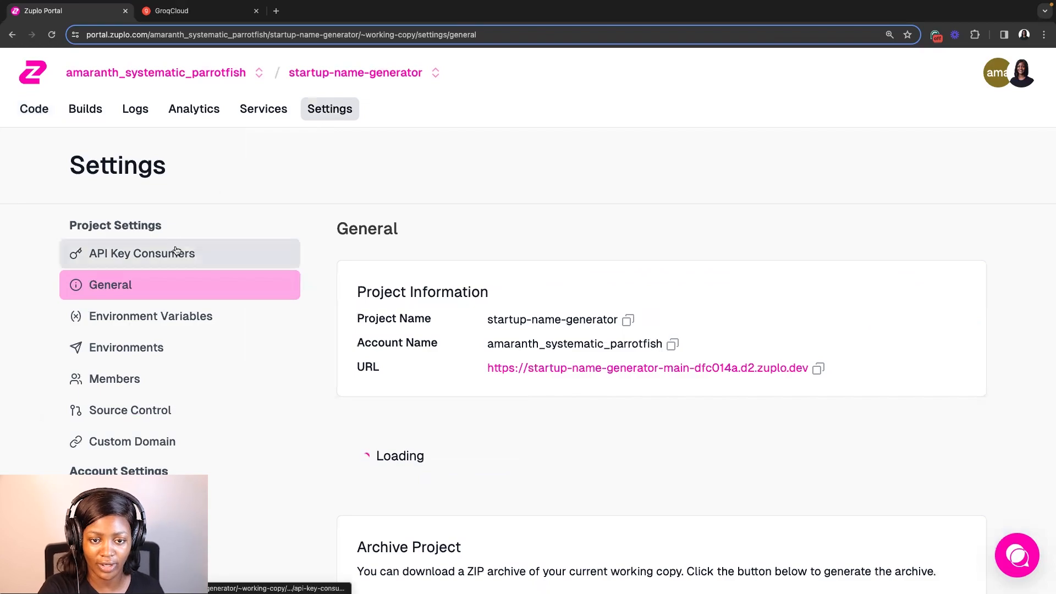
pyautogui.click(142, 253)
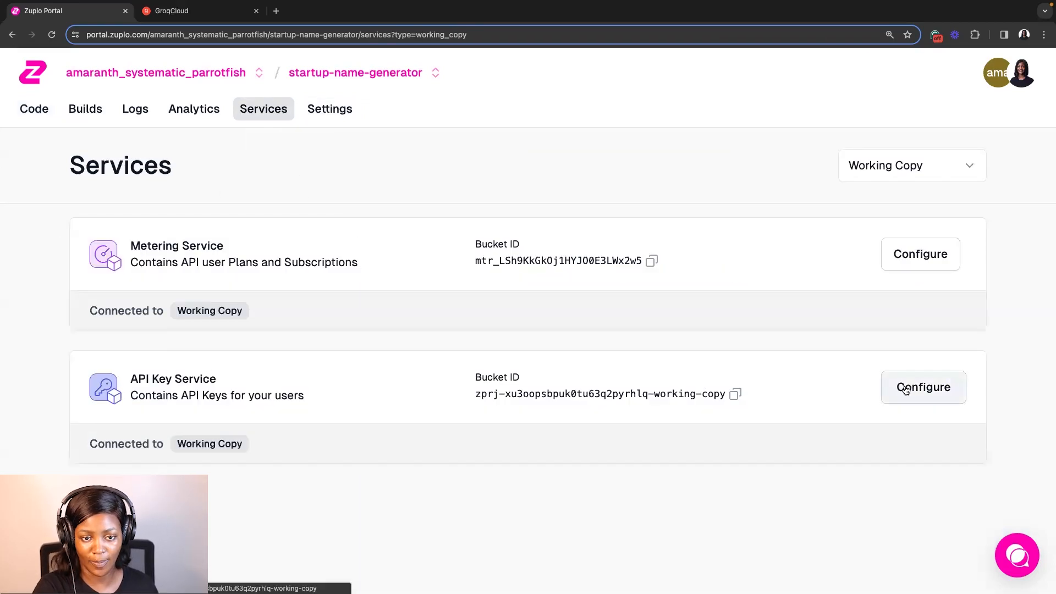
pyautogui.click(924, 388)
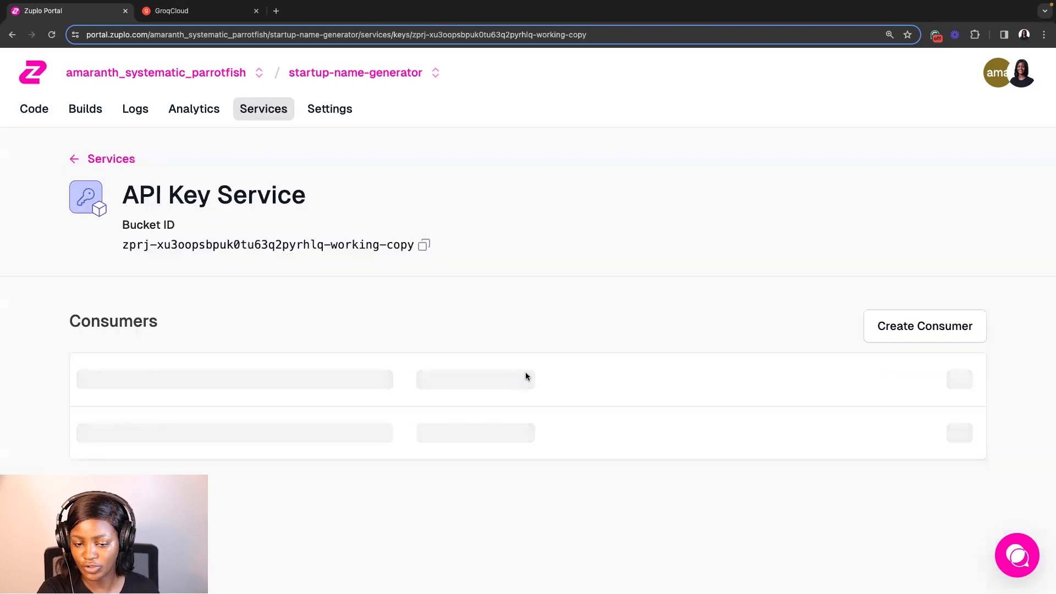
pyautogui.click(924, 325)
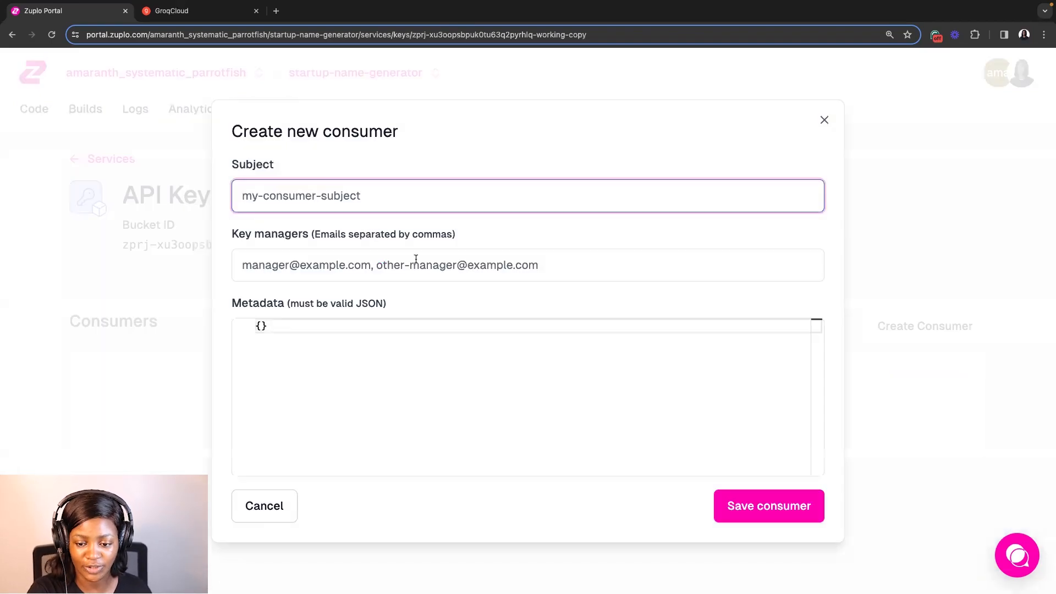
pyautogui.write('developer-')
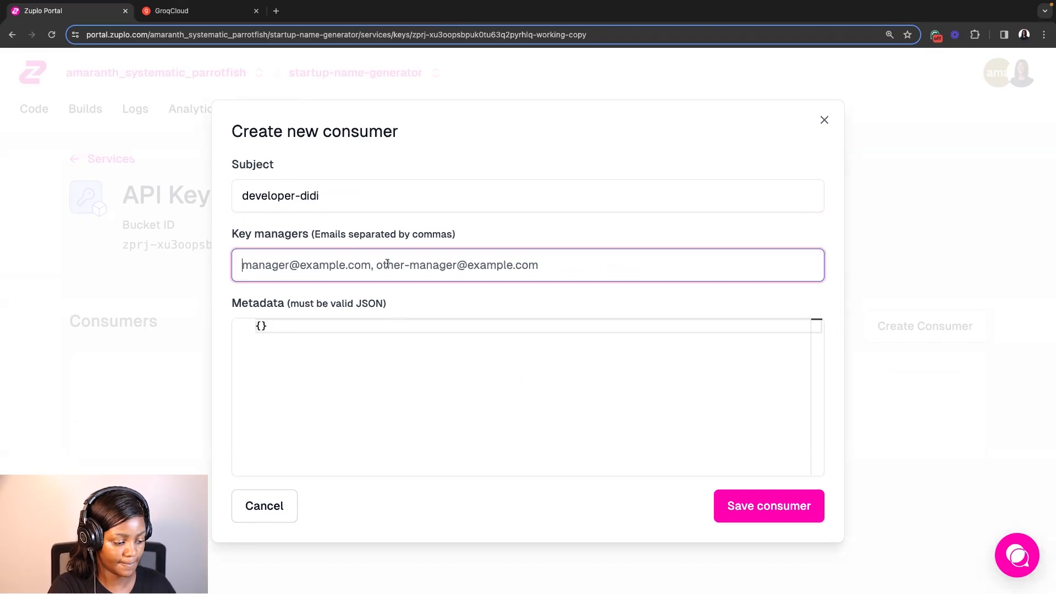
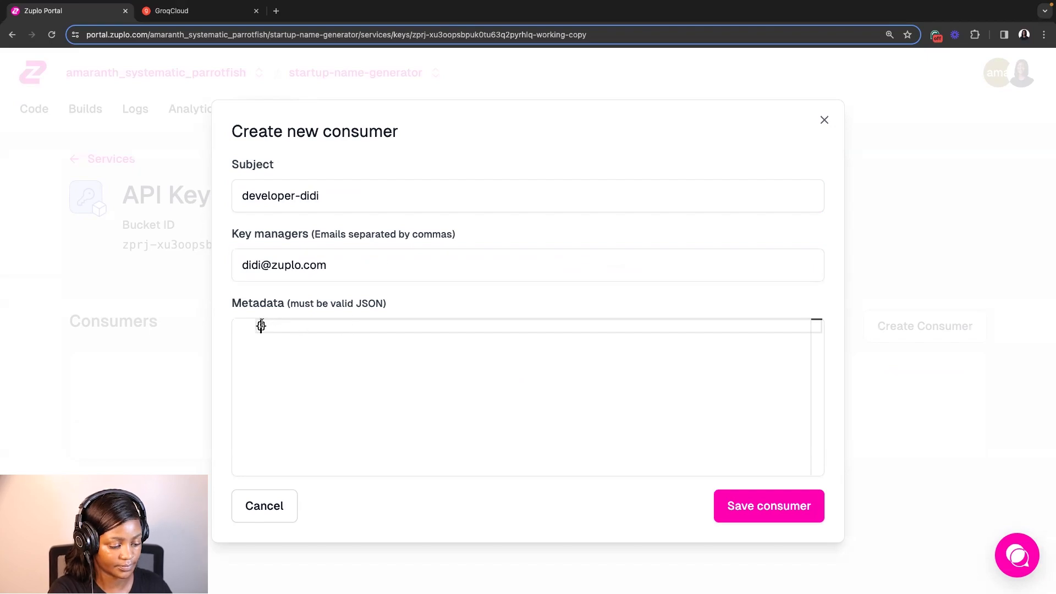
pyautogui.write('"co"')
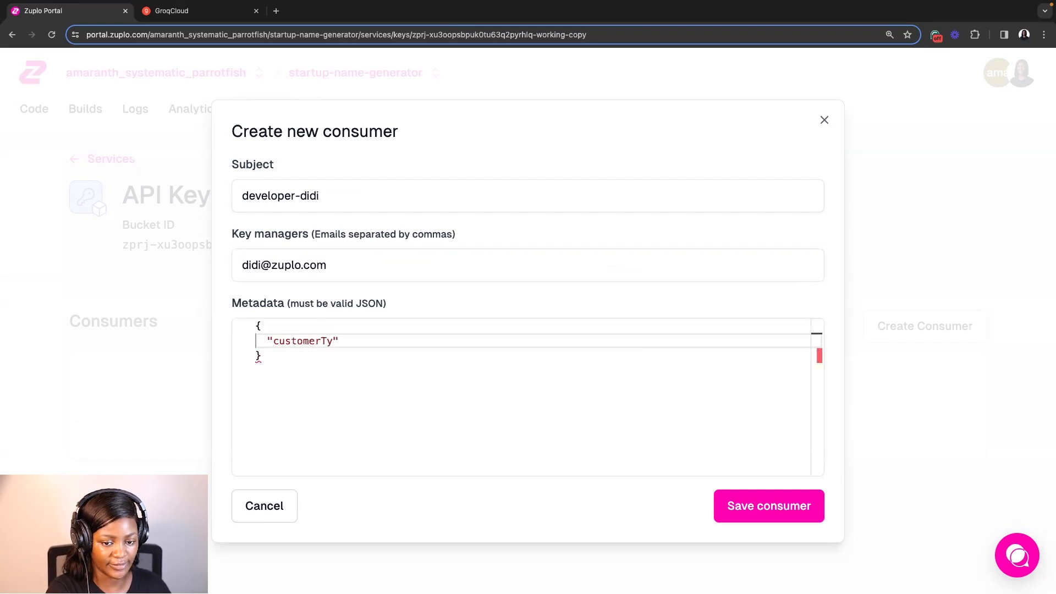
pyautogui.write('pe": "free"')
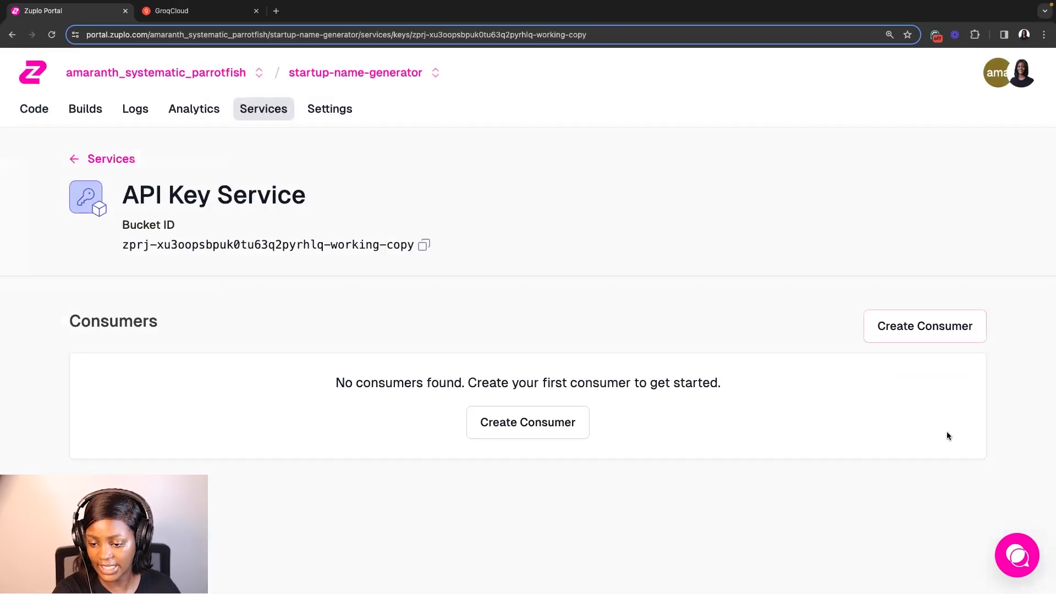
pyautogui.click(33, 108)
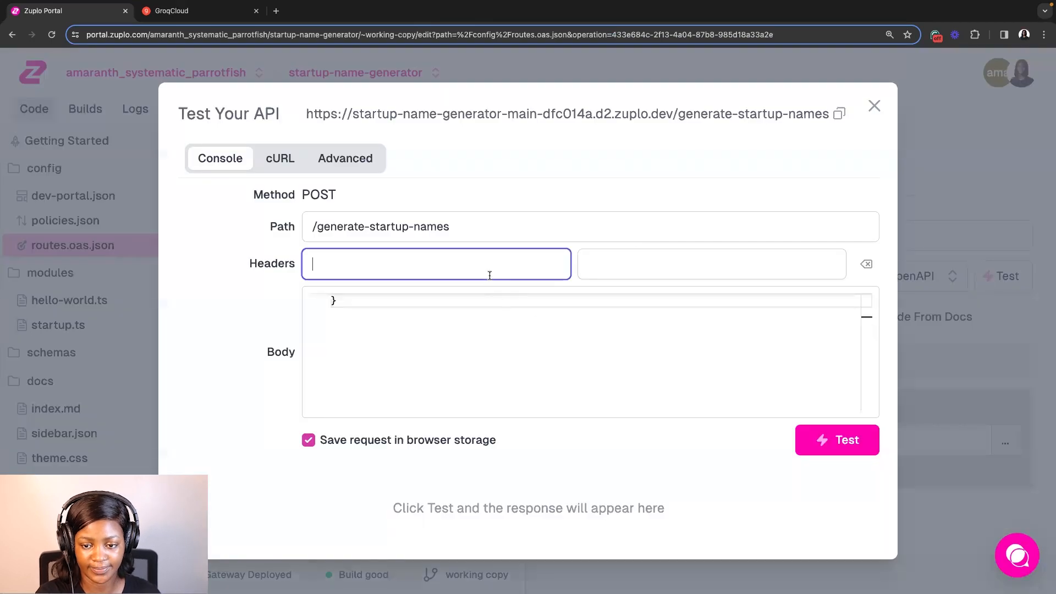
# Step: Send the request with an authorization header 'Bearer <api key>' and get 200 OK with startup names
pyautogui.write('authorization')
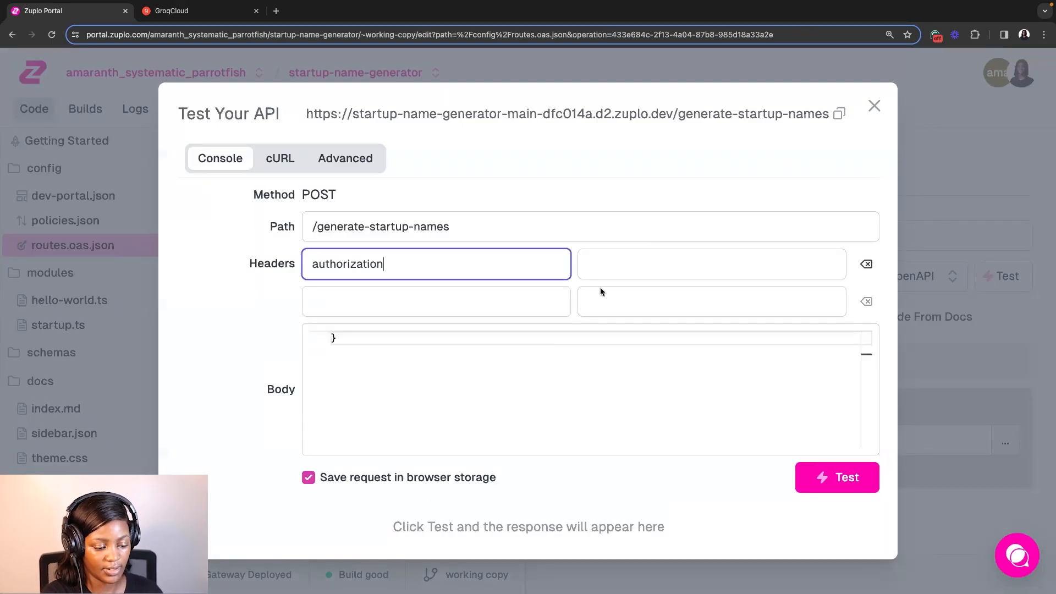
pyautogui.write('Bear')
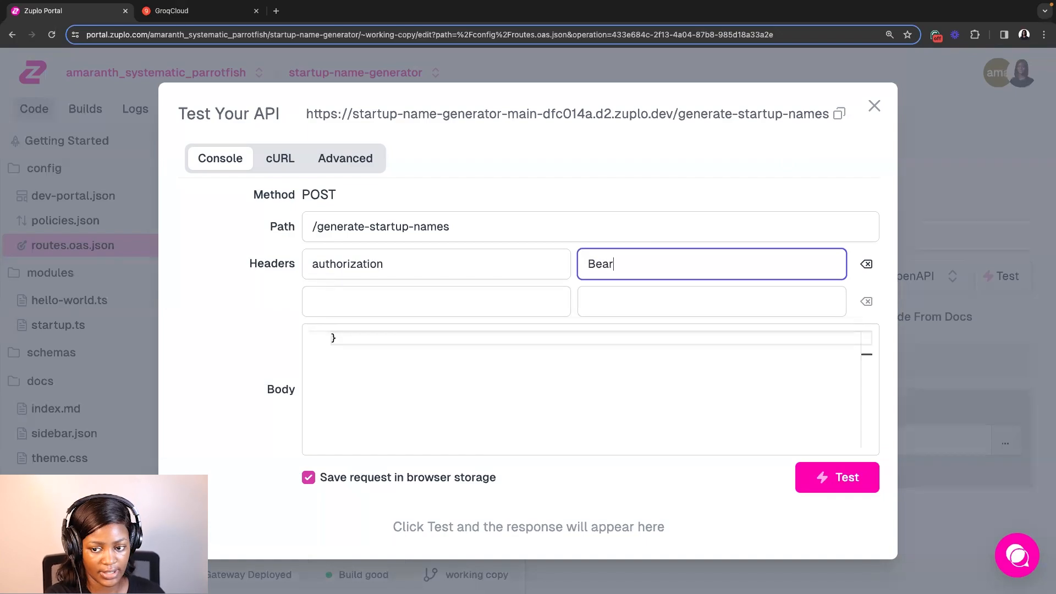
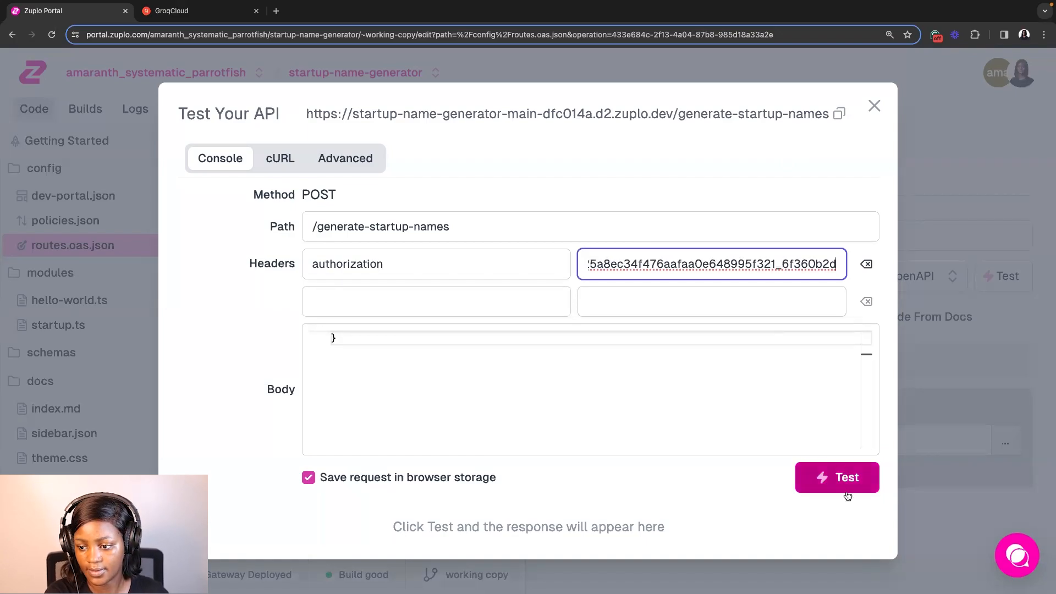
pyautogui.click(838, 477)
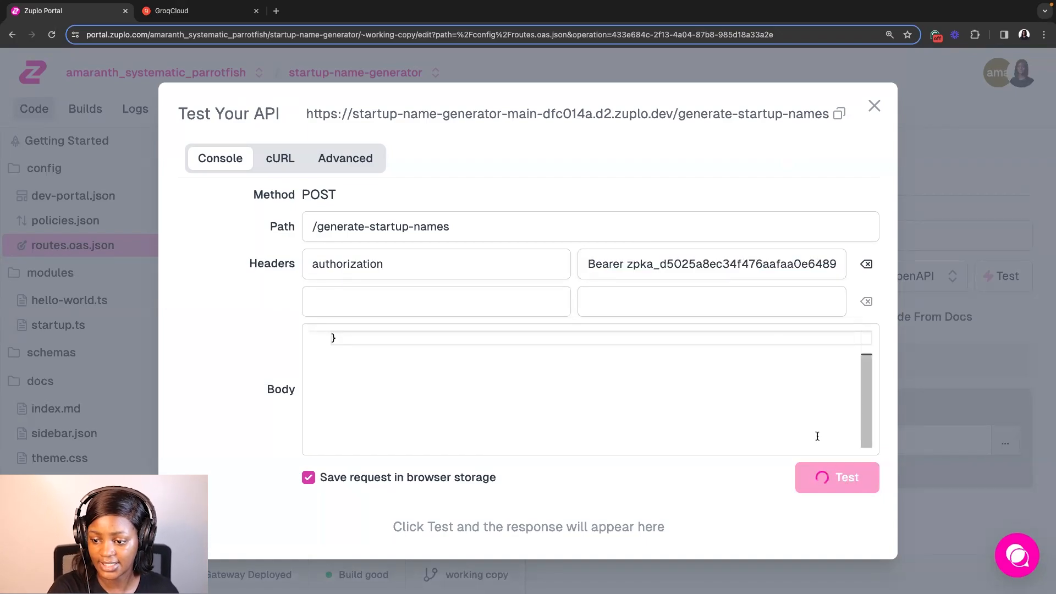
pyautogui.click(837, 477)
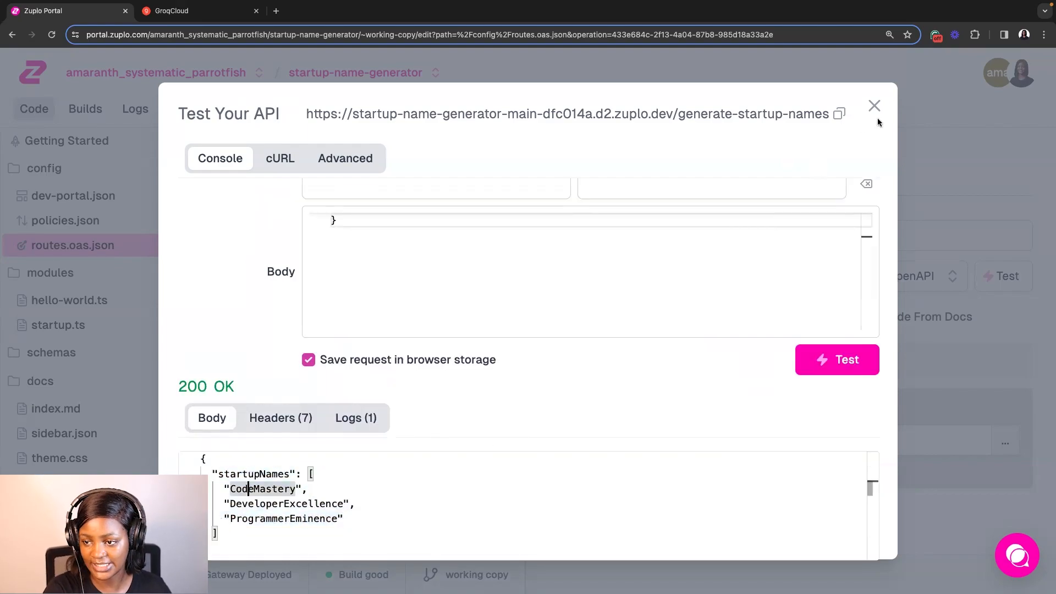
pyautogui.click(874, 106)
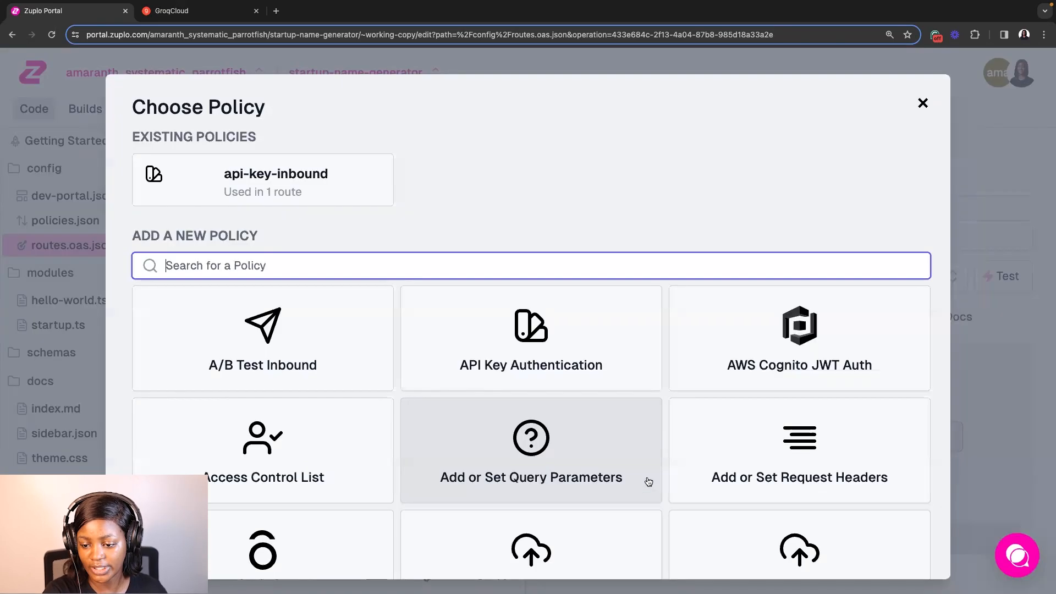
# Step: Add a Rate Limiting policy with rateLimitBy changed from ip to user, 2 requests per minute
pyautogui.write('rate')
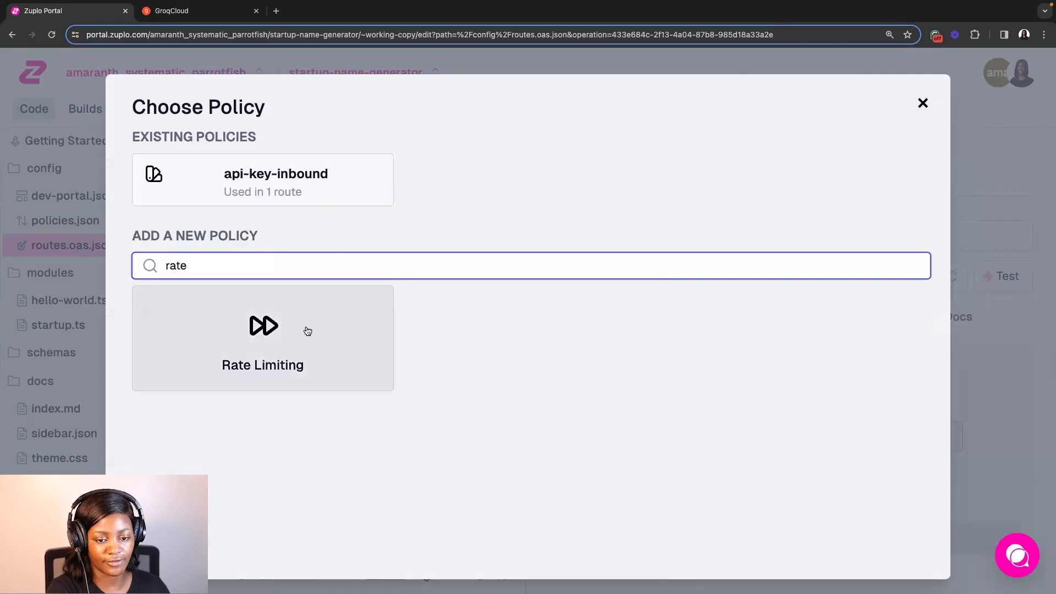
pyautogui.click(262, 337)
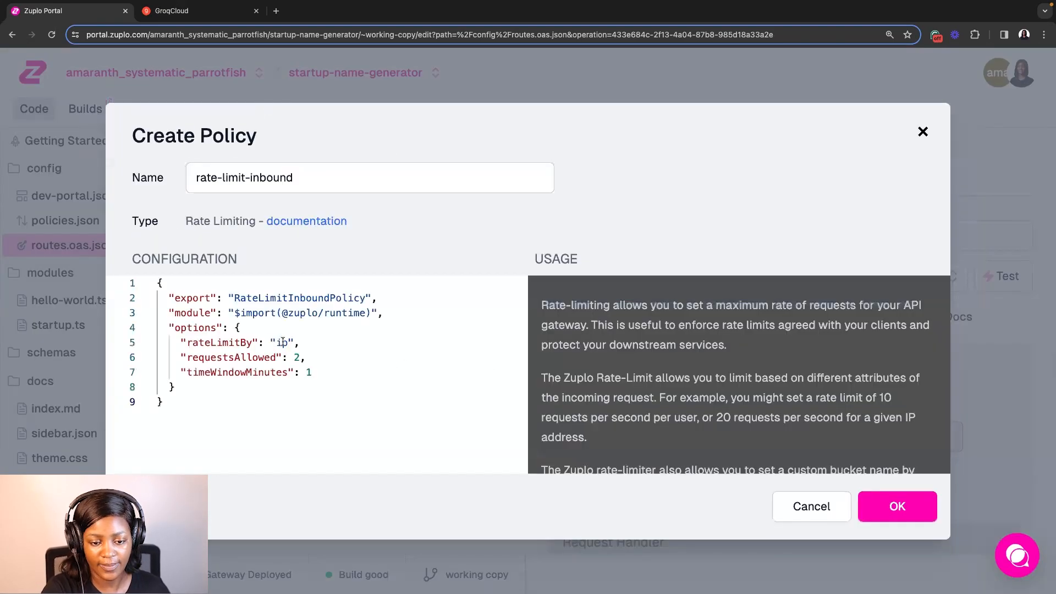
pyautogui.press('Backspace')
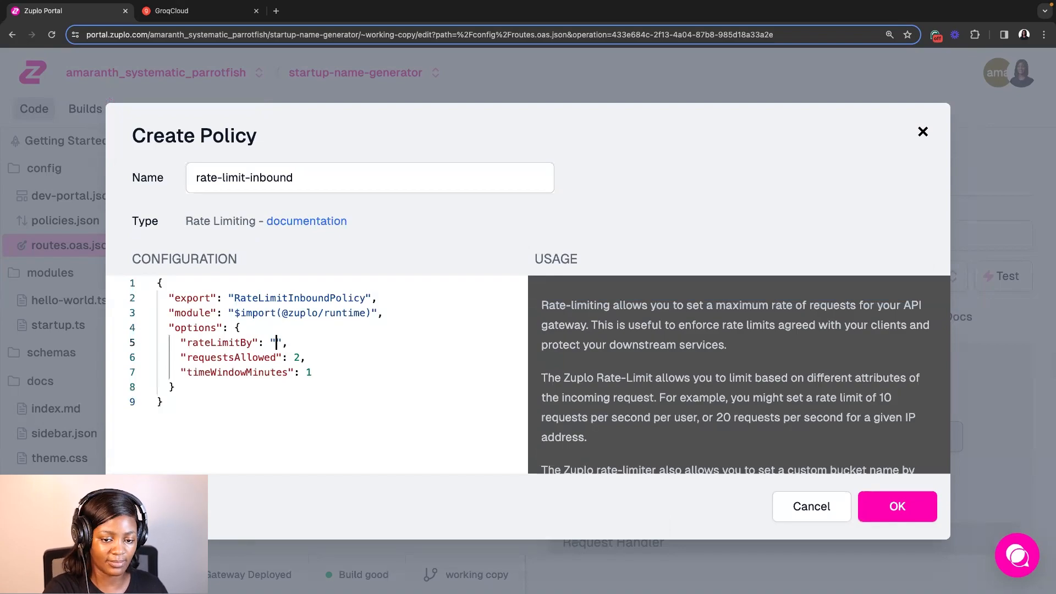
pyautogui.write('user')
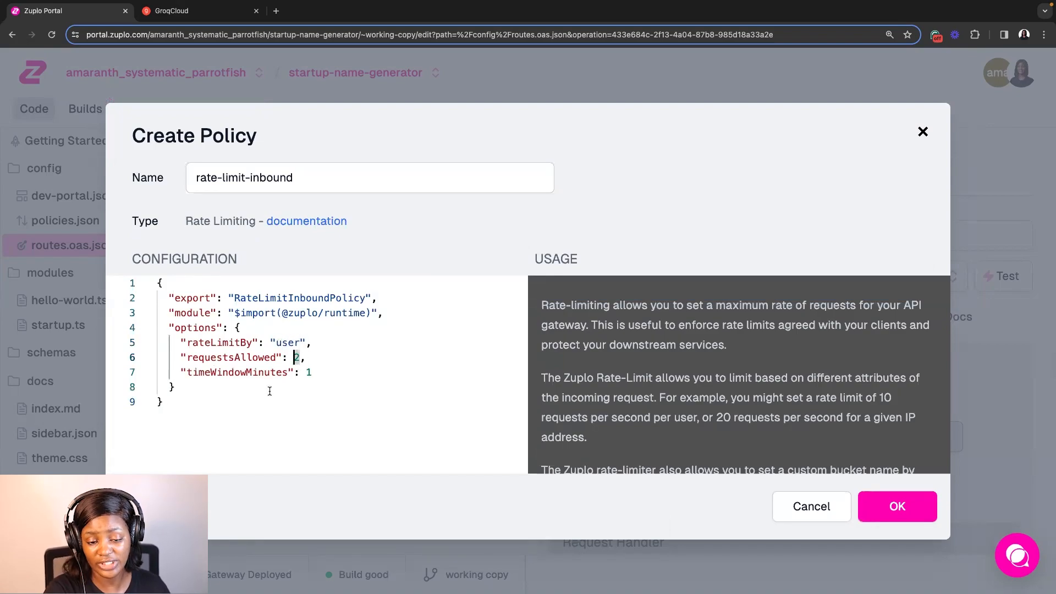
pyautogui.moveTo(667, 522)
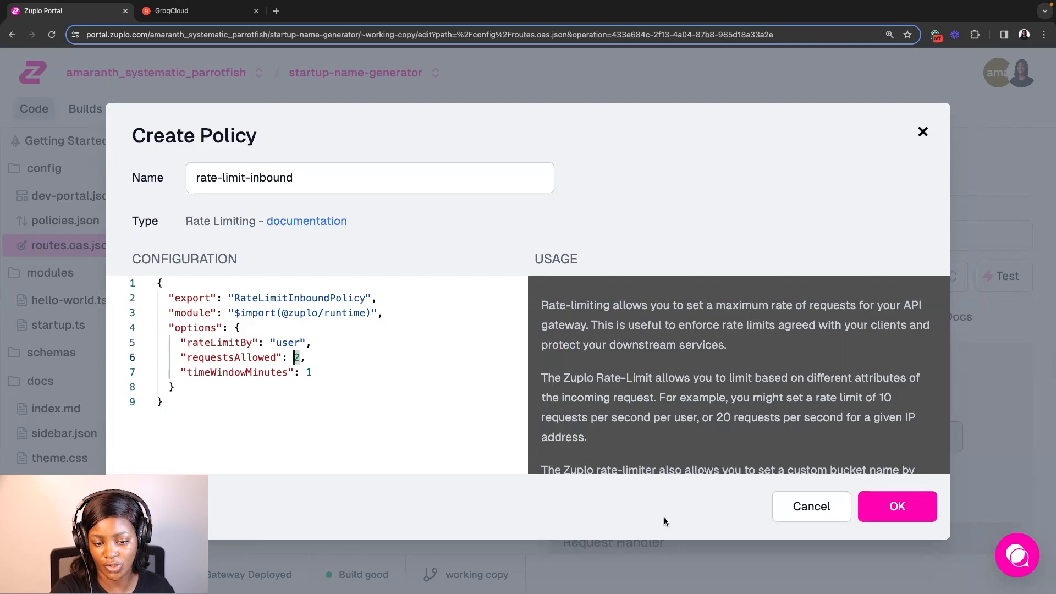
pyautogui.click(898, 506)
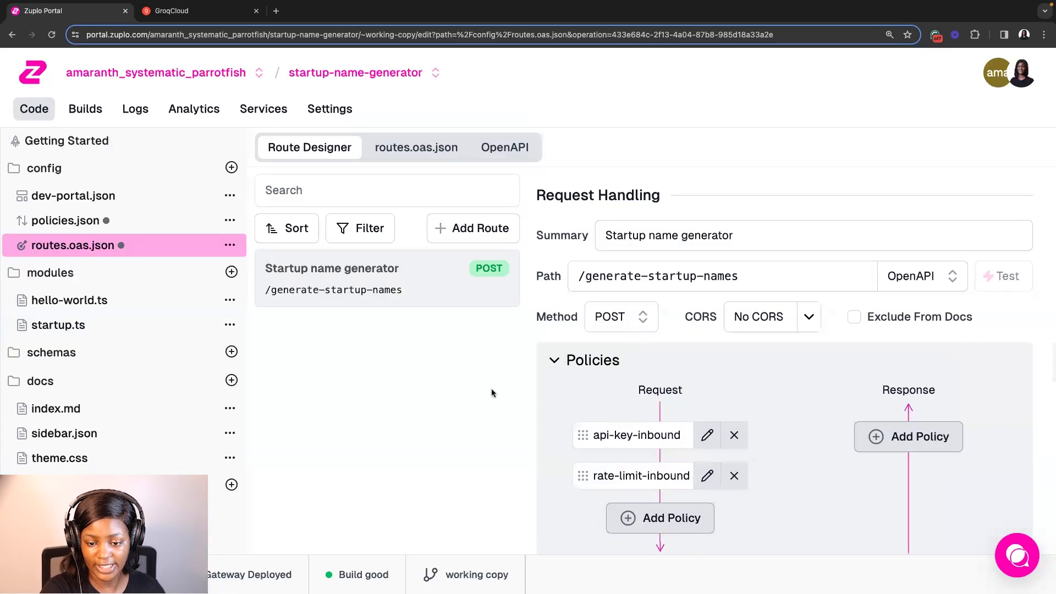
# Step: Send repeated test requests to /generate-startup-names until 200 OK turns into 429 Too Many Requests
pyautogui.click(1004, 277)
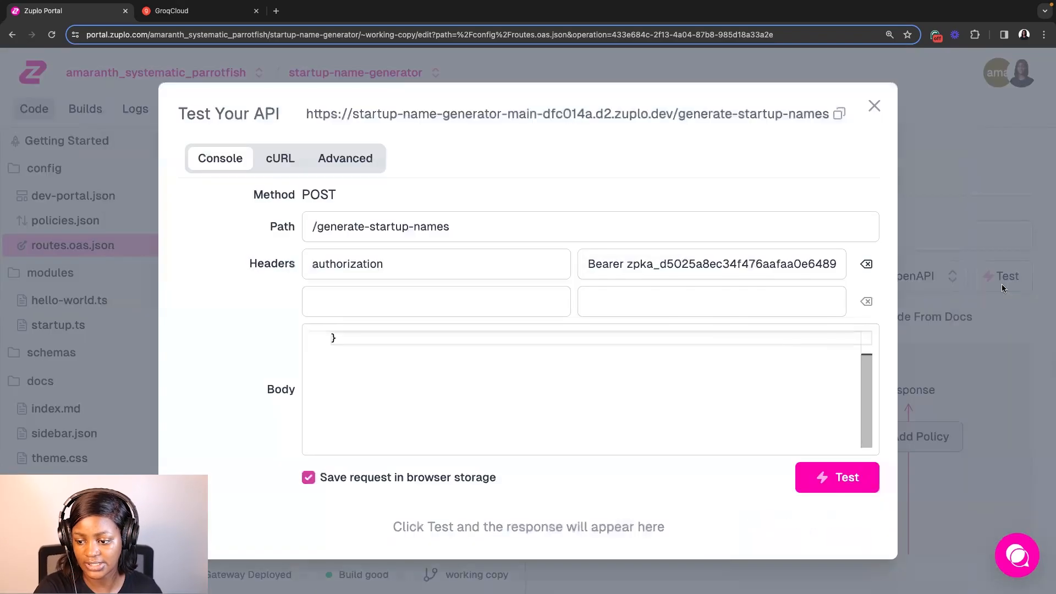
pyautogui.click(838, 478)
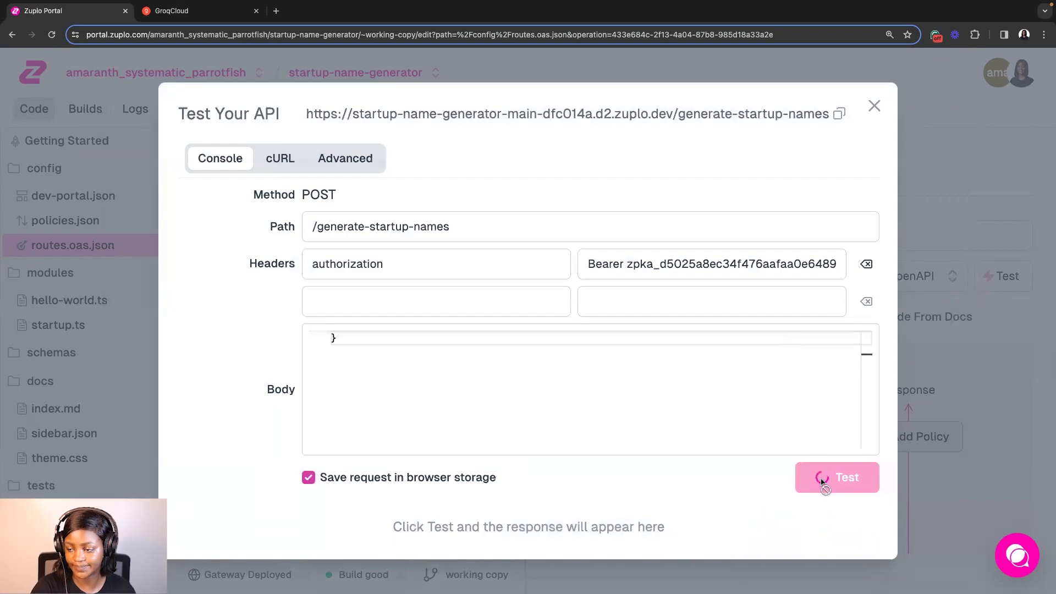
pyautogui.click(837, 476)
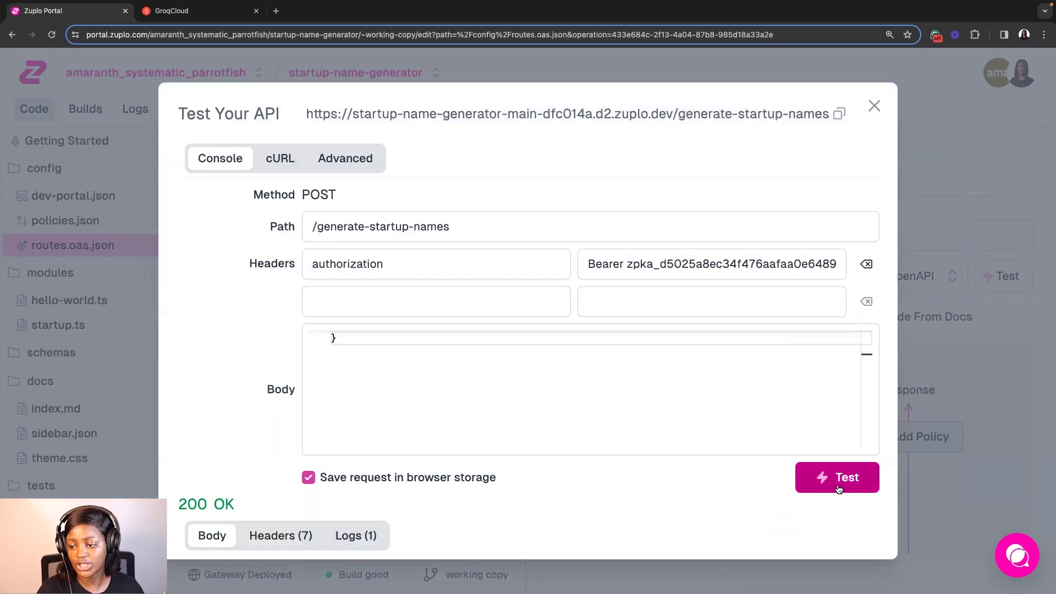
pyautogui.moveTo(764, 500)
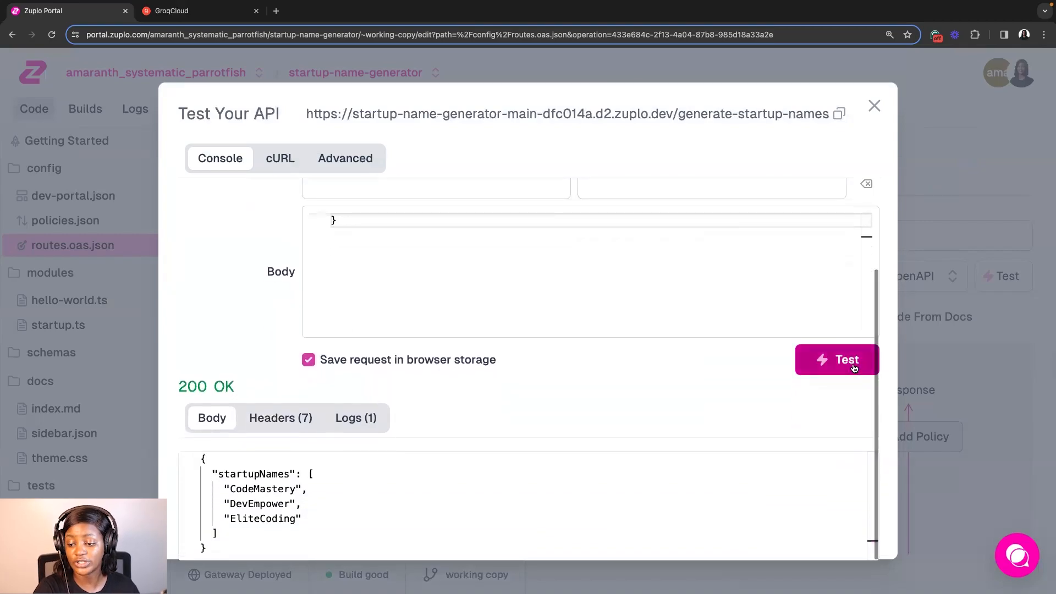
pyautogui.click(847, 359)
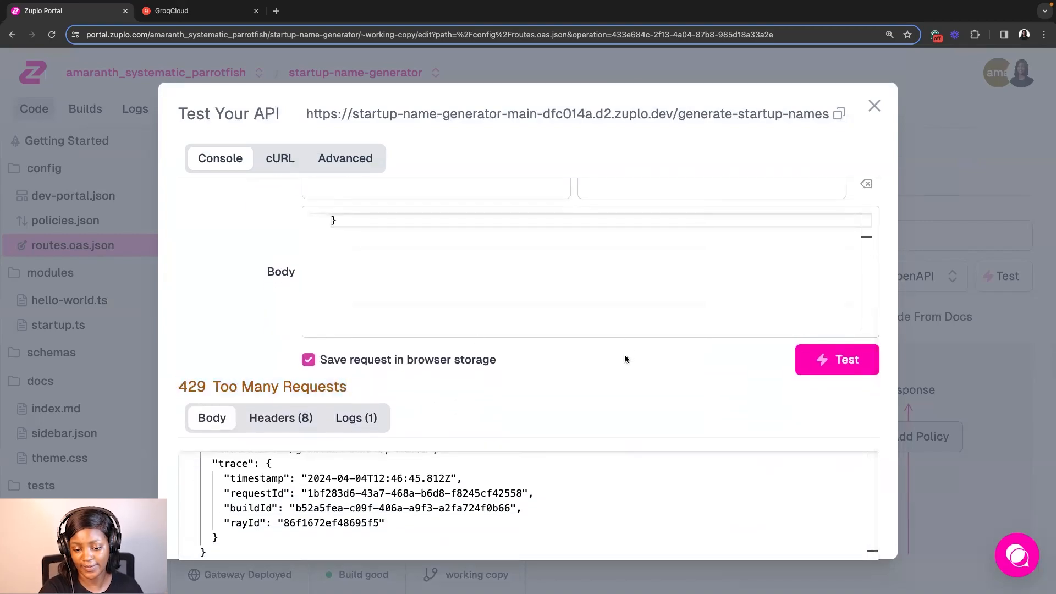
pyautogui.click(874, 105)
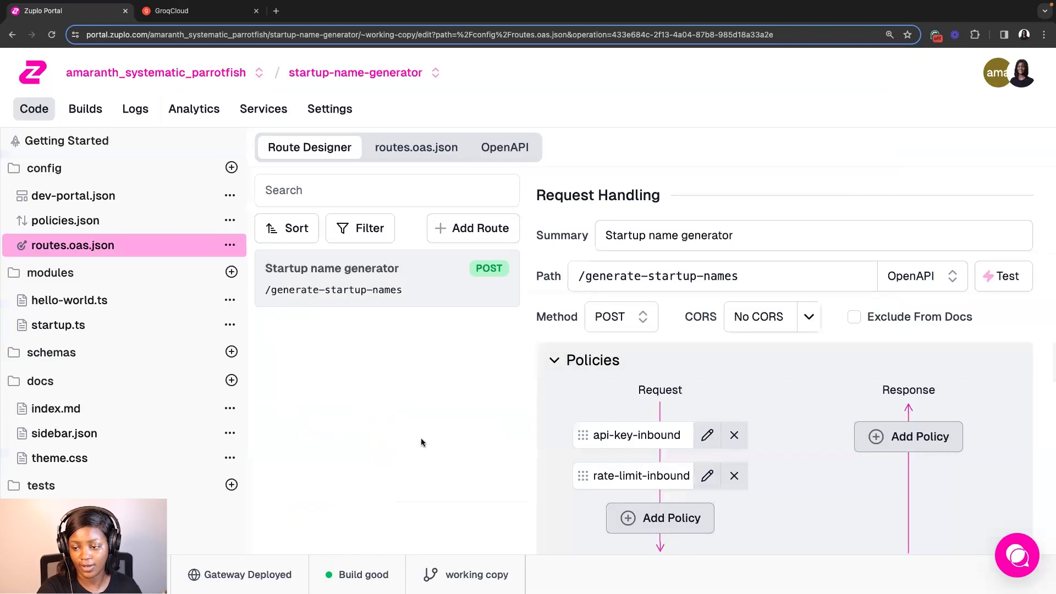
# Step: Follow the Developer Portal URL from dev-portal.json's Getting Started into a new browser tab
pyautogui.click(73, 195)
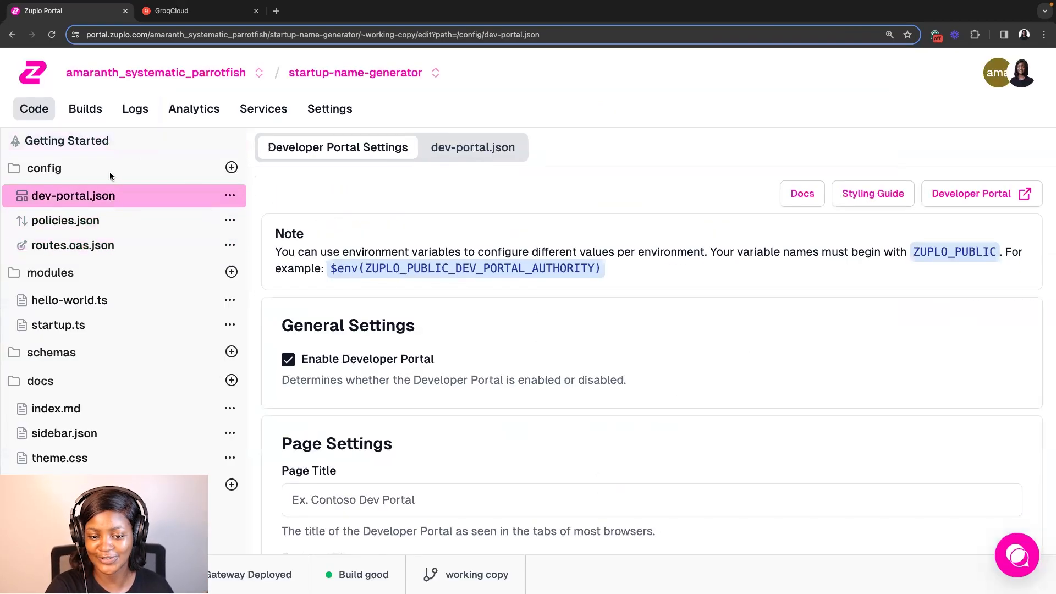
pyautogui.click(66, 141)
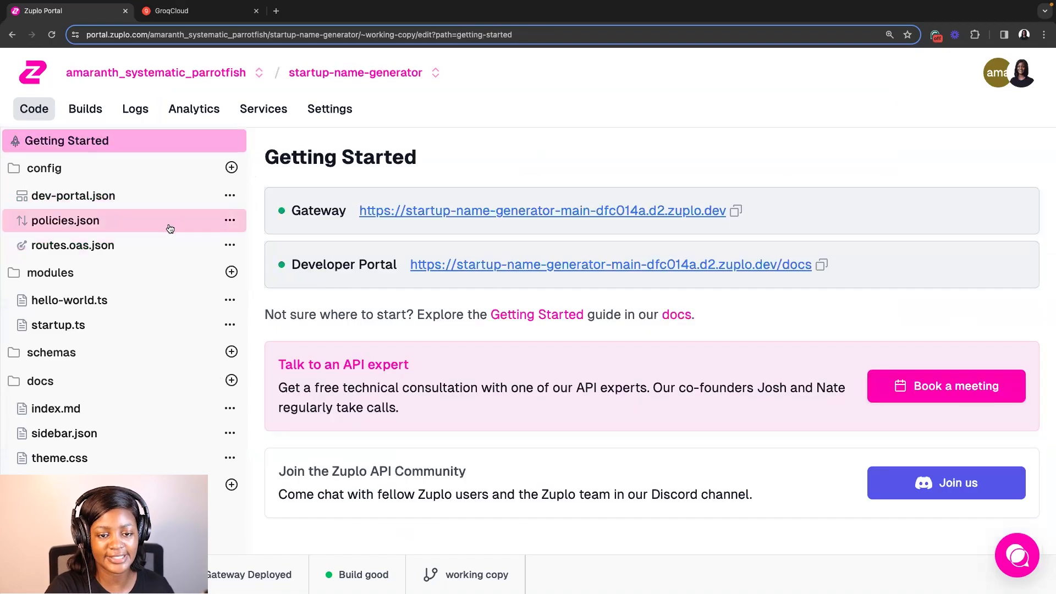
pyautogui.moveTo(394, 189)
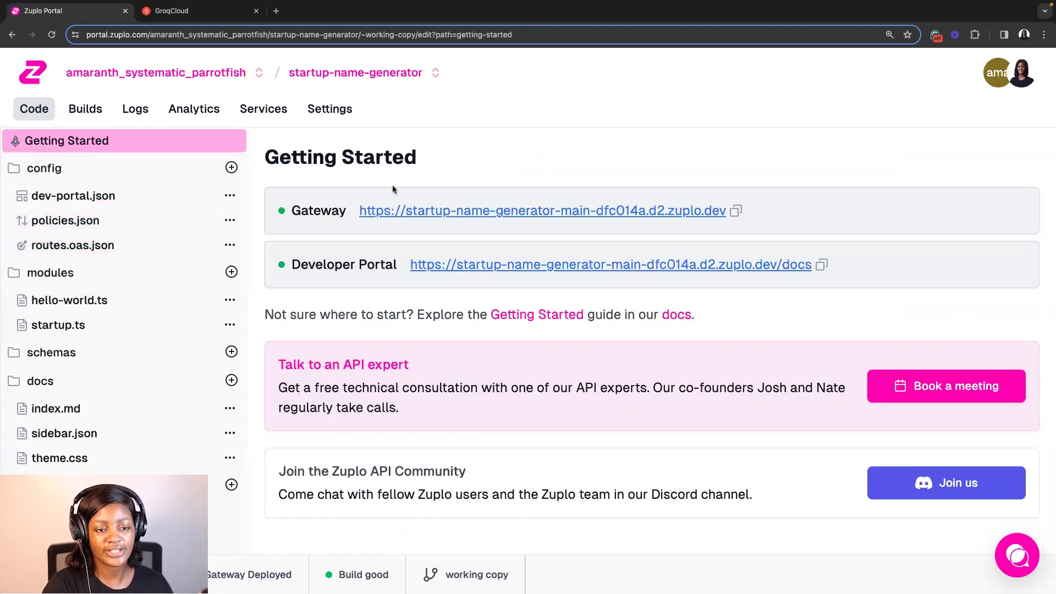
pyautogui.moveTo(440, 265)
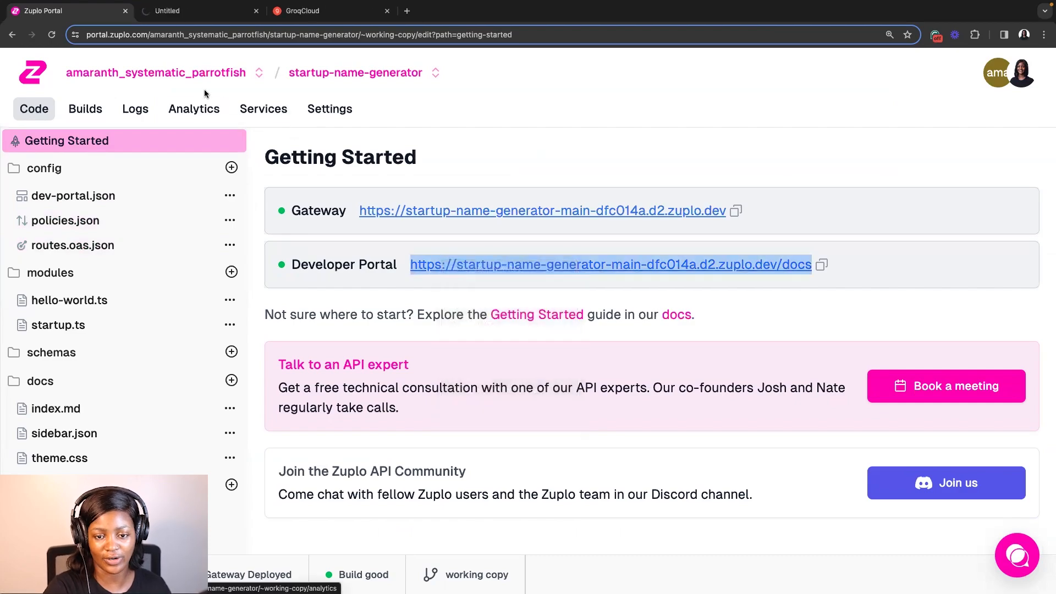
pyautogui.click(181, 11)
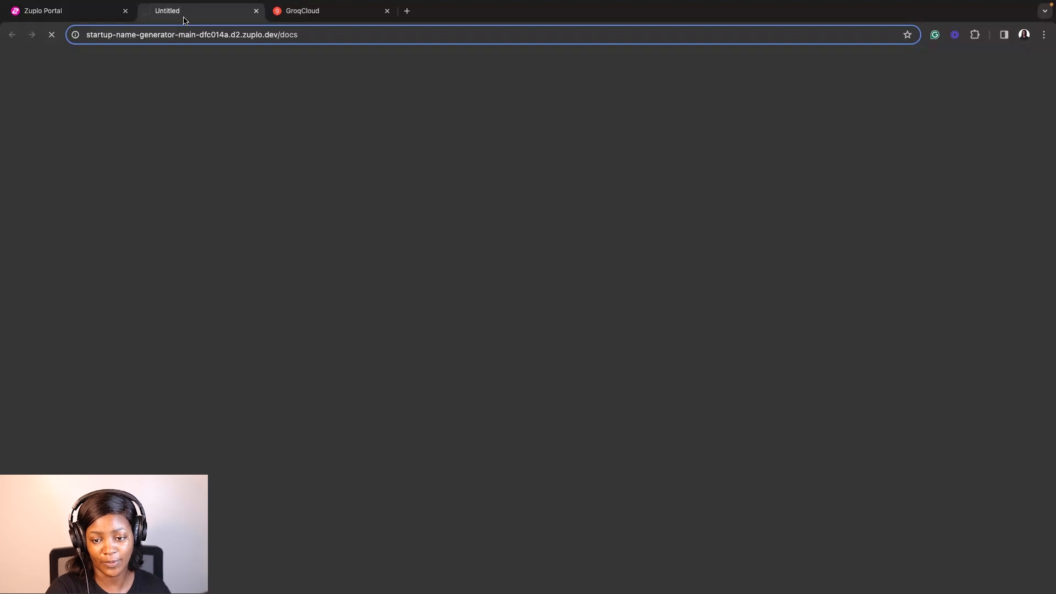
pyautogui.moveTo(96, 62)
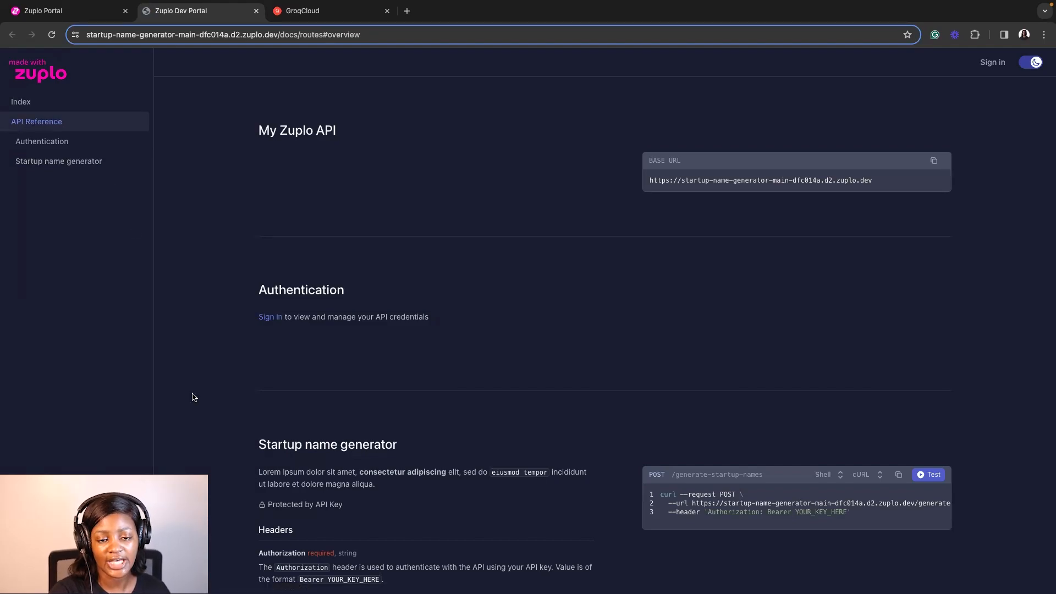
pyautogui.moveTo(400, 369)
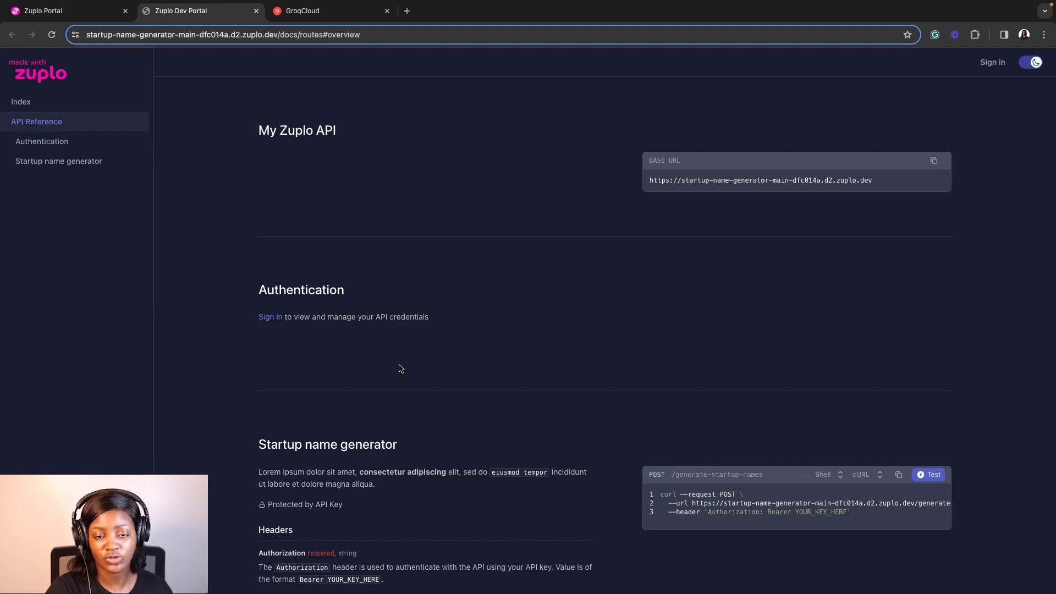
# Step: Sign in, copy the developer-didi API key, and launch the POST /generate-startup-names playground
pyautogui.click(271, 308)
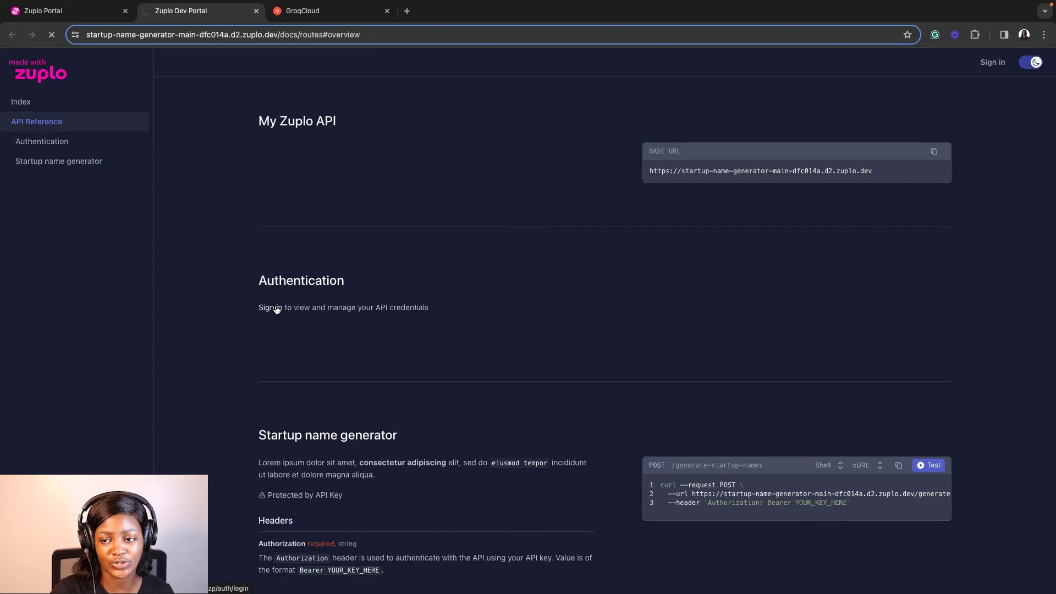
pyautogui.click(269, 308)
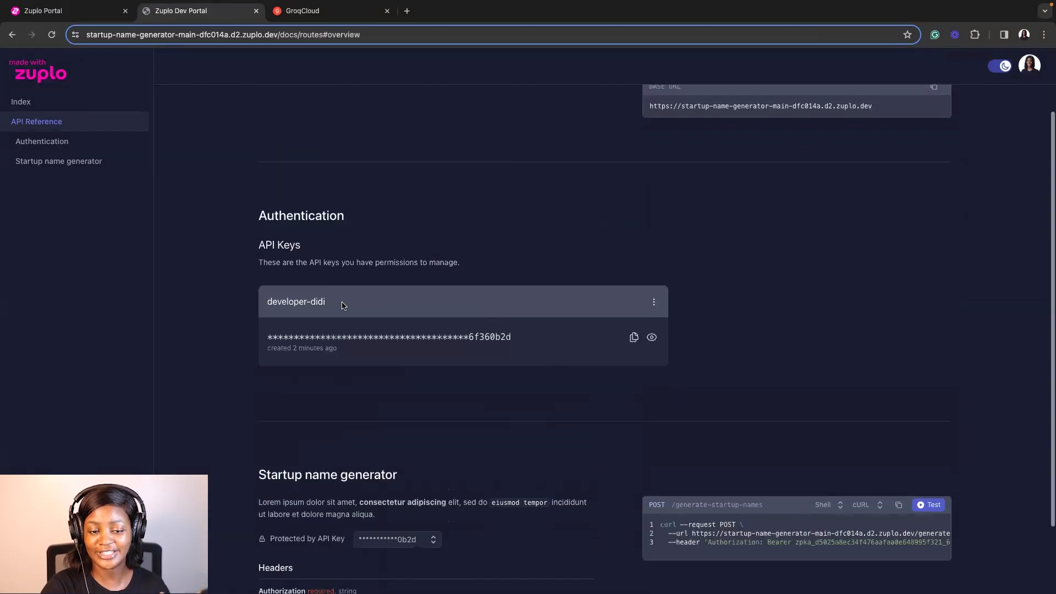
pyautogui.moveTo(628, 343)
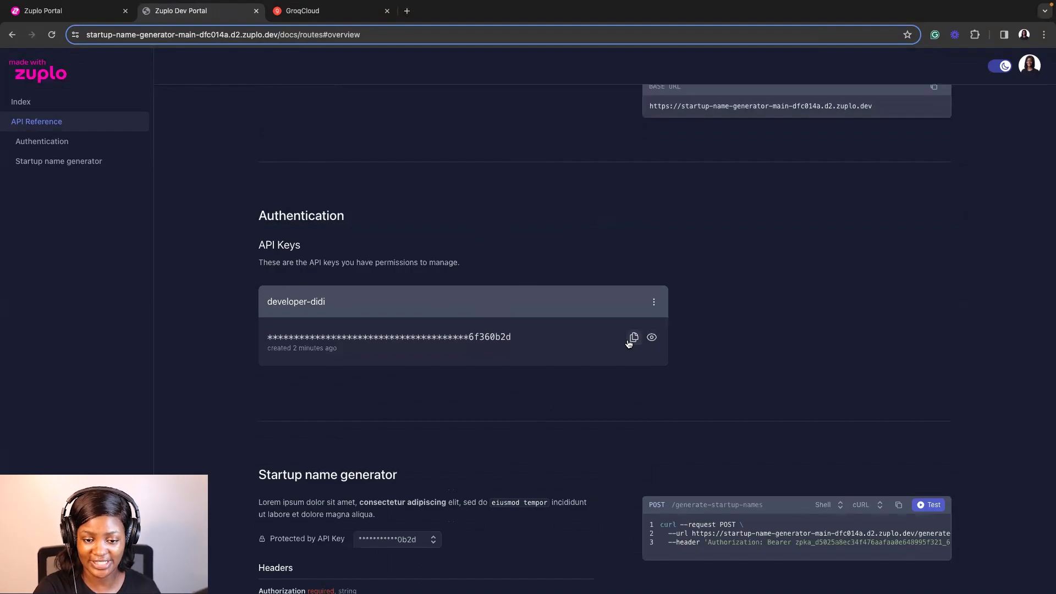
pyautogui.click(634, 338)
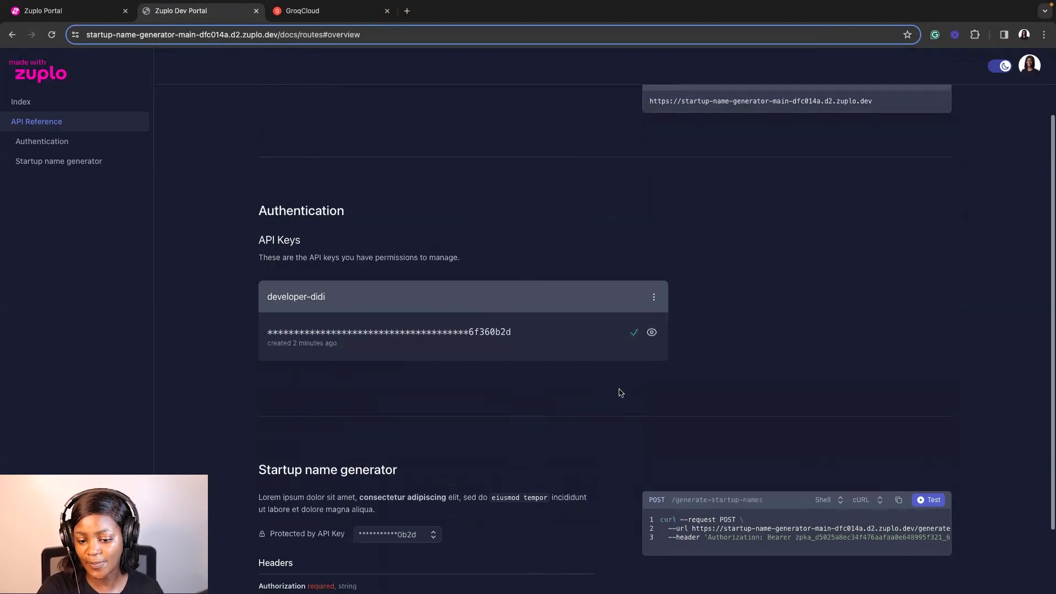
pyautogui.click(933, 499)
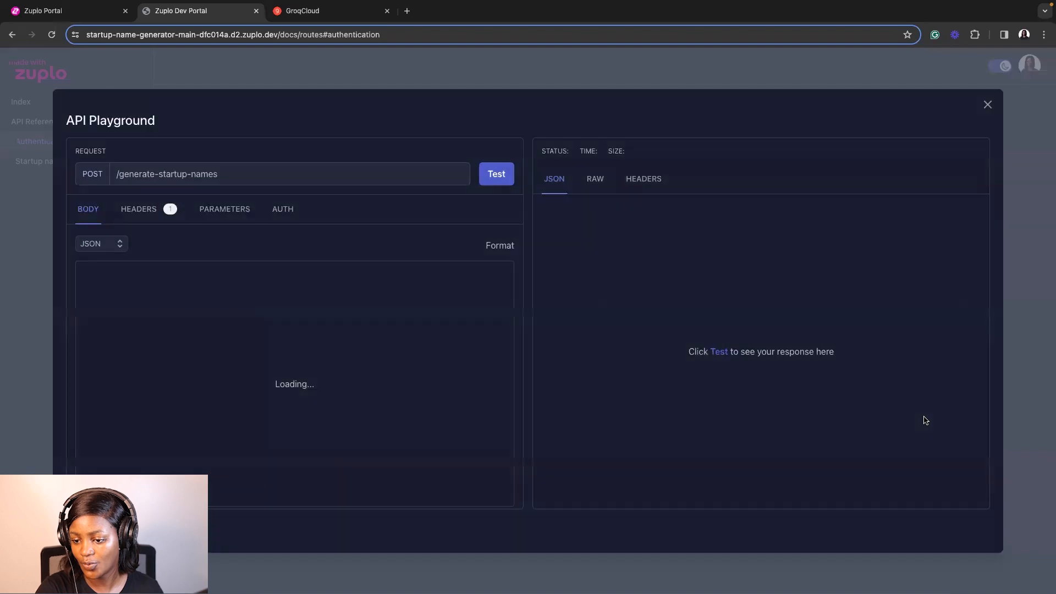
# Step: Request names with {"businessDescription": "The best API management tool"} and get three startupNames with 200
pyautogui.click(138, 210)
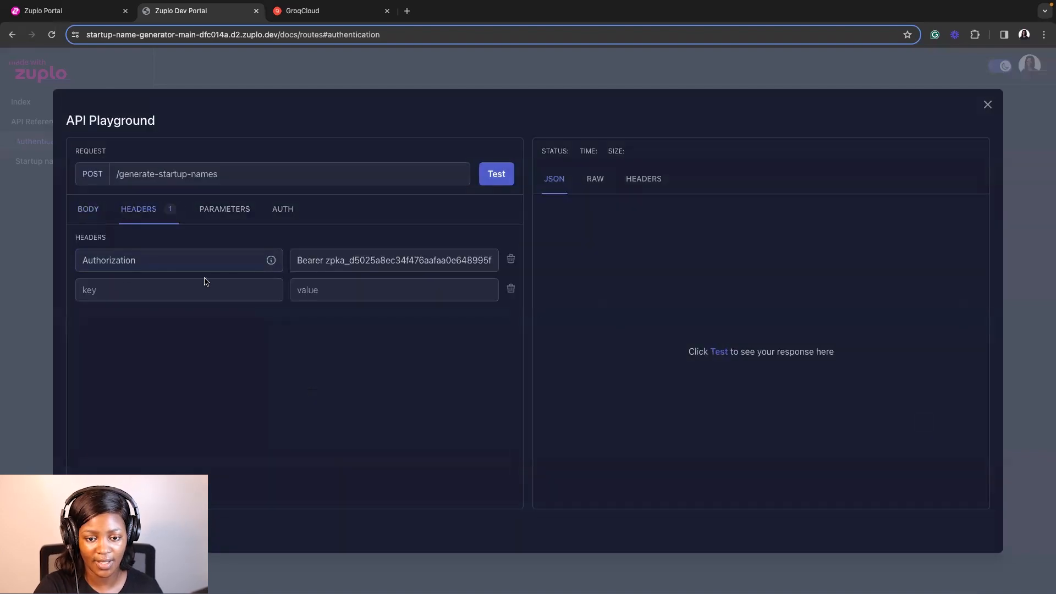
pyautogui.moveTo(189, 206)
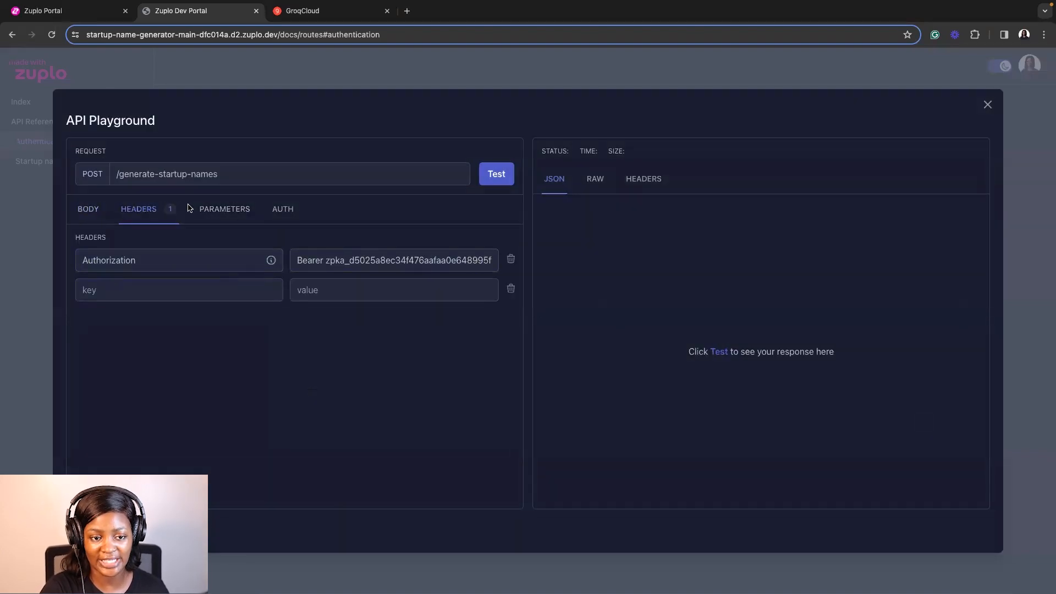
pyautogui.click(88, 209)
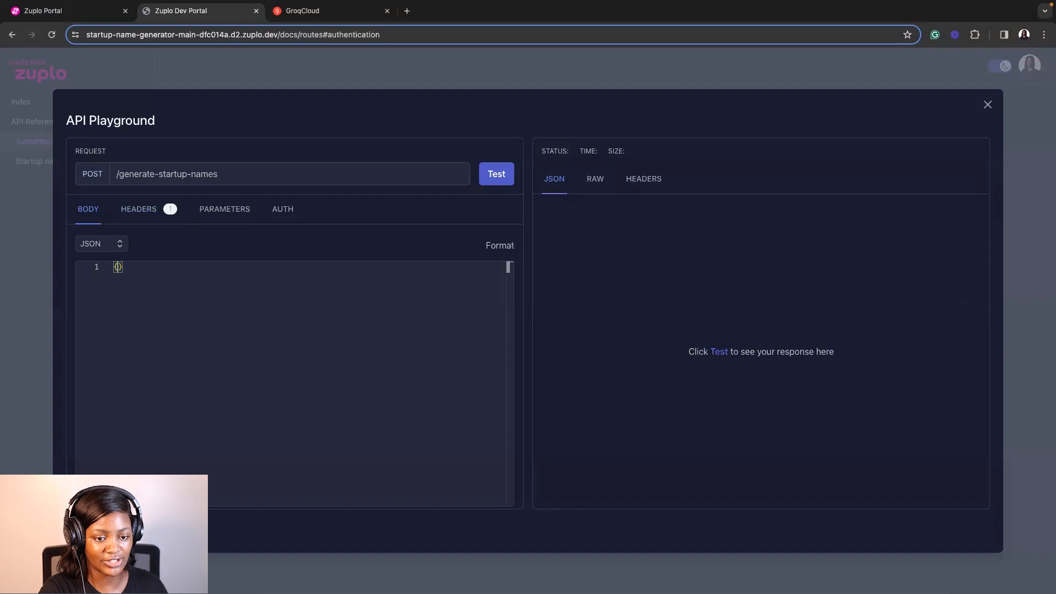
pyautogui.write('"businessDe')
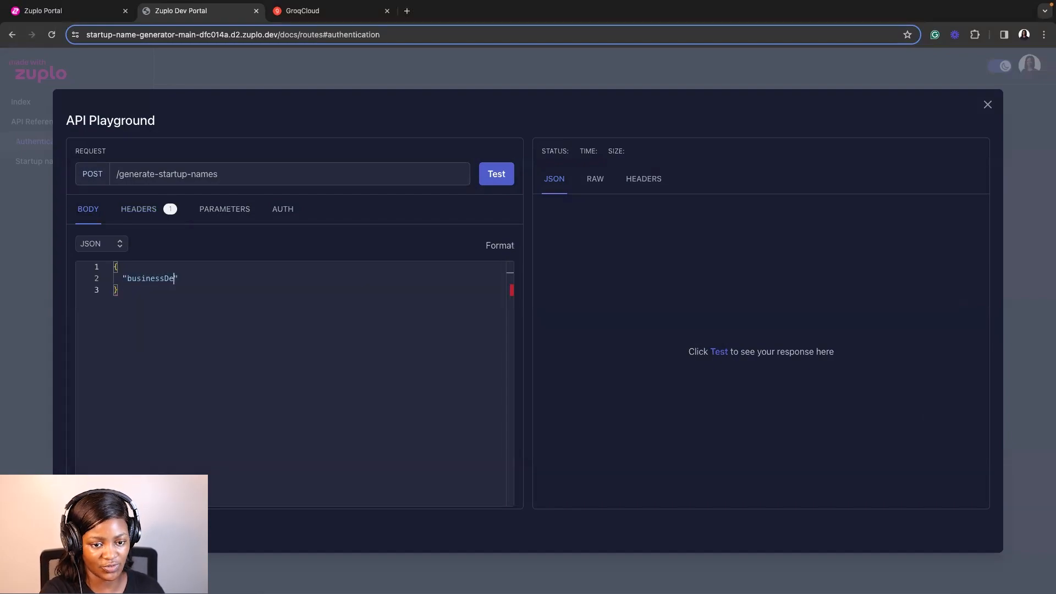
pyautogui.write('scription":')
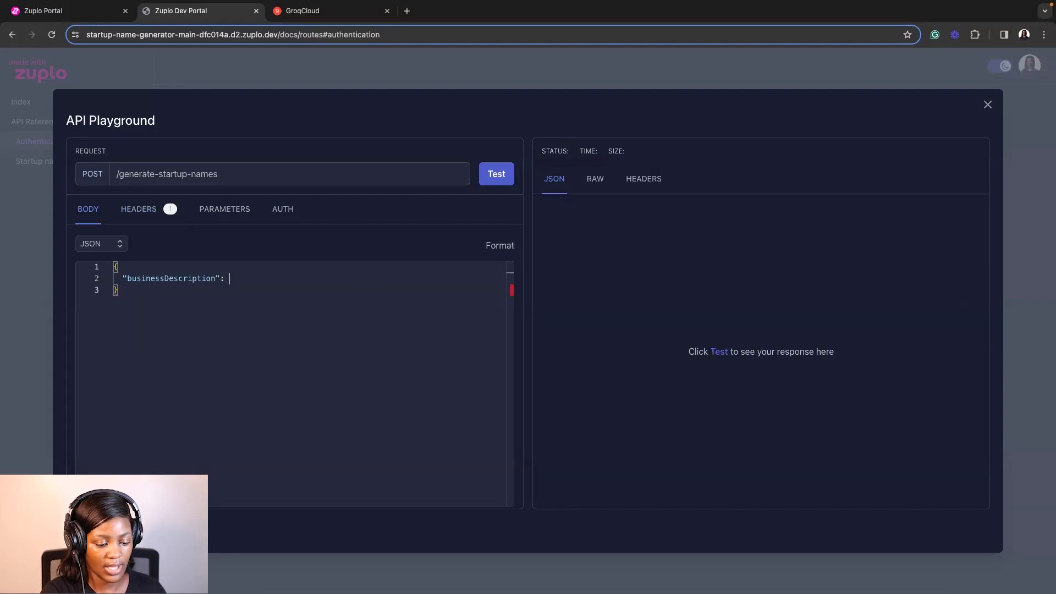
pyautogui.write('"The best "')
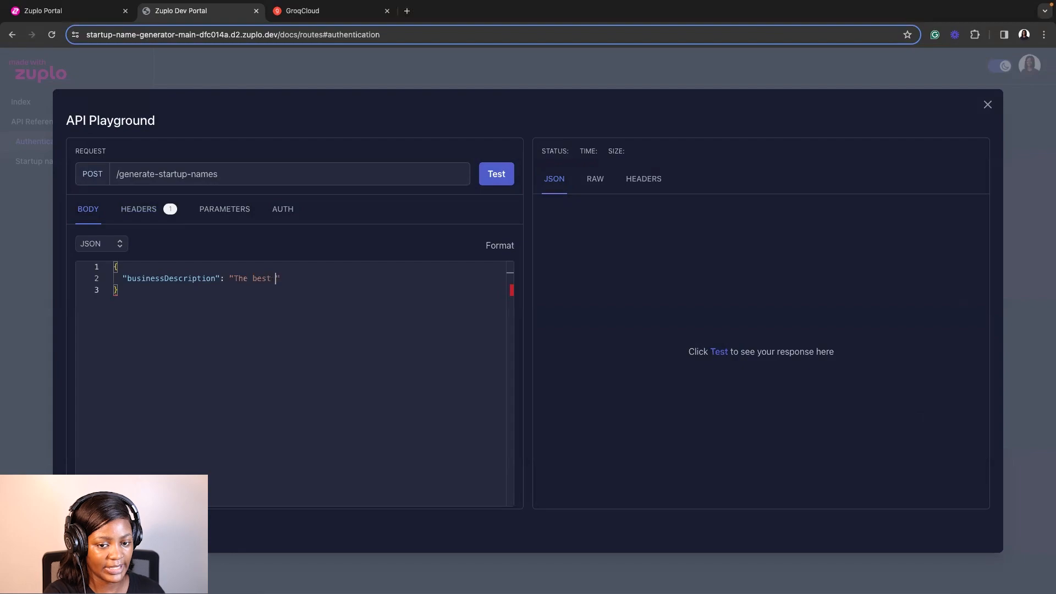
pyautogui.write('API')
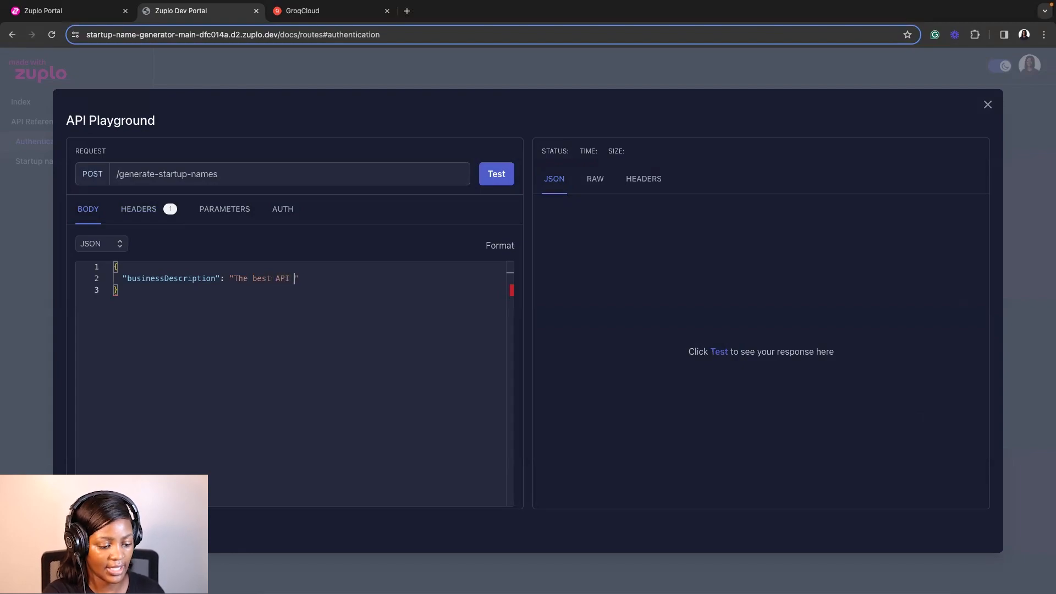
pyautogui.write('management f')
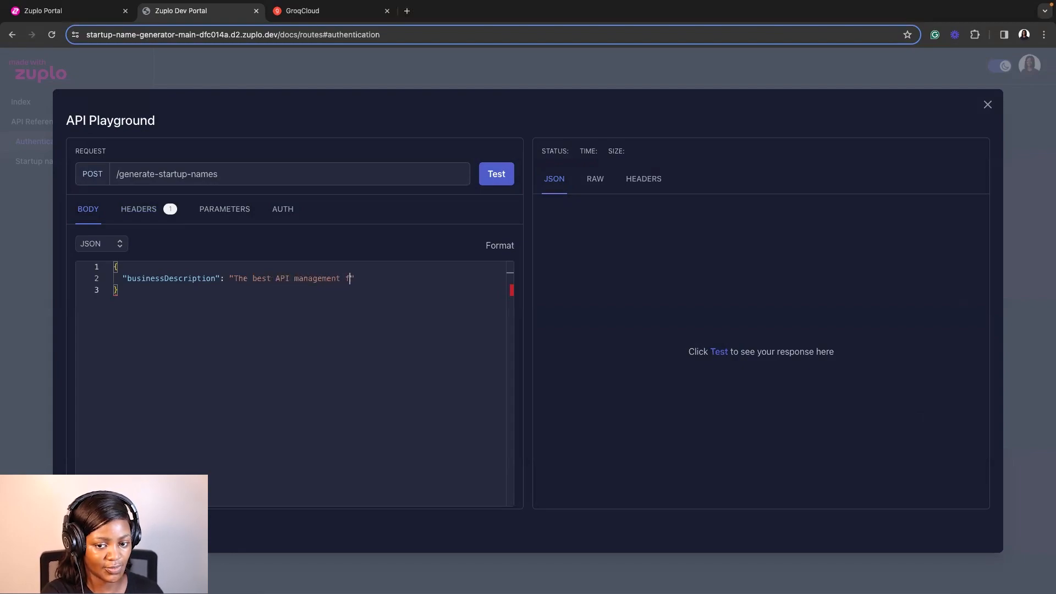
pyautogui.write('tool')
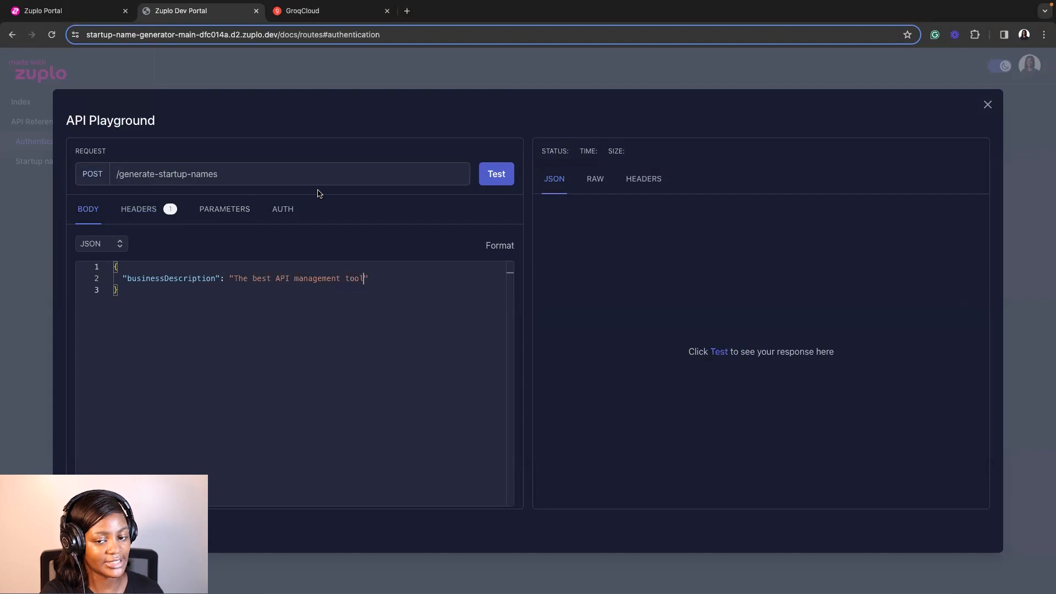
pyautogui.click(496, 174)
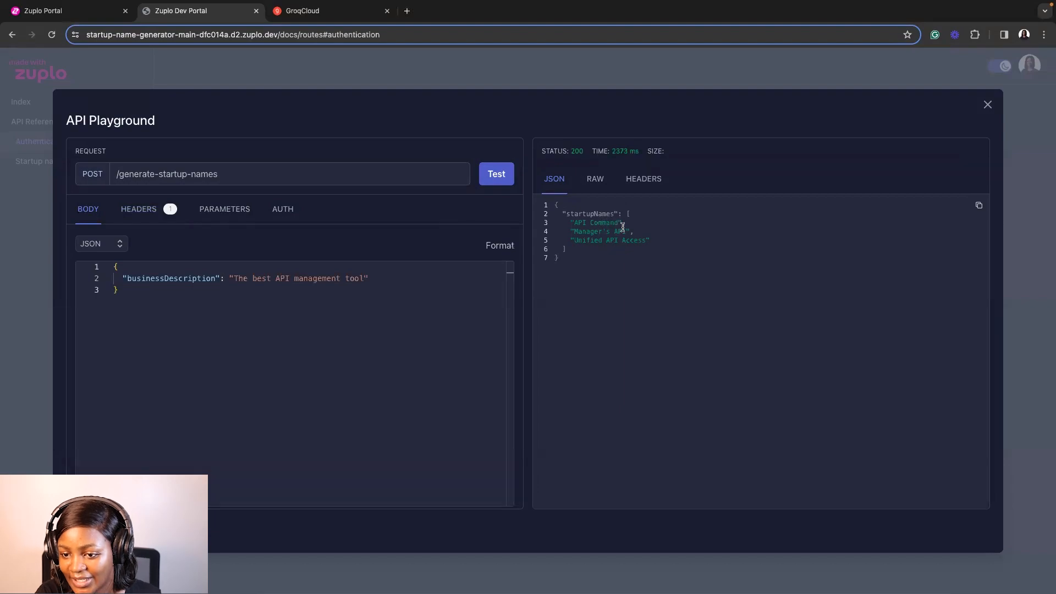
pyautogui.moveTo(650, 255)
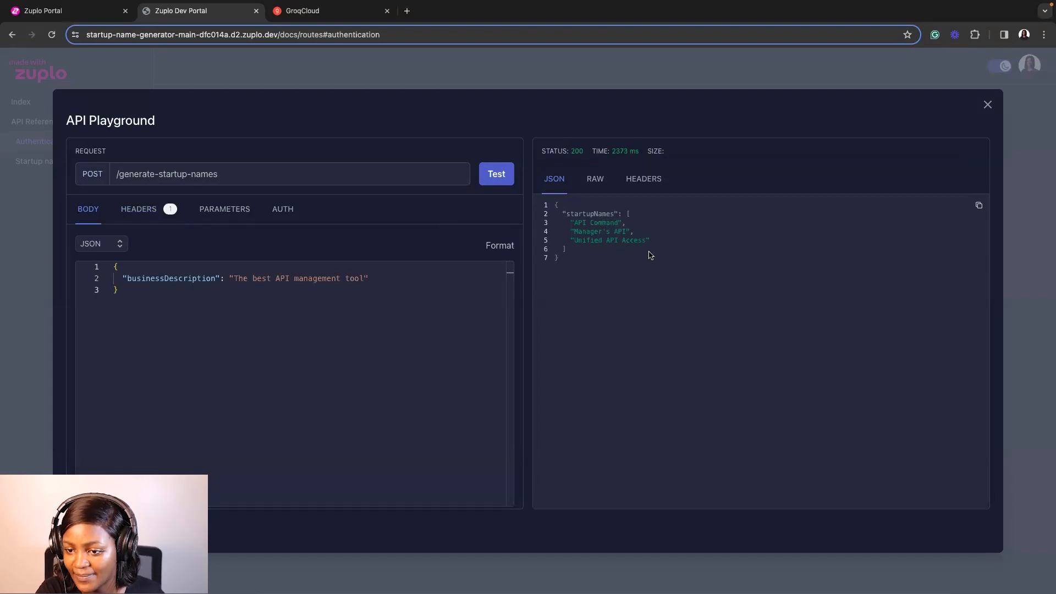
pyautogui.moveTo(773, 192)
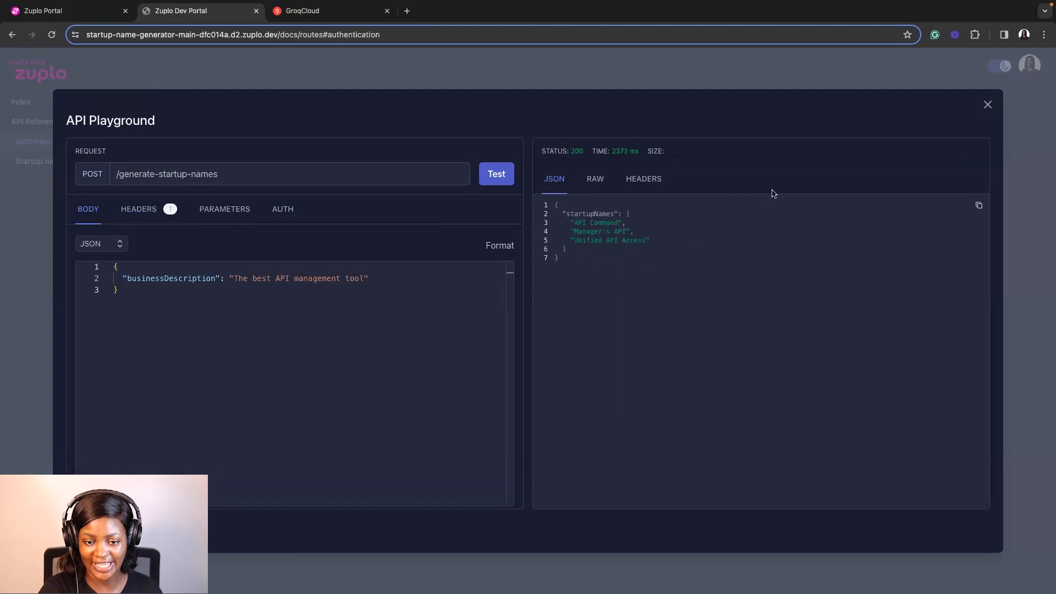